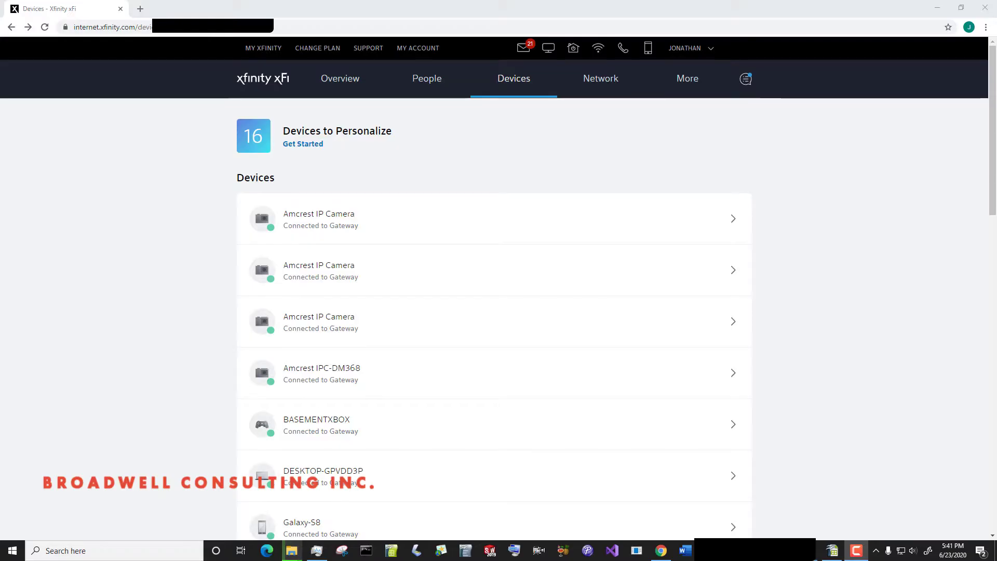
{"action": "mouse_move", "coordinate": [566, 271]}
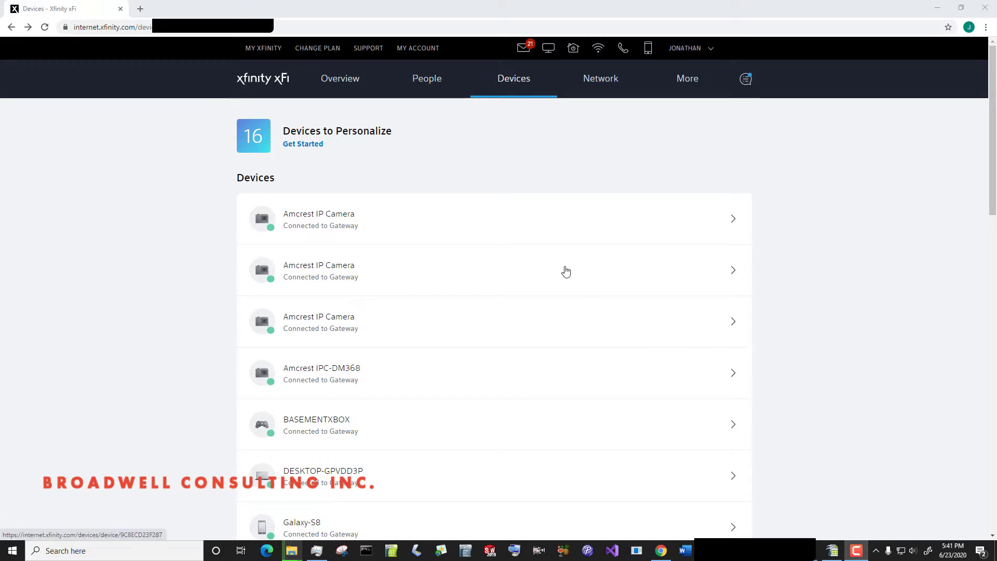
{"action": "mouse_move", "coordinate": [296, 221]}
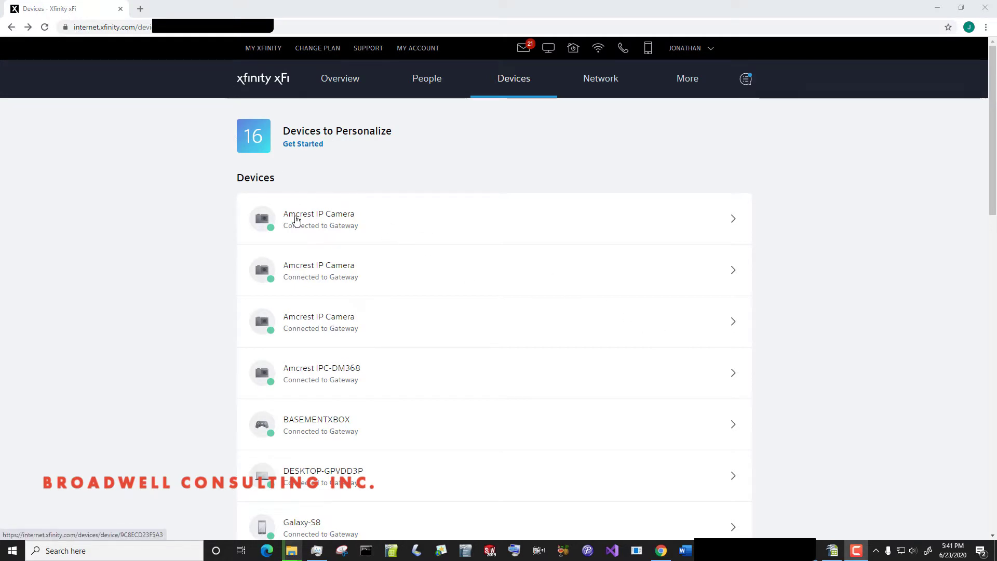
{"action": "mouse_move", "coordinate": [321, 220]}
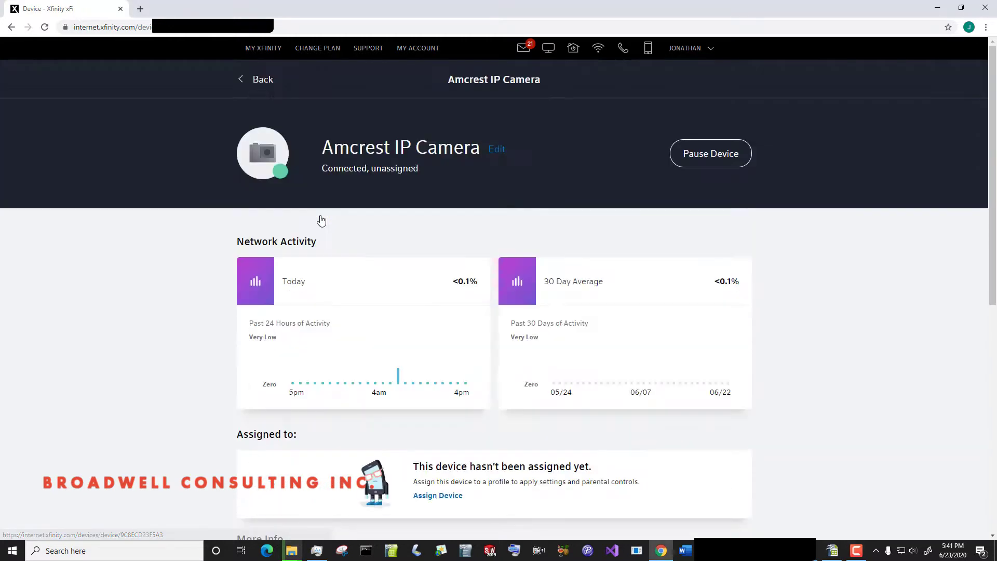
Step: Review the first Amcrest IP Camera's Device Details, showing IP address 192.168.1.150, then return to its page
{"action": "scroll", "scroll_direction": "down", "scroll_amount": 3}
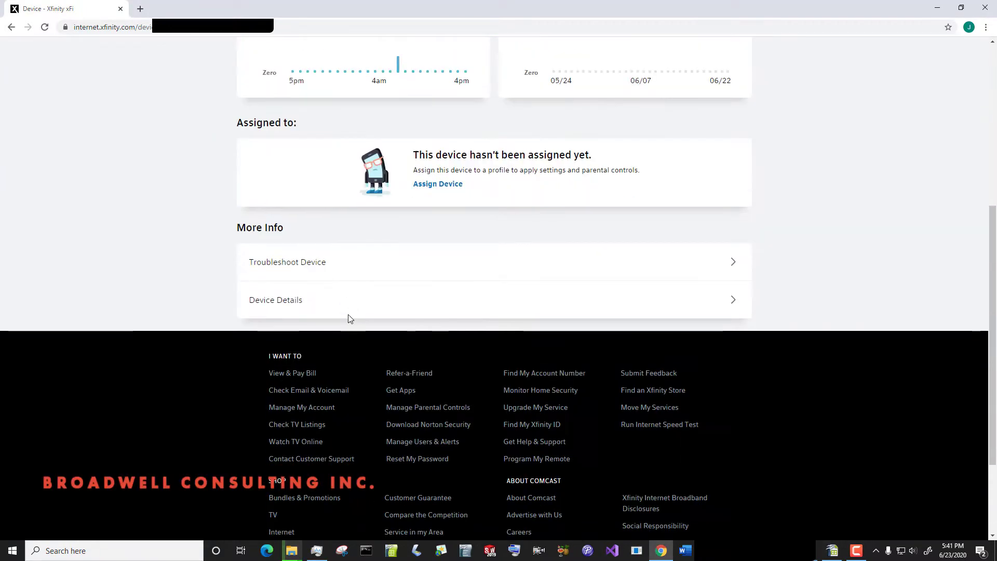
{"action": "scroll", "scroll_direction": "up", "scroll_amount": 3}
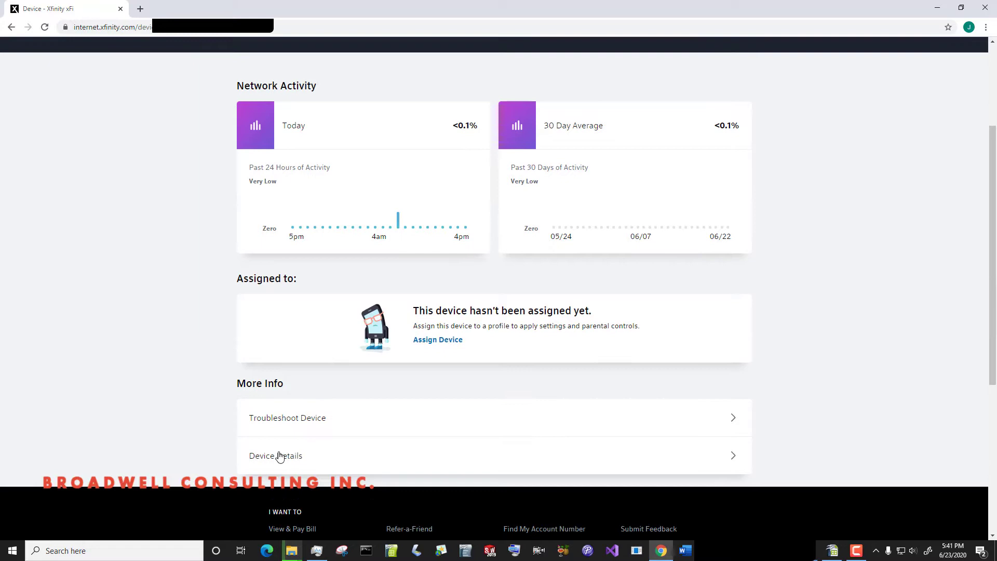
{"action": "left_click", "coordinate": [276, 455]}
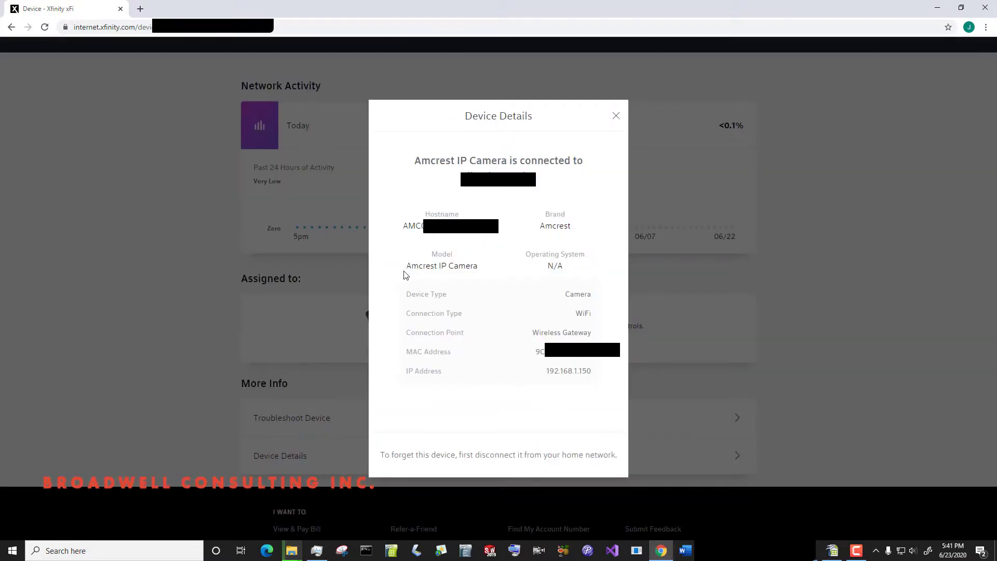
{"action": "mouse_move", "coordinate": [582, 324]}
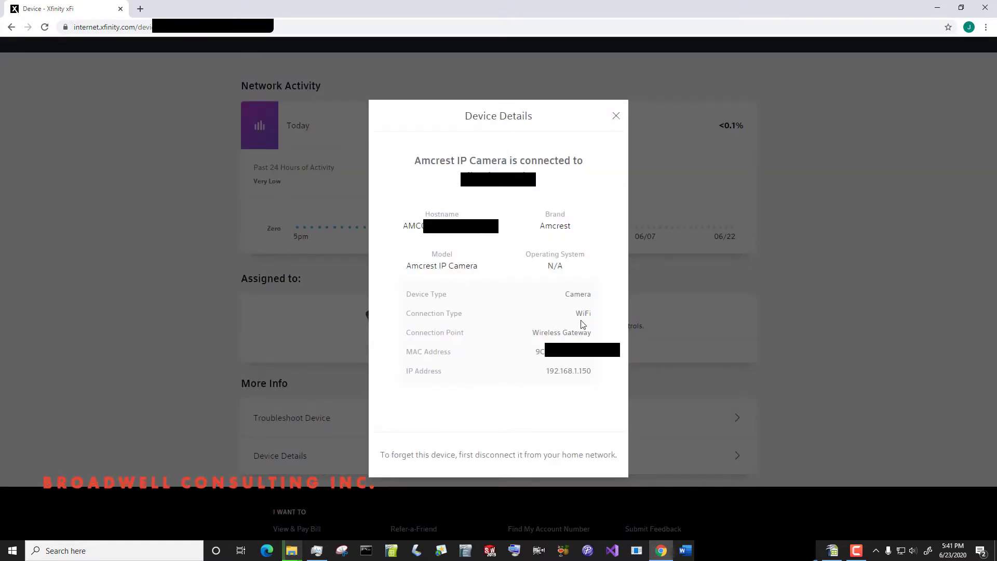
{"action": "mouse_move", "coordinate": [615, 116]}
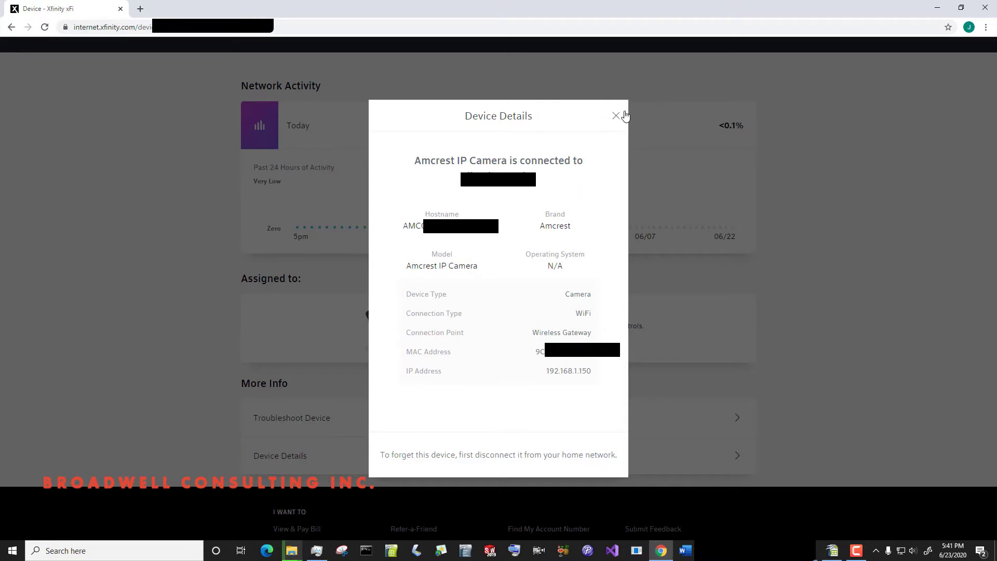
{"action": "left_click", "coordinate": [614, 116]}
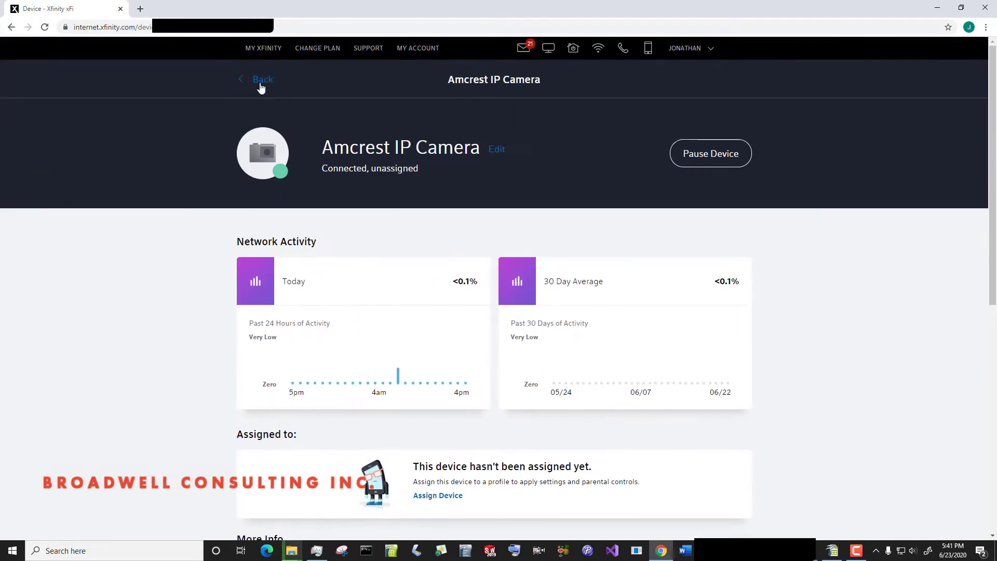
Step: Go back to the device list and view the Ethernet-connected Amcrest camera at 192.168.1.139
{"action": "left_click", "coordinate": [258, 79]}
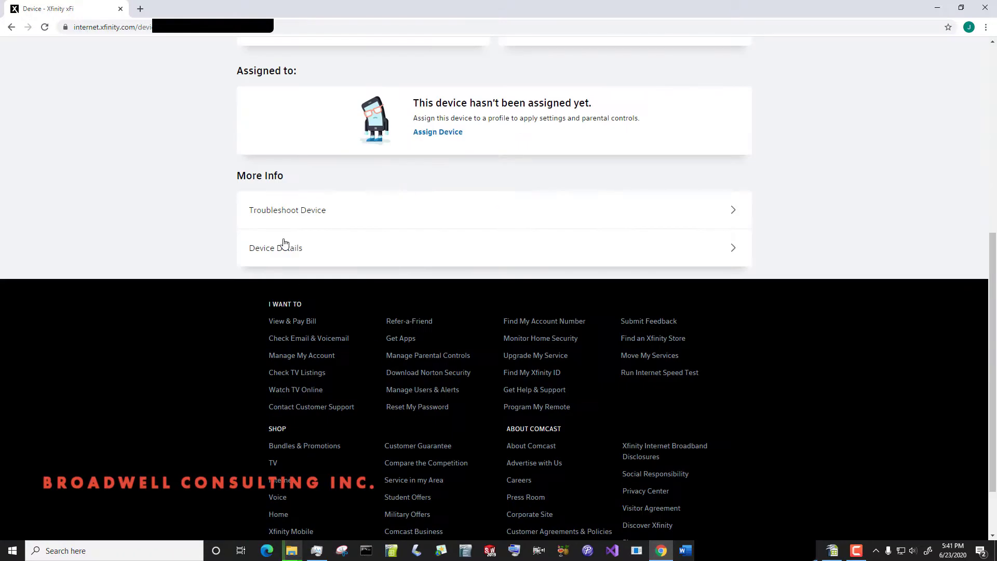
{"action": "left_click", "coordinate": [276, 248]}
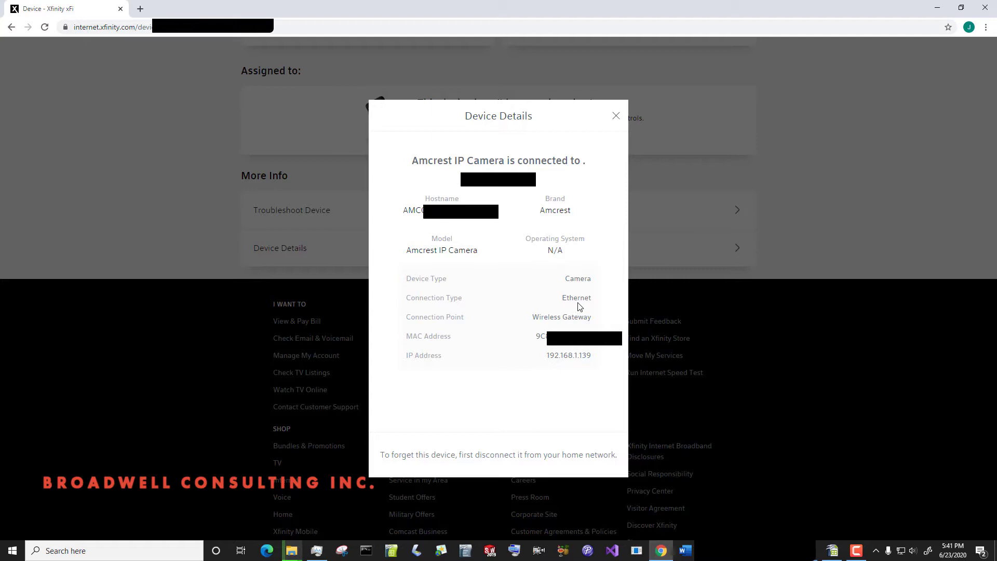
{"action": "mouse_move", "coordinate": [586, 363]}
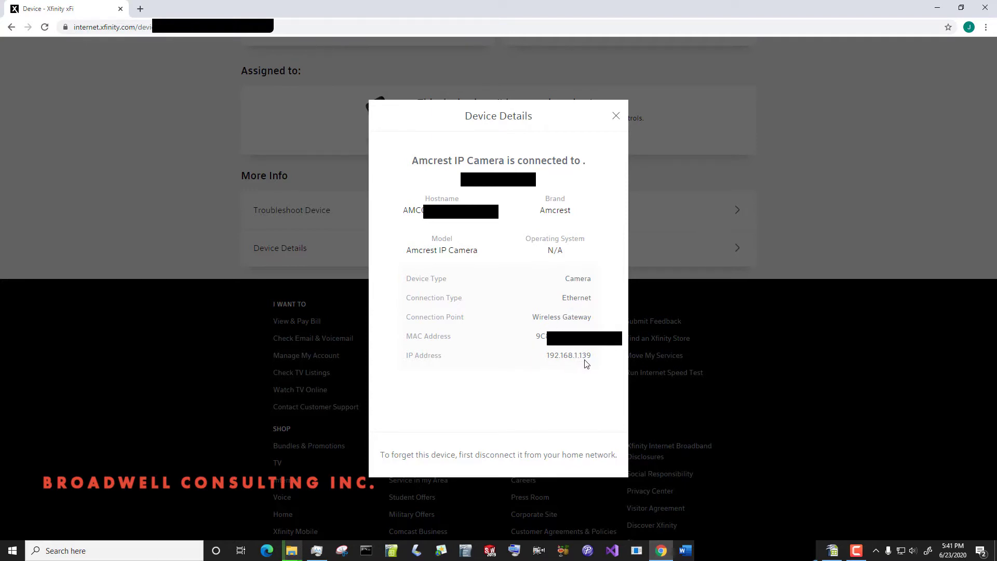
{"action": "mouse_move", "coordinate": [566, 362]}
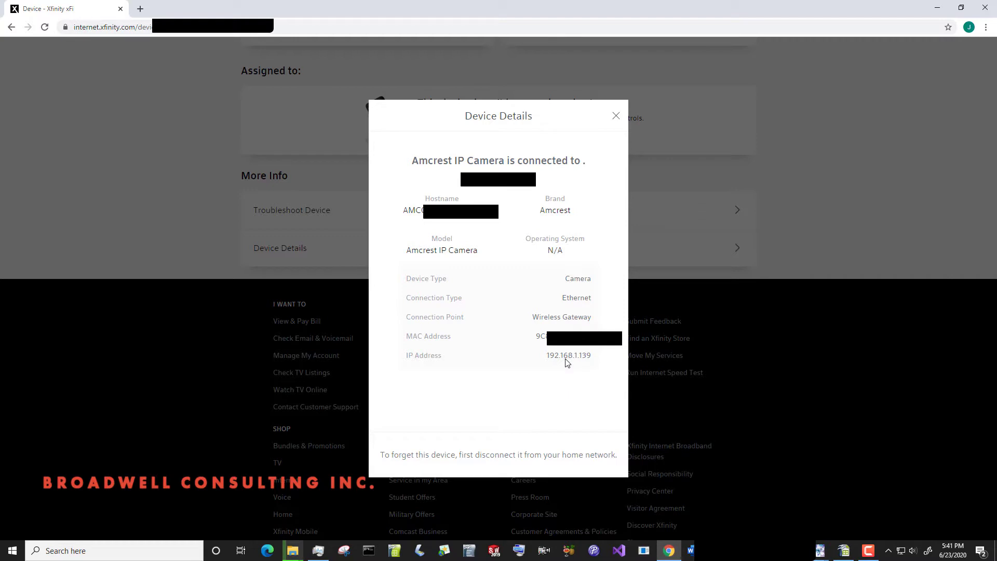
{"action": "mouse_move", "coordinate": [156, 52]}
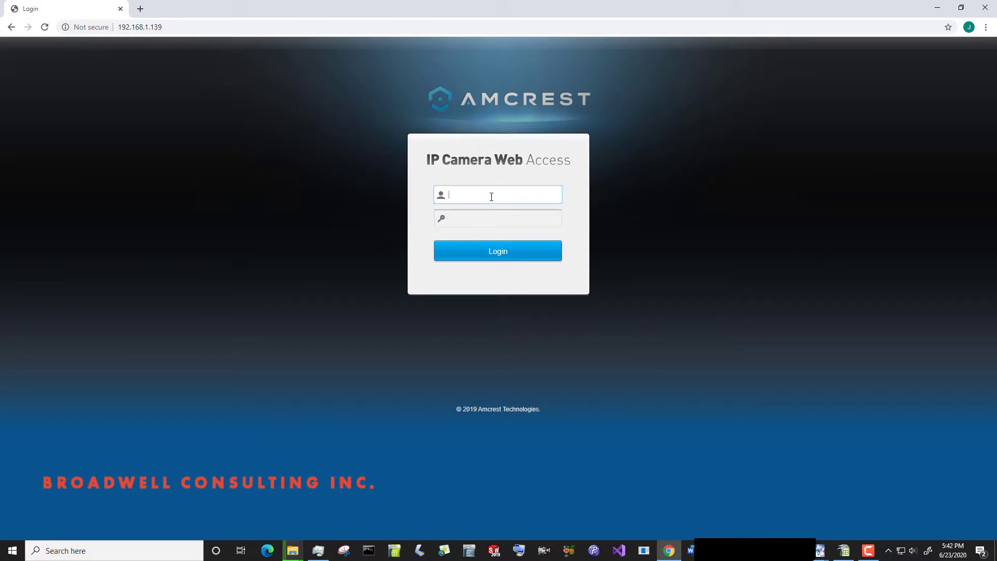
Step: Sign in to the camera at 192.168.1.139 as admin
{"action": "type", "text": "admin"}
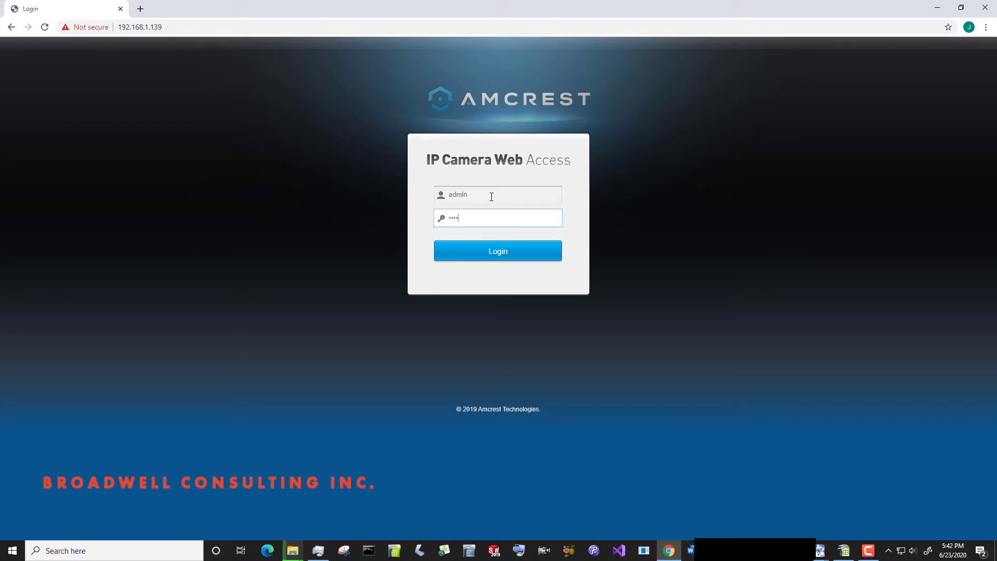
{"action": "type", "text": "•"}
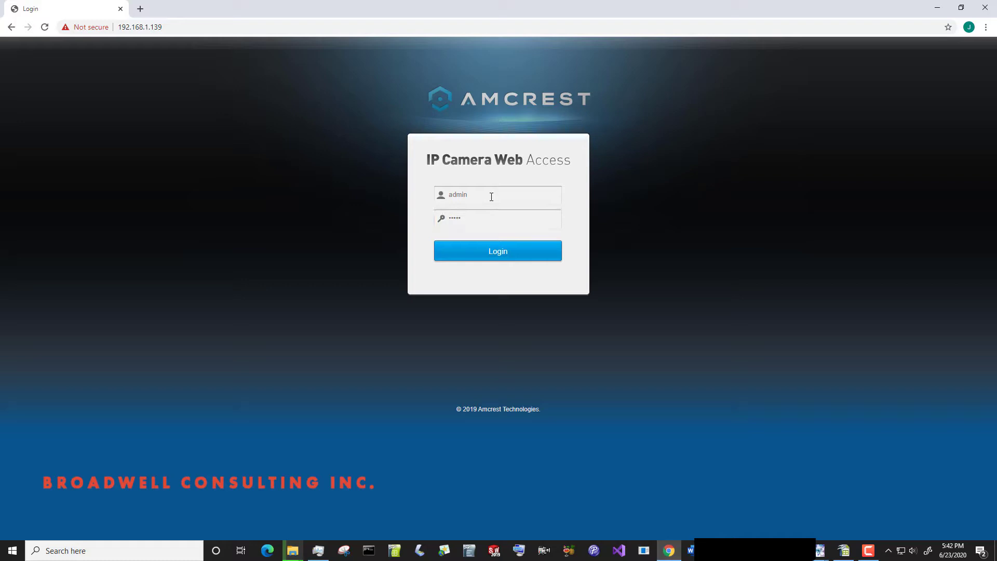
{"action": "left_click", "coordinate": [498, 251]}
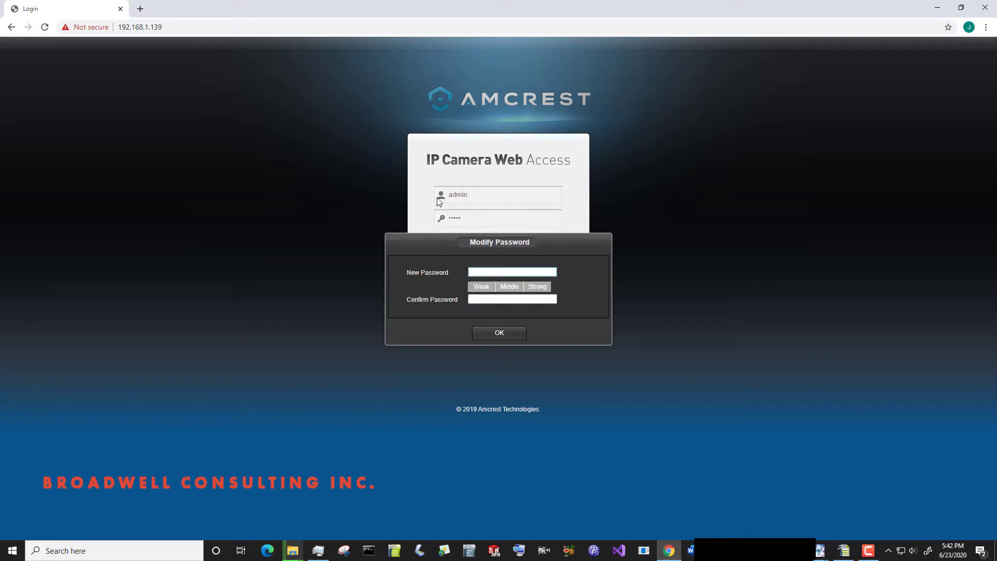
{"action": "mouse_move", "coordinate": [440, 198]}
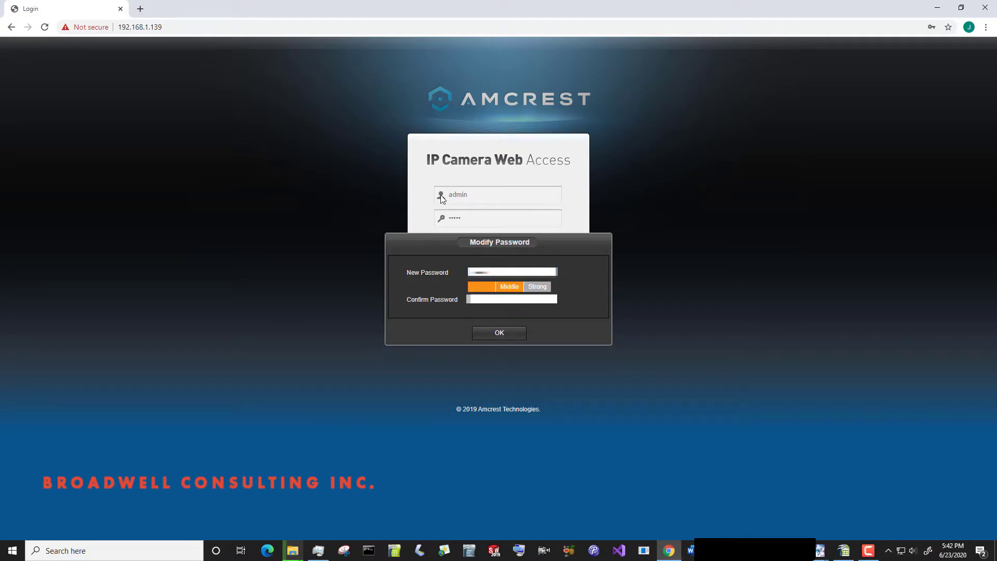
Step: Set and confirm a new admin password in the Modify Password dialog
{"action": "left_click", "coordinate": [498, 332]}
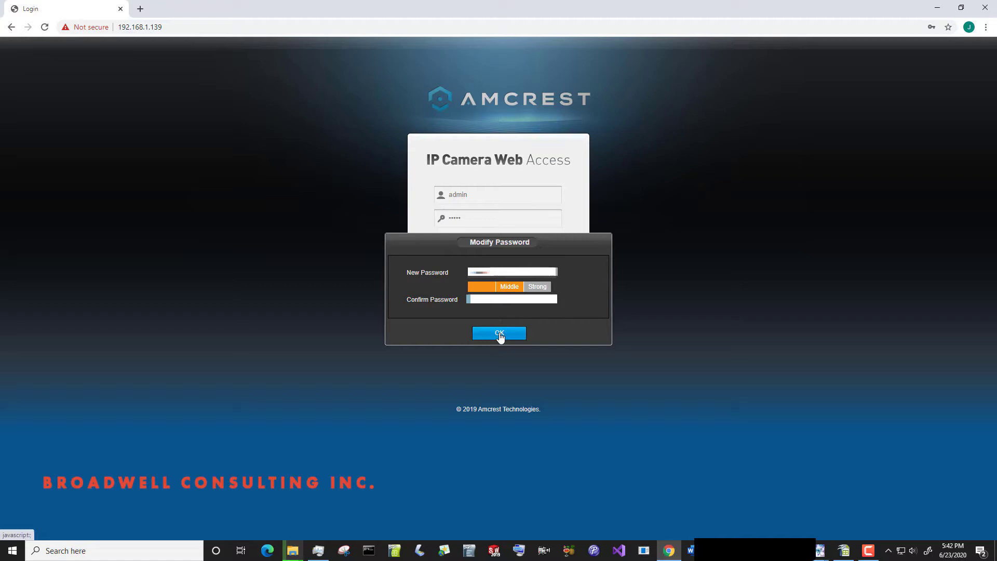
{"action": "left_click", "coordinate": [499, 333]}
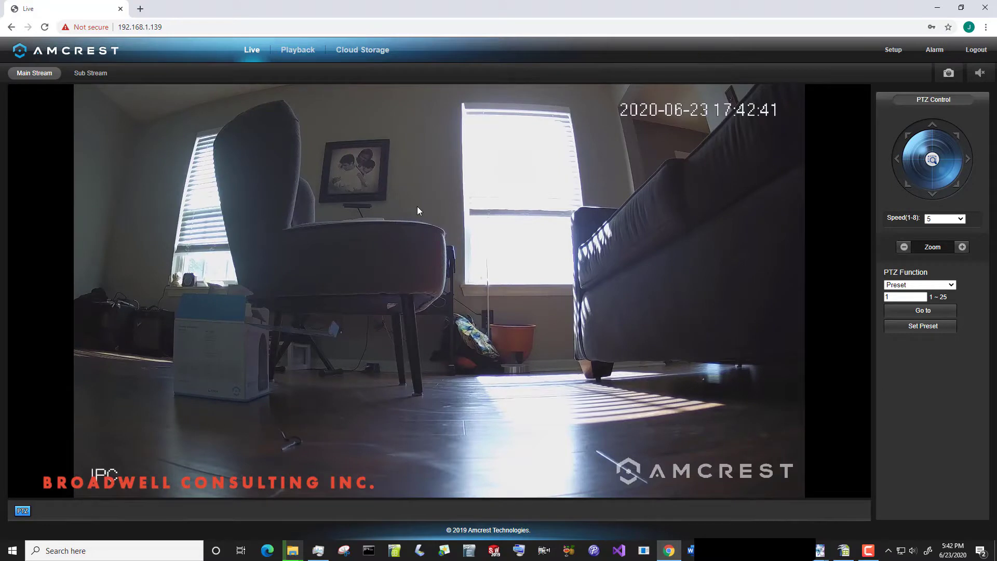
{"action": "mouse_move", "coordinate": [544, 338]}
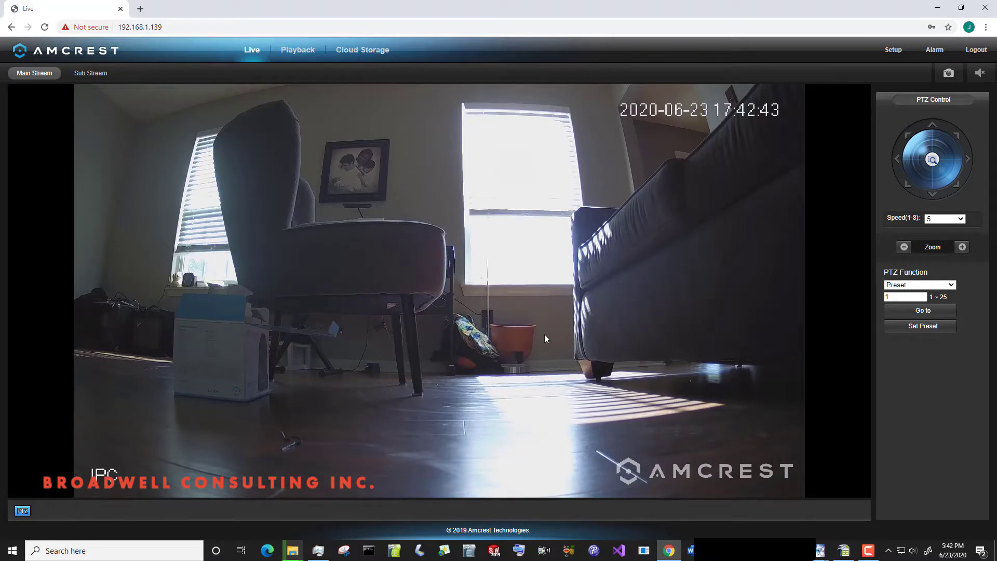
{"action": "mouse_move", "coordinate": [443, 203]}
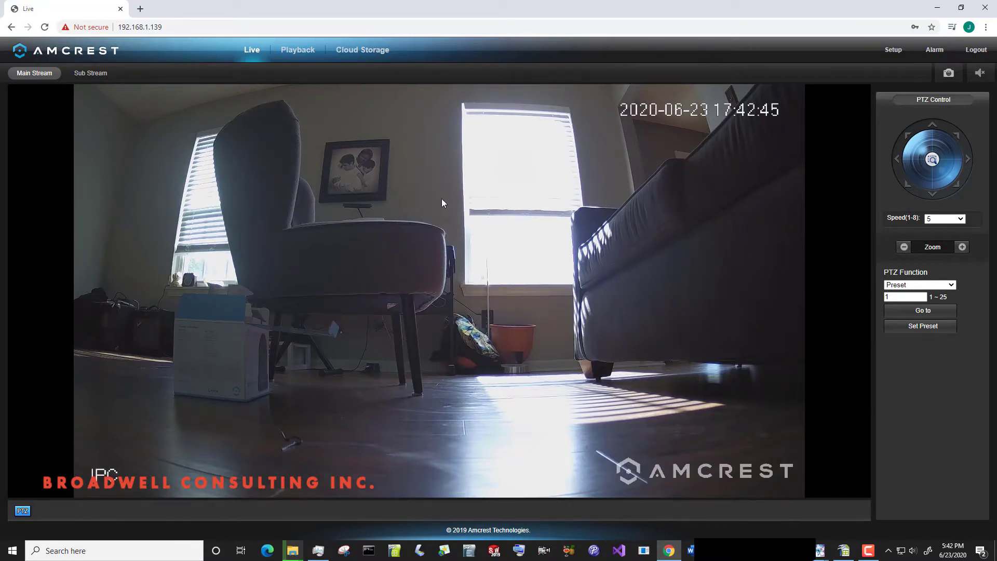
{"action": "mouse_move", "coordinate": [436, 51]}
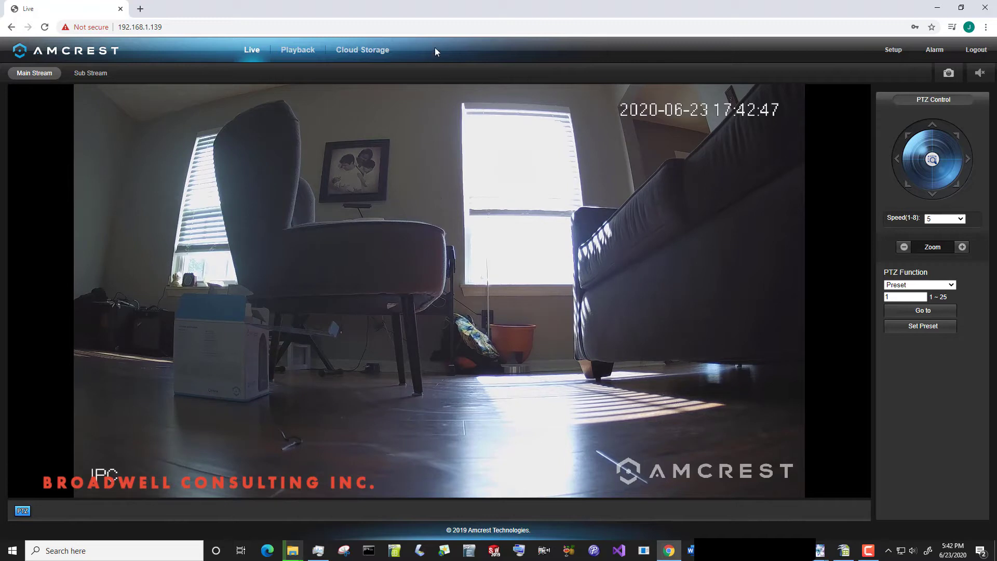
{"action": "mouse_move", "coordinate": [421, 16]}
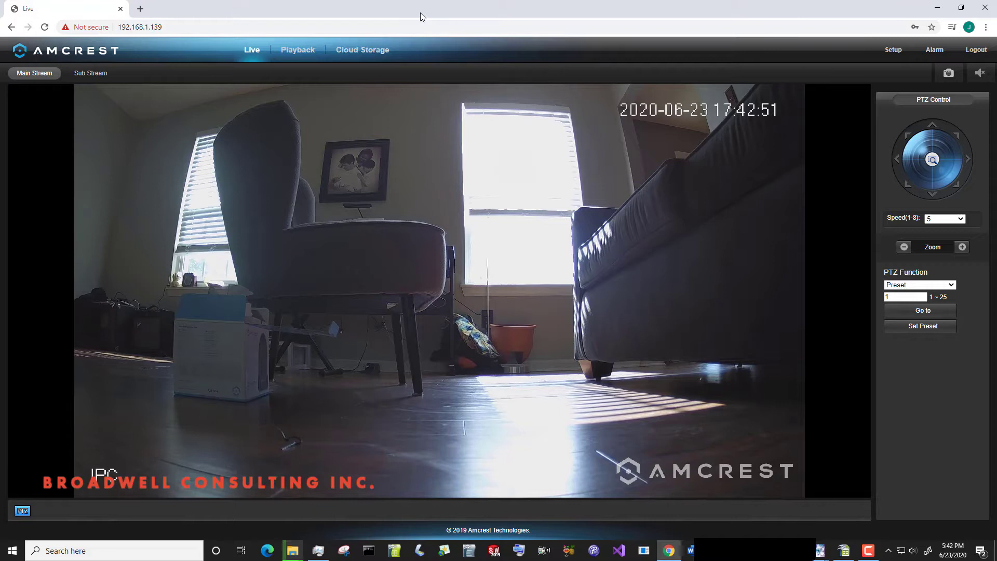
{"action": "mouse_move", "coordinate": [623, 137]}
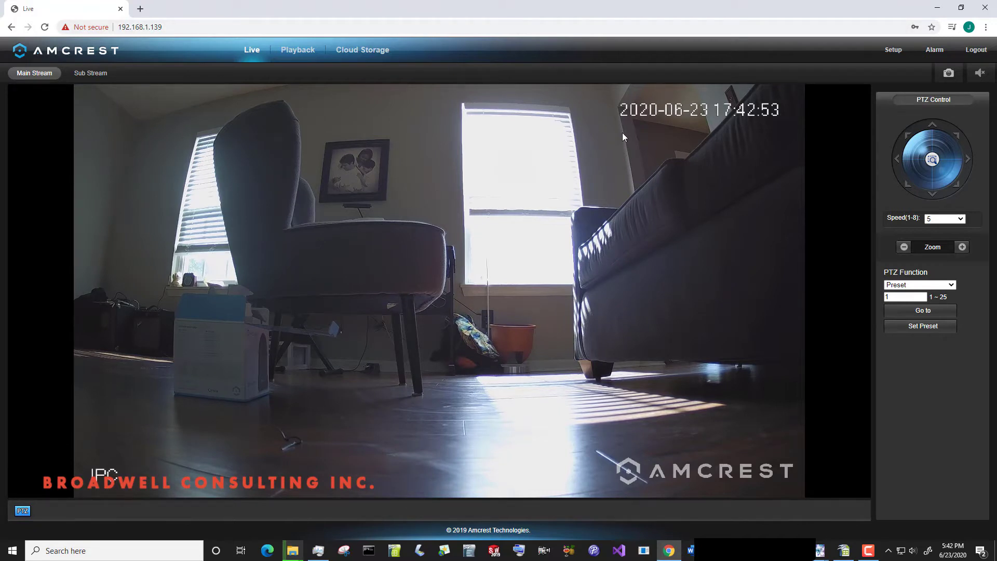
Step: Browse the camera's Setup pages (picture, video) and expand the Network category
{"action": "left_click", "coordinate": [893, 50]}
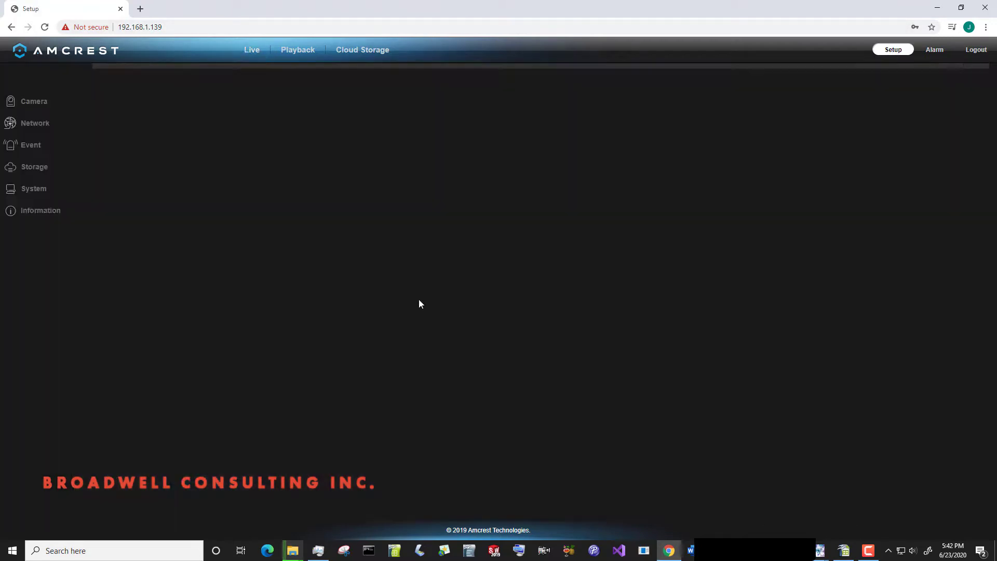
{"action": "left_click", "coordinate": [34, 102]}
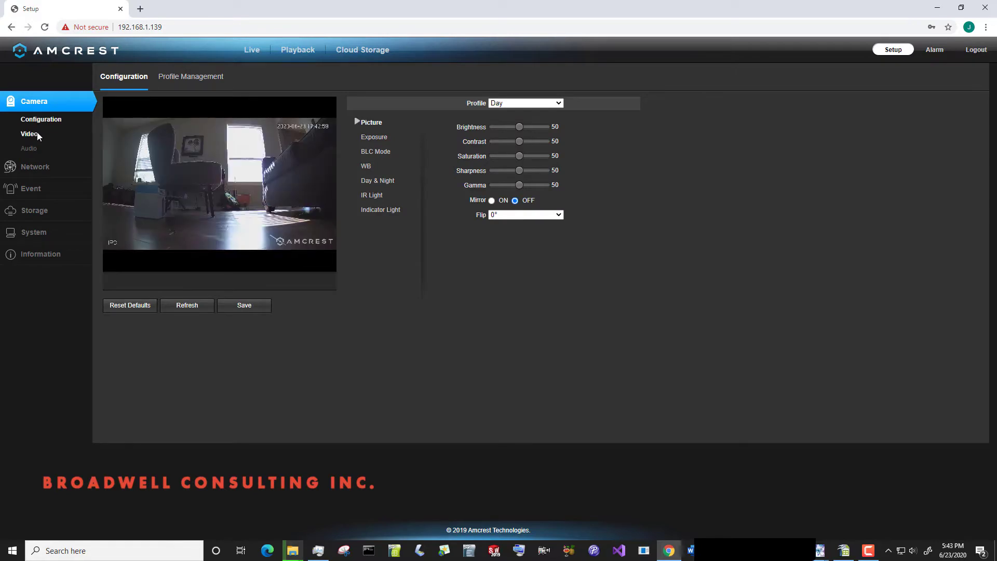
{"action": "left_click", "coordinate": [30, 134]}
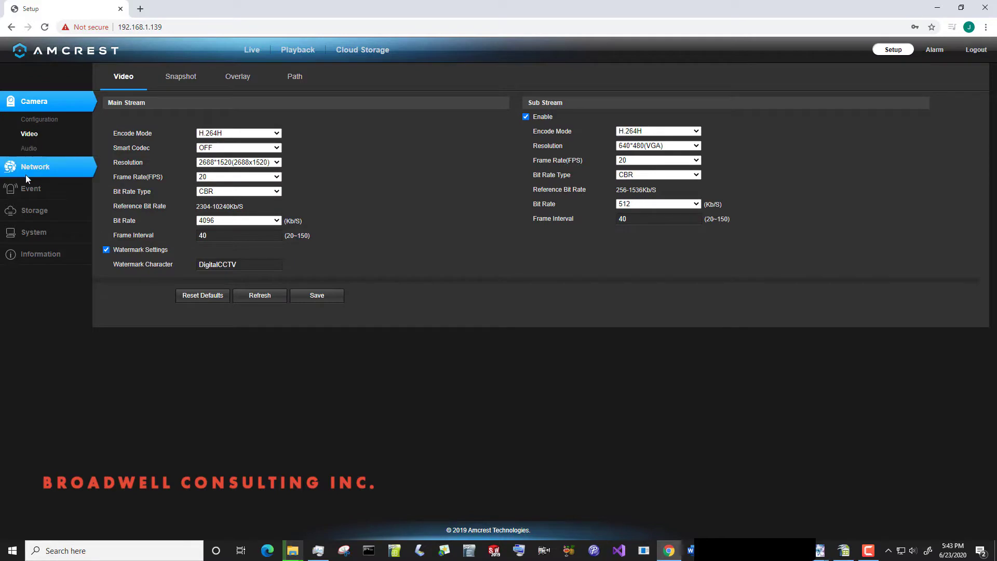
{"action": "left_click", "coordinate": [34, 123]}
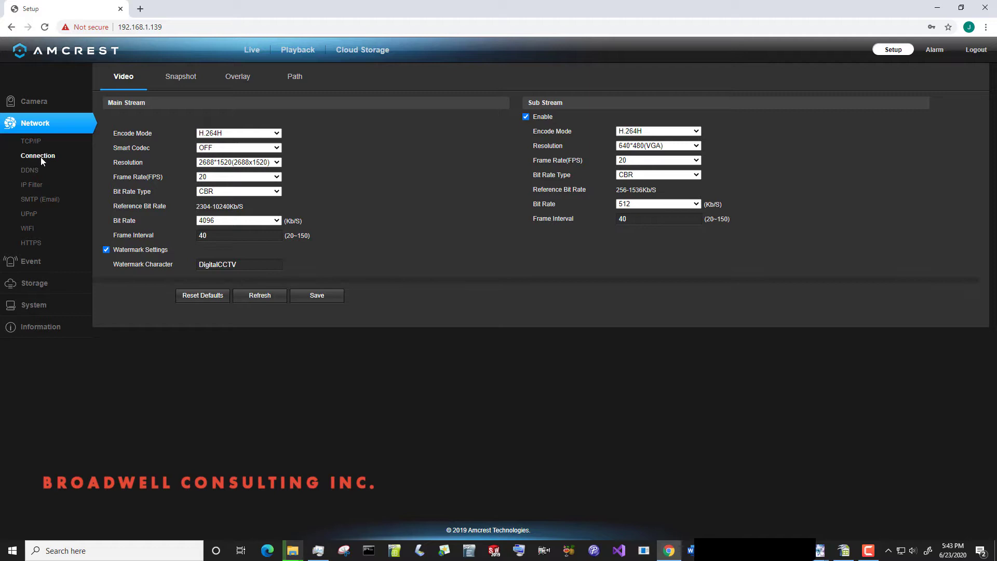
{"action": "mouse_move", "coordinate": [35, 201]}
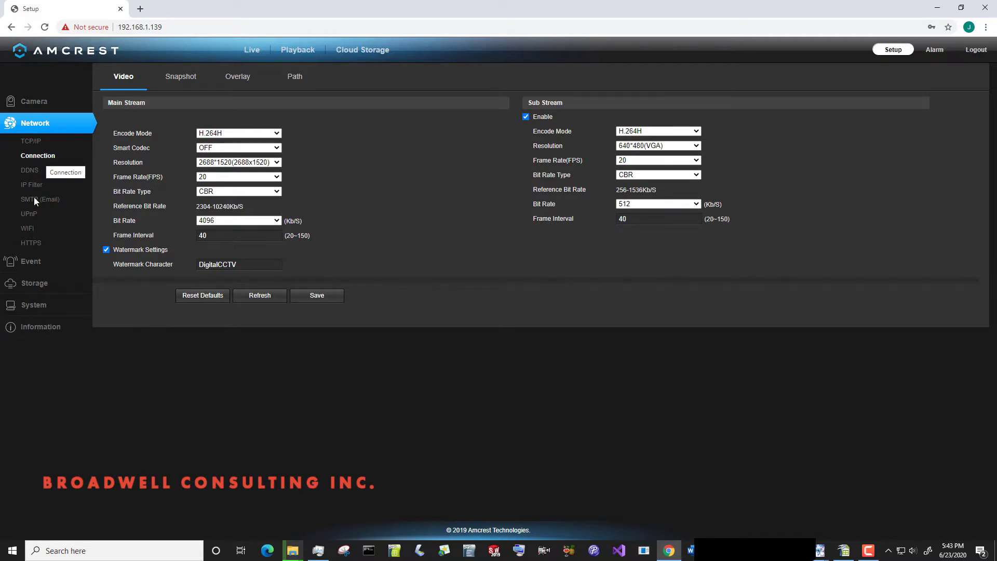
Step: Scan for Wi-Fi networks, choose the home WPA2 network and submit its password
{"action": "left_click", "coordinate": [27, 228]}
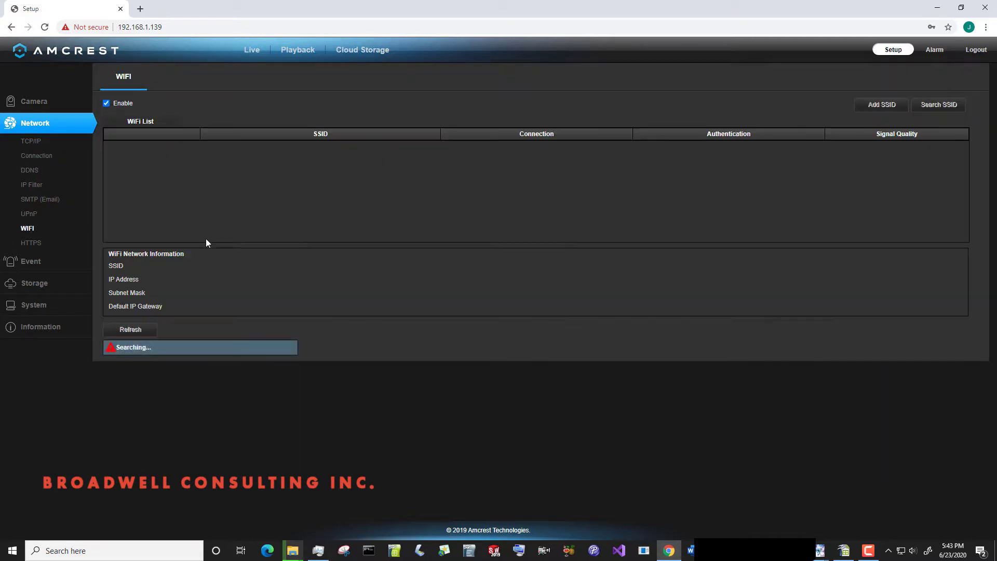
{"action": "mouse_move", "coordinate": [259, 246]}
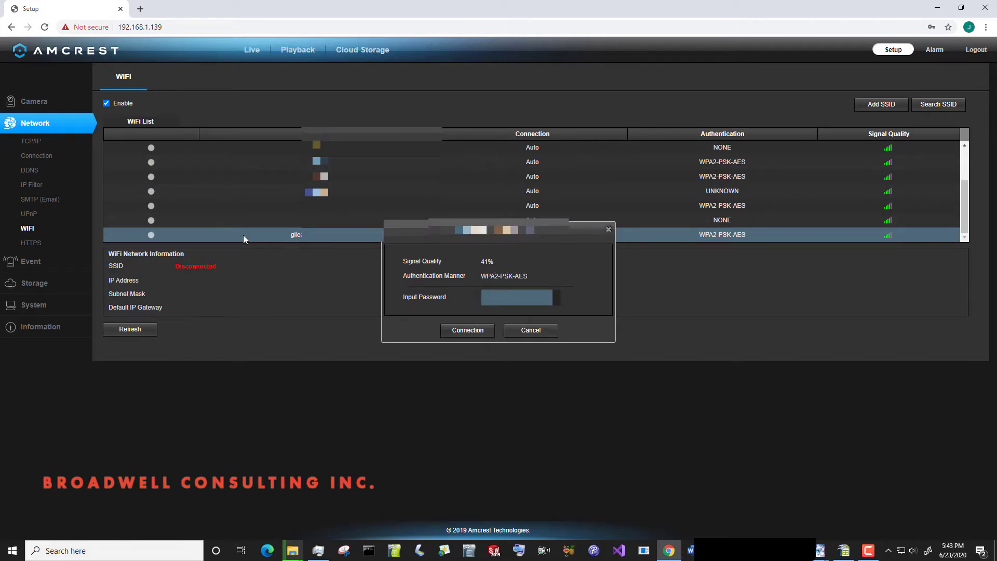
{"action": "mouse_move", "coordinate": [230, 286]}
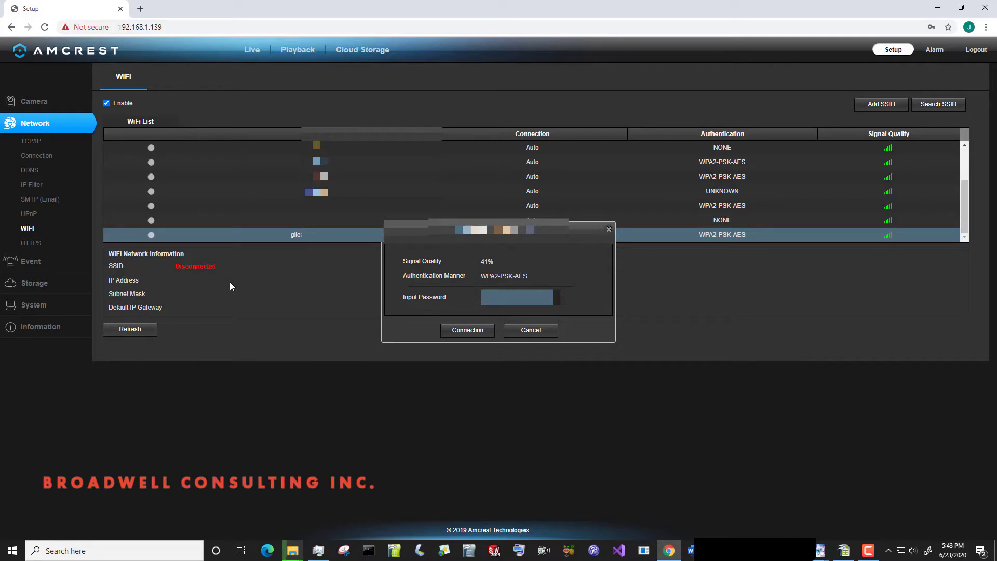
{"action": "mouse_move", "coordinate": [497, 339]}
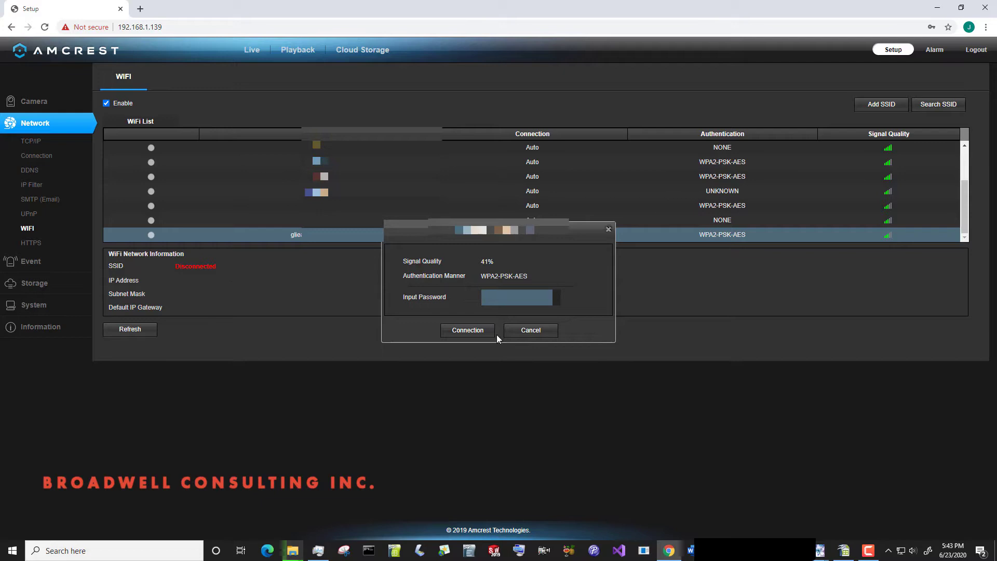
{"action": "left_click", "coordinate": [530, 330]}
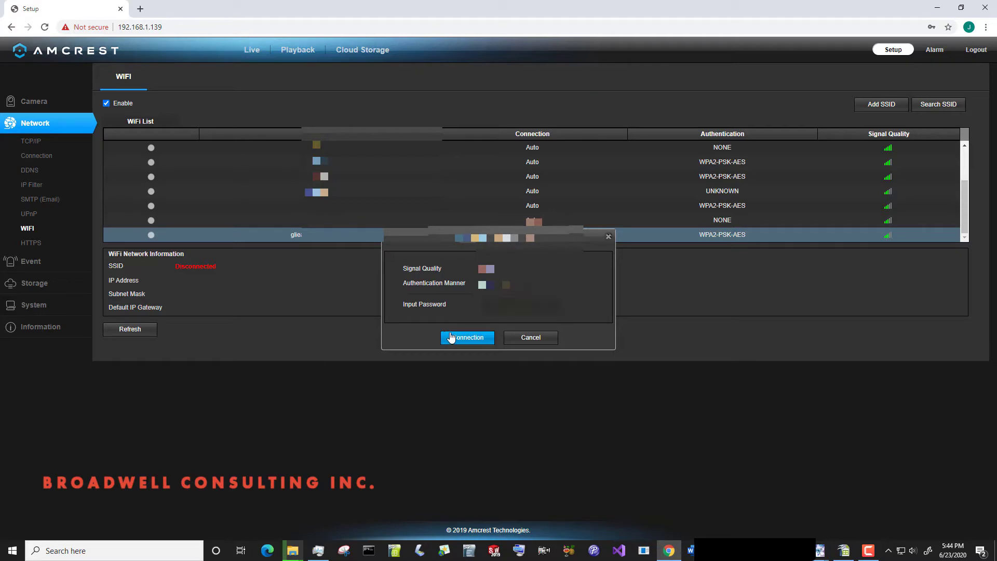
Step: Connect the camera to the Wi-Fi network and note its new wireless IP 192.168.1.184
{"action": "left_click", "coordinate": [467, 337]}
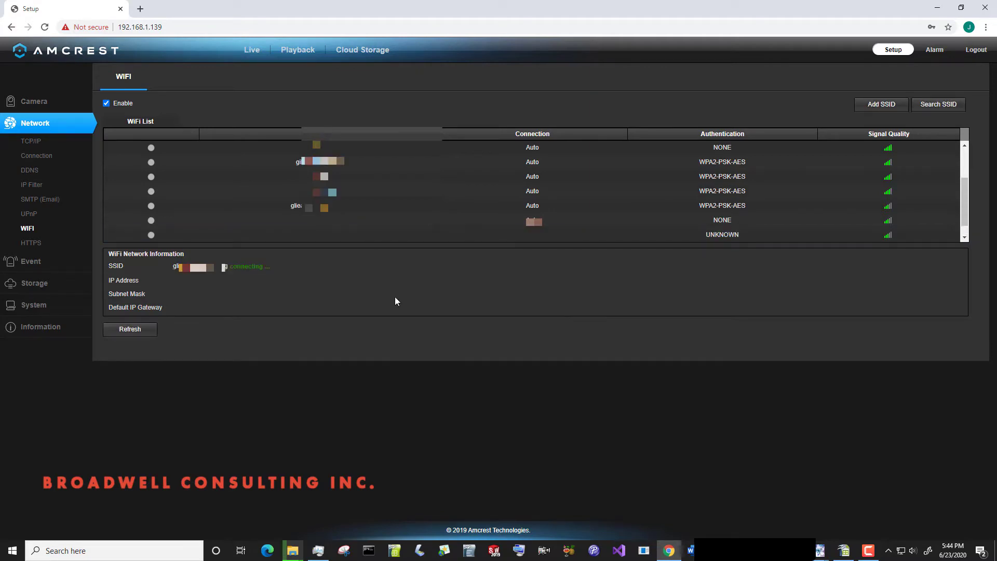
{"action": "mouse_move", "coordinate": [219, 283]}
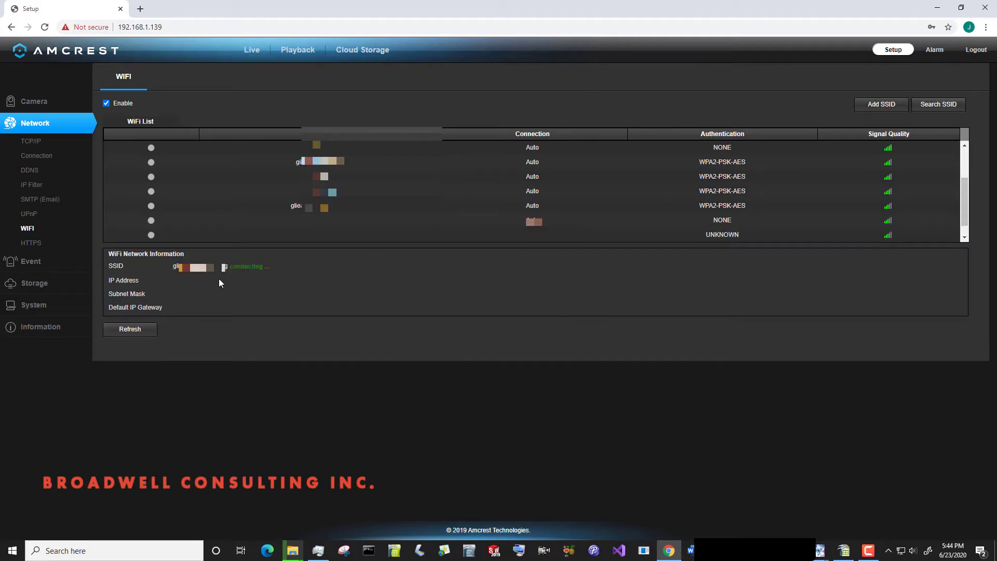
{"action": "mouse_move", "coordinate": [223, 275]}
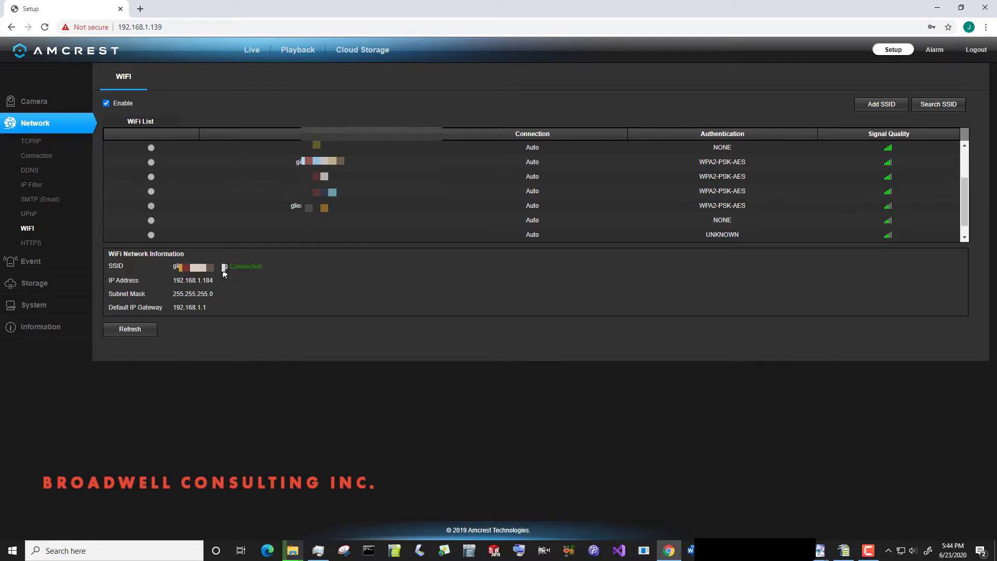
{"action": "mouse_move", "coordinate": [169, 288]}
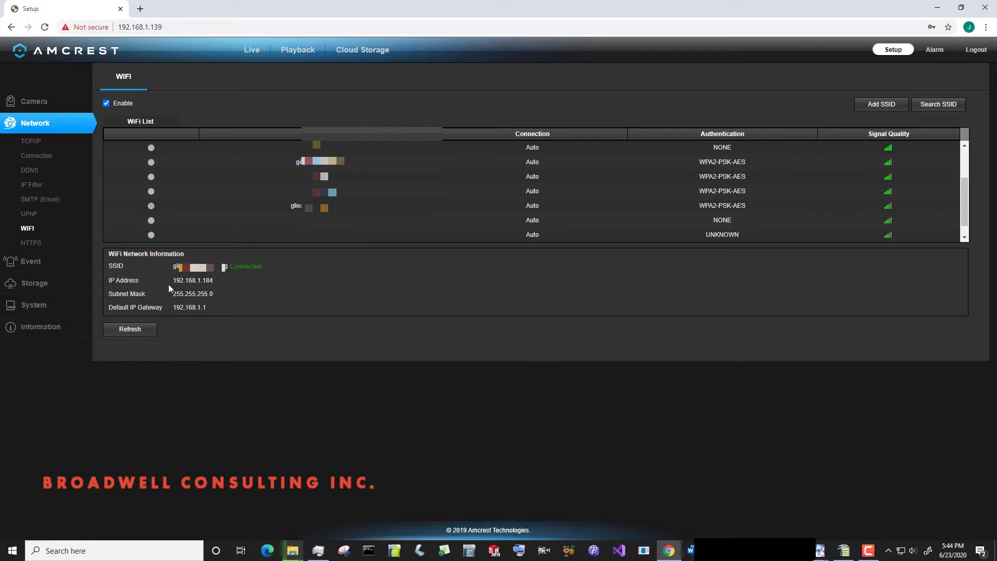
{"action": "double_click", "coordinate": [192, 280]}
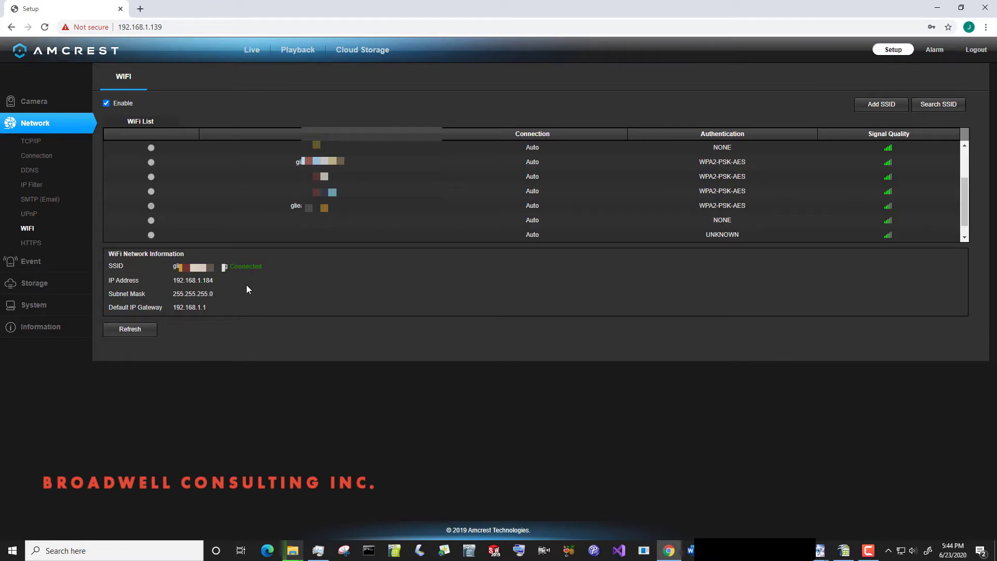
{"action": "mouse_move", "coordinate": [707, 431]}
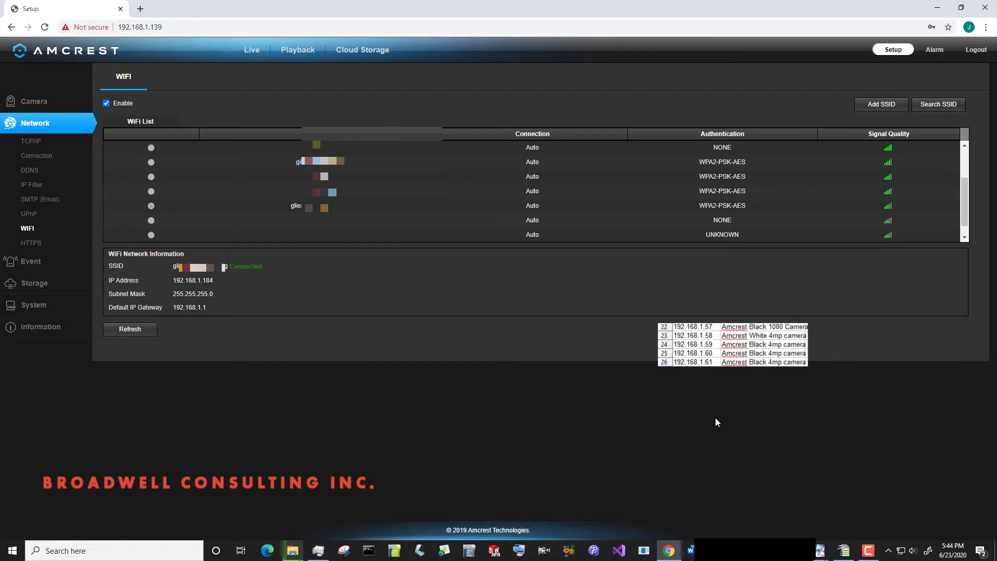
{"action": "mouse_move", "coordinate": [567, 354]}
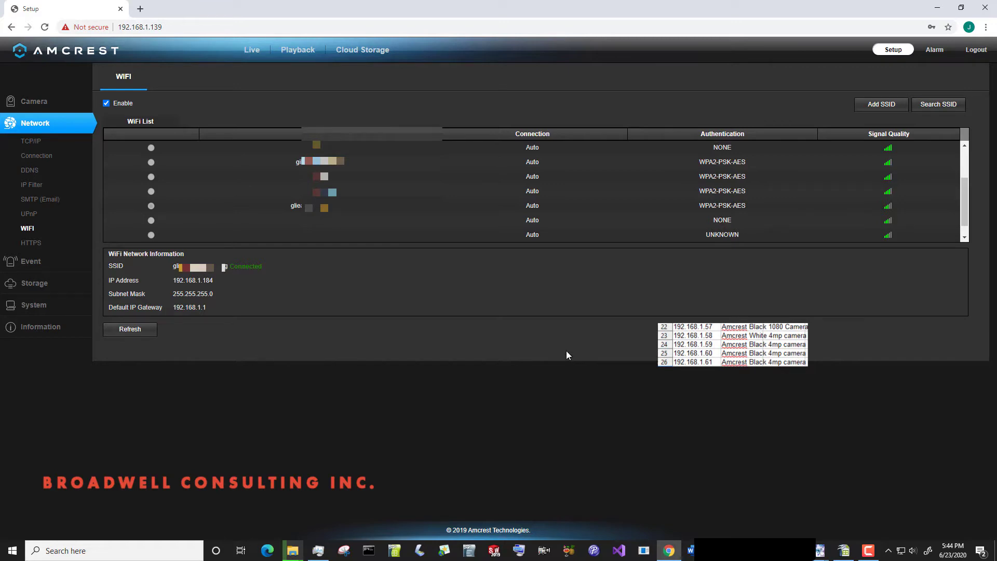
{"action": "mouse_move", "coordinate": [509, 355]}
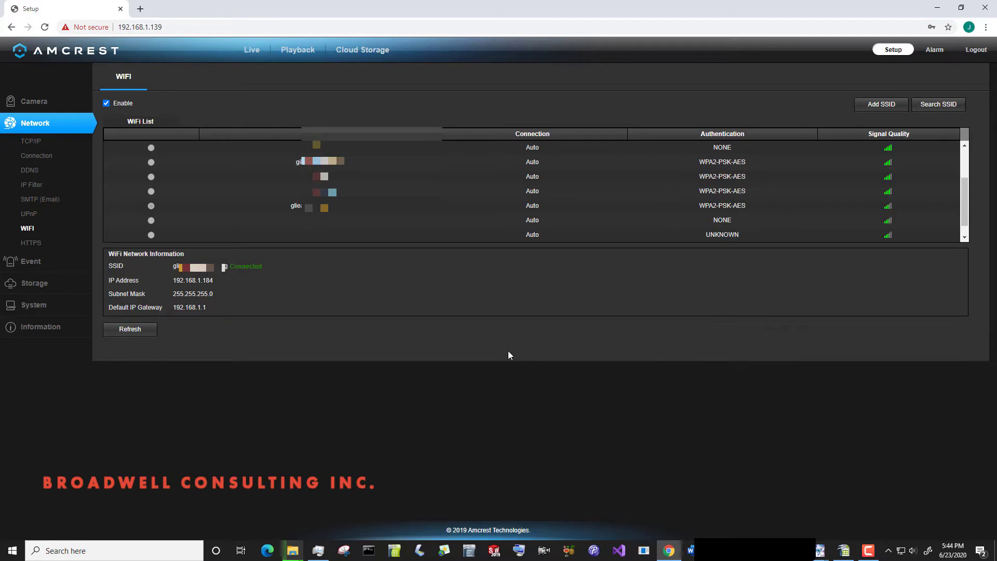
{"action": "mouse_move", "coordinate": [469, 350]}
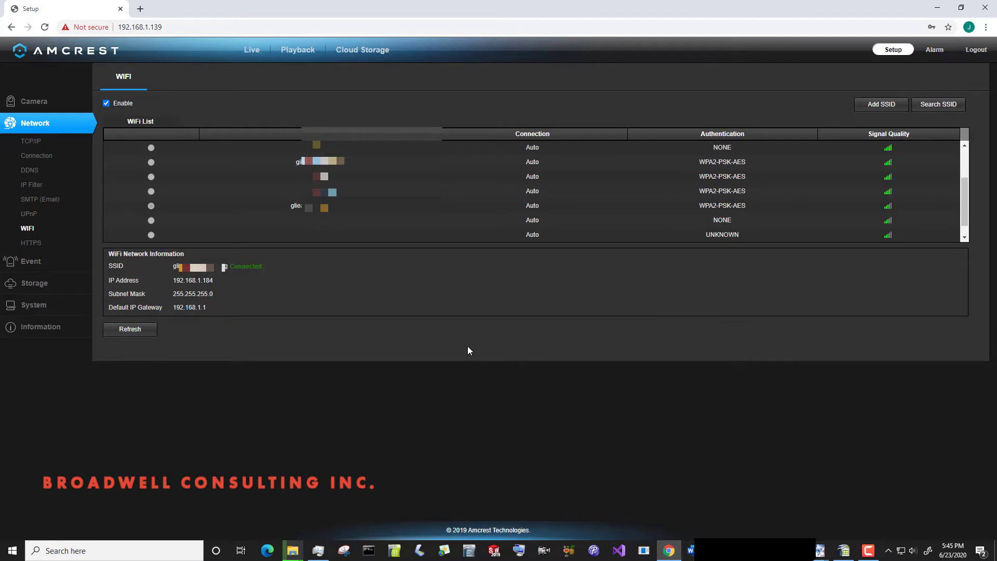
{"action": "mouse_move", "coordinate": [310, 303]}
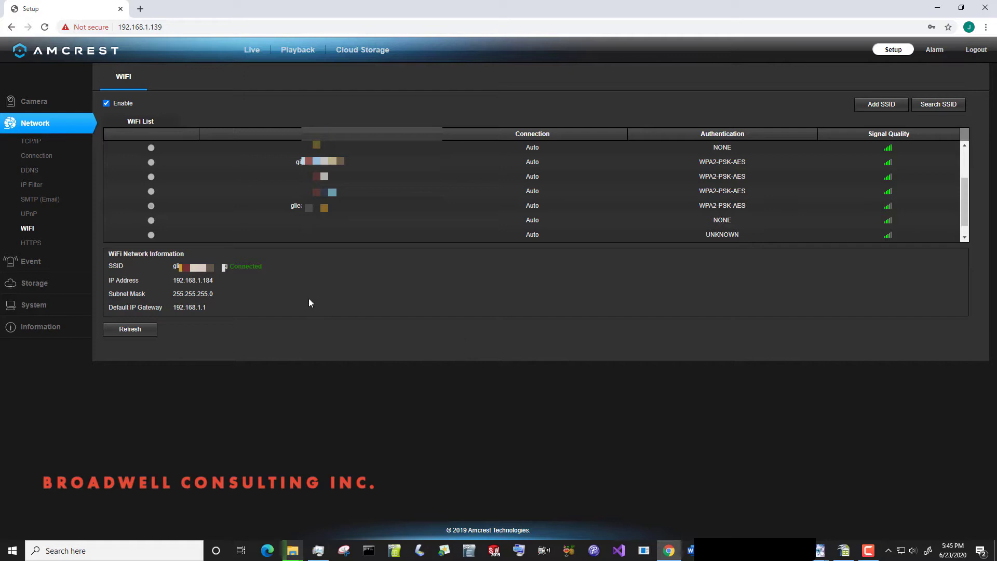
{"action": "mouse_move", "coordinate": [37, 227]}
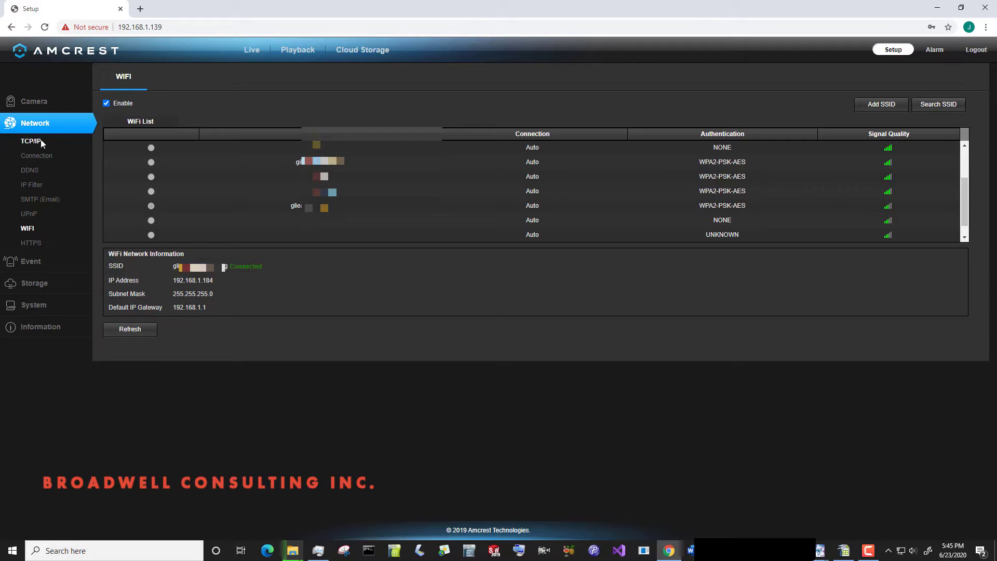
Step: Set the wireless interface to static IP 192.168.1.61 with DNS servers 8.8.8.8 and save
{"action": "left_click", "coordinate": [31, 141]}
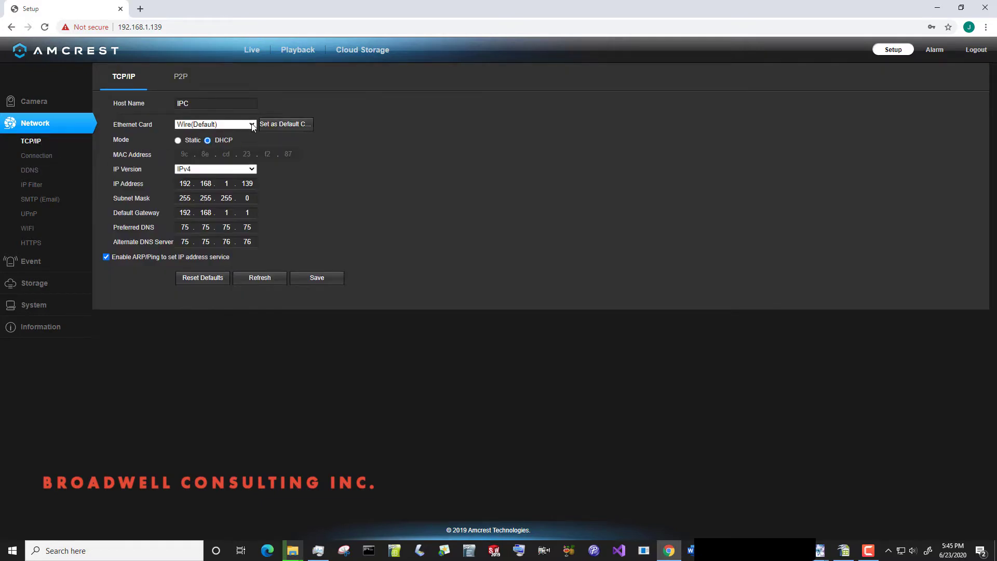
{"action": "left_click", "coordinate": [215, 124]}
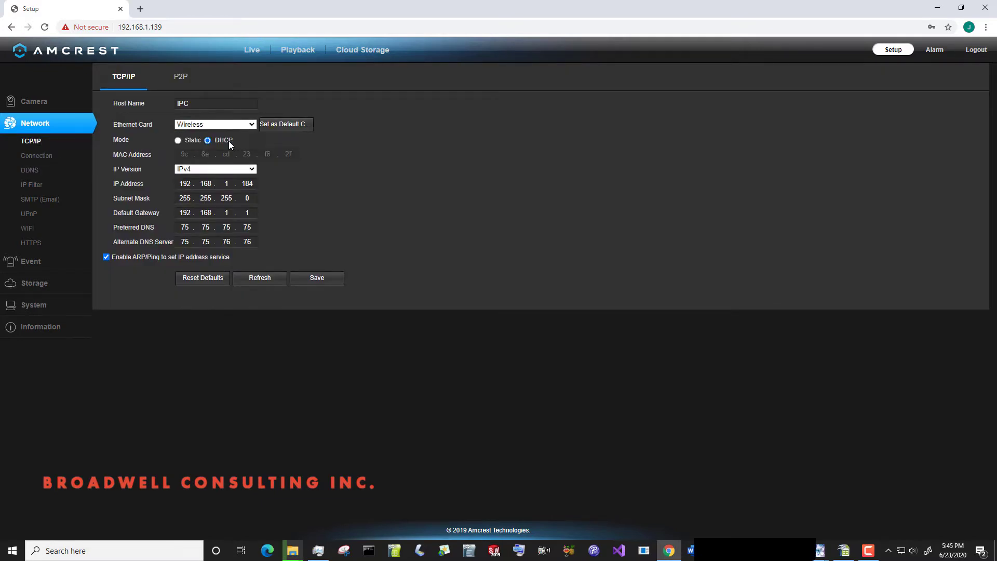
{"action": "left_click", "coordinate": [178, 140]}
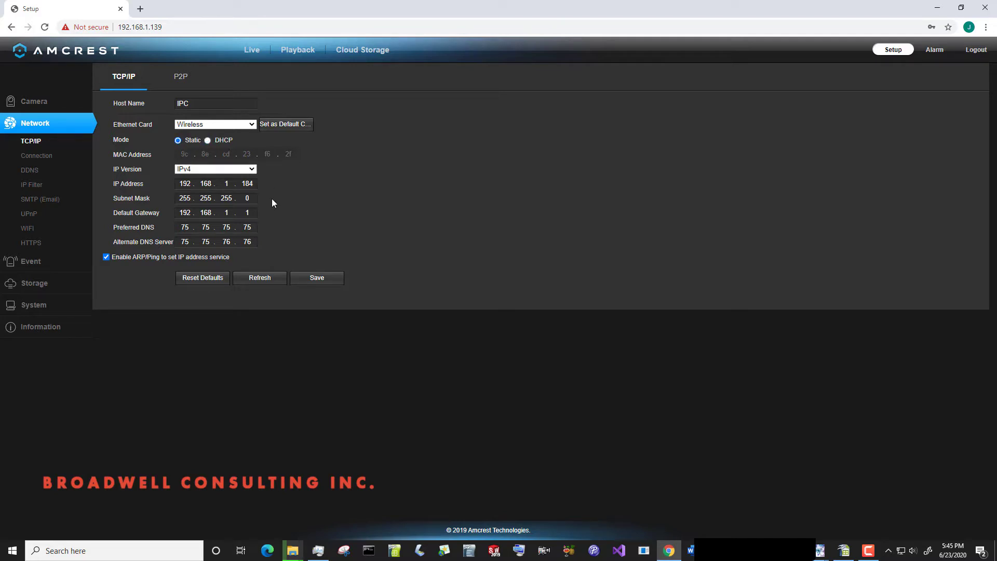
{"action": "double_click", "coordinate": [246, 184]}
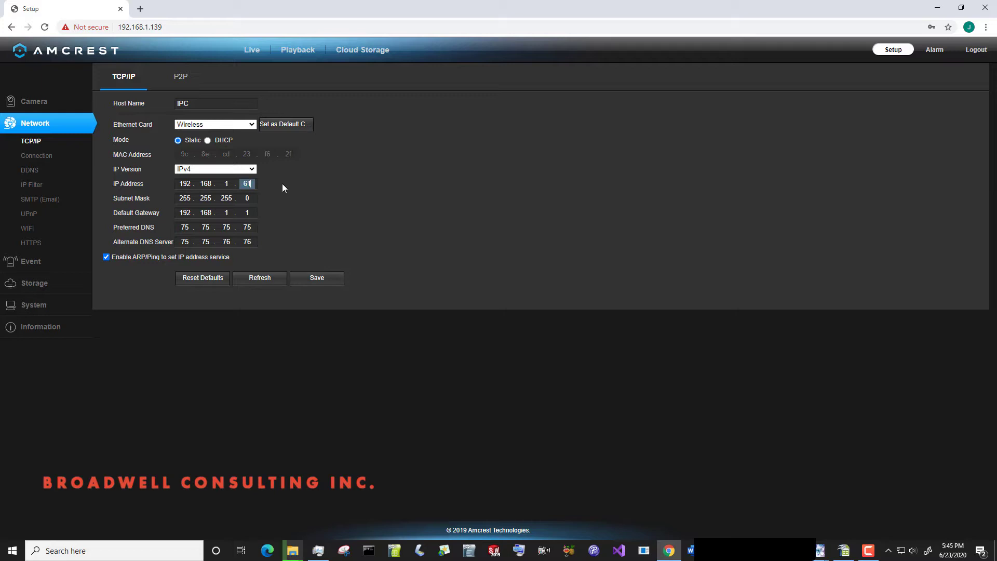
{"action": "double_click", "coordinate": [184, 227]}
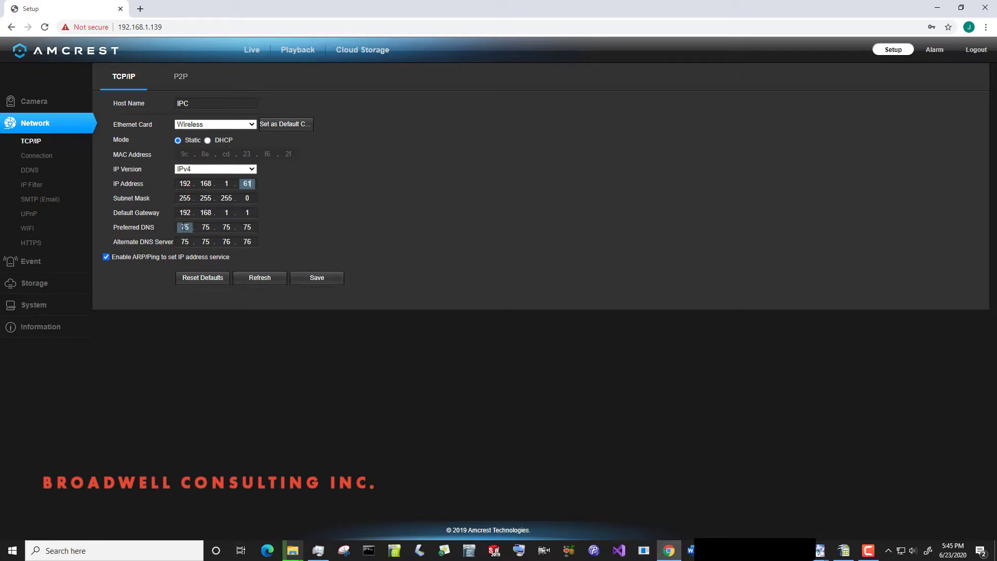
{"action": "left_click", "coordinate": [184, 227]}
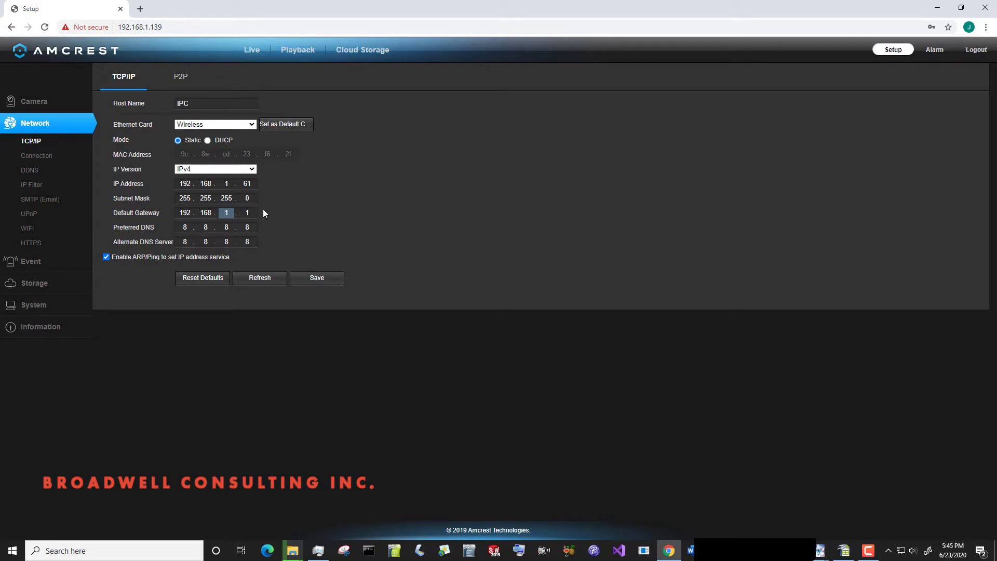
{"action": "mouse_move", "coordinate": [296, 235]}
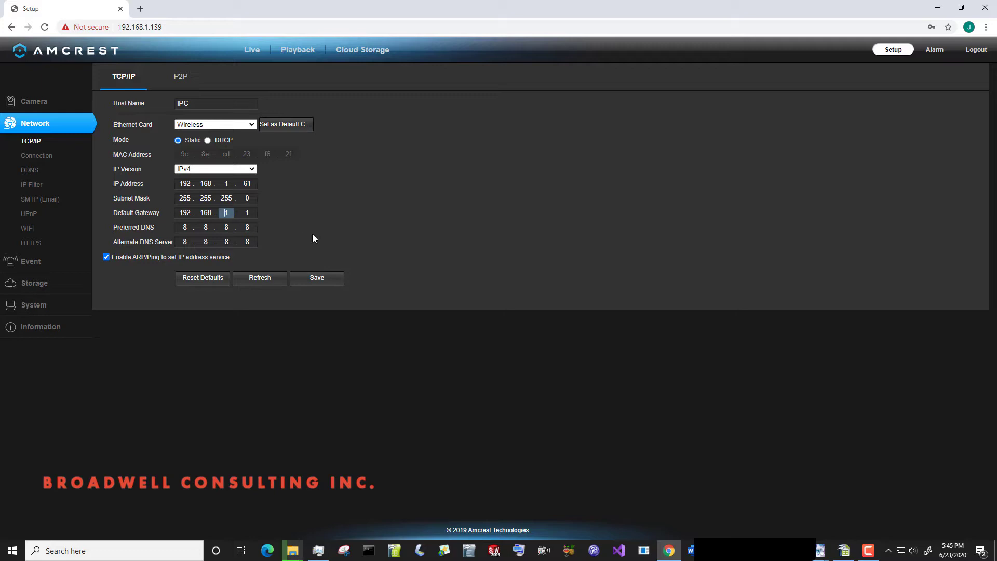
{"action": "mouse_move", "coordinate": [226, 212]}
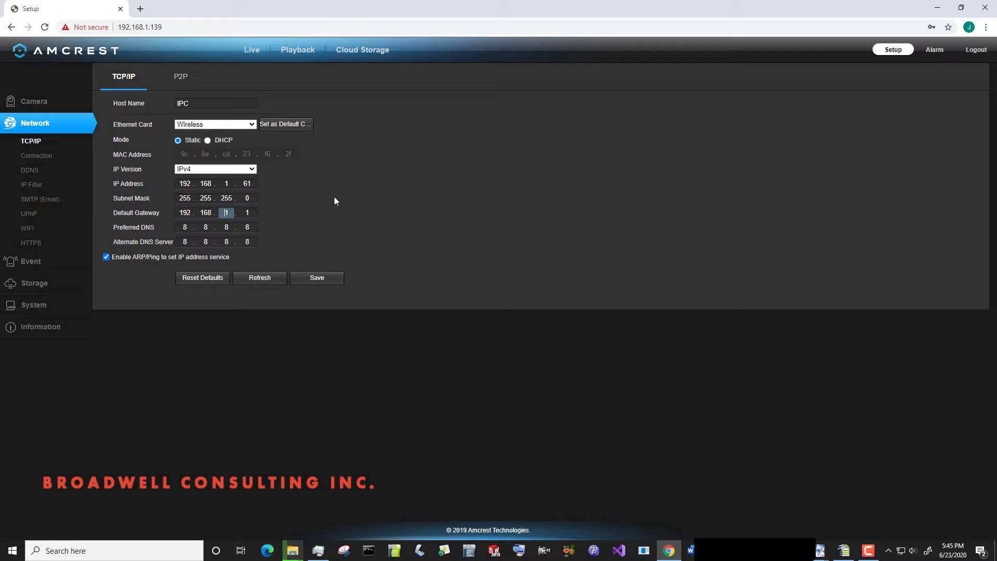
{"action": "mouse_move", "coordinate": [294, 211]}
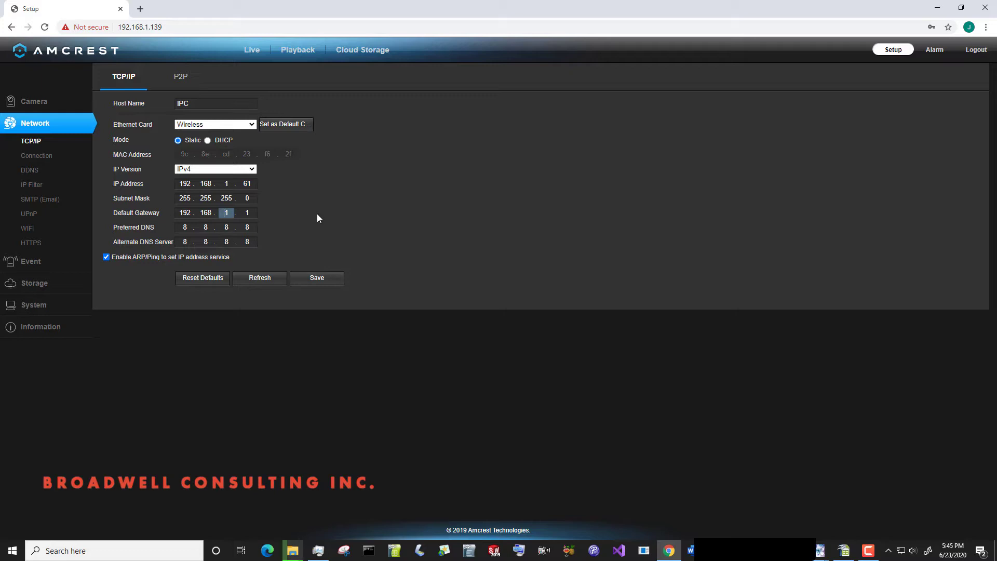
{"action": "mouse_move", "coordinate": [316, 278]}
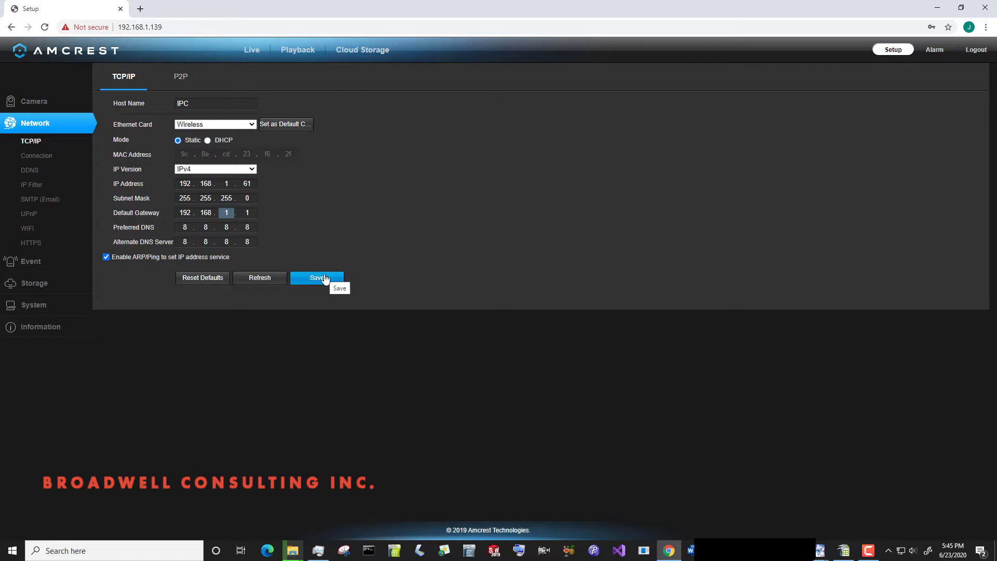
{"action": "mouse_move", "coordinate": [323, 280]}
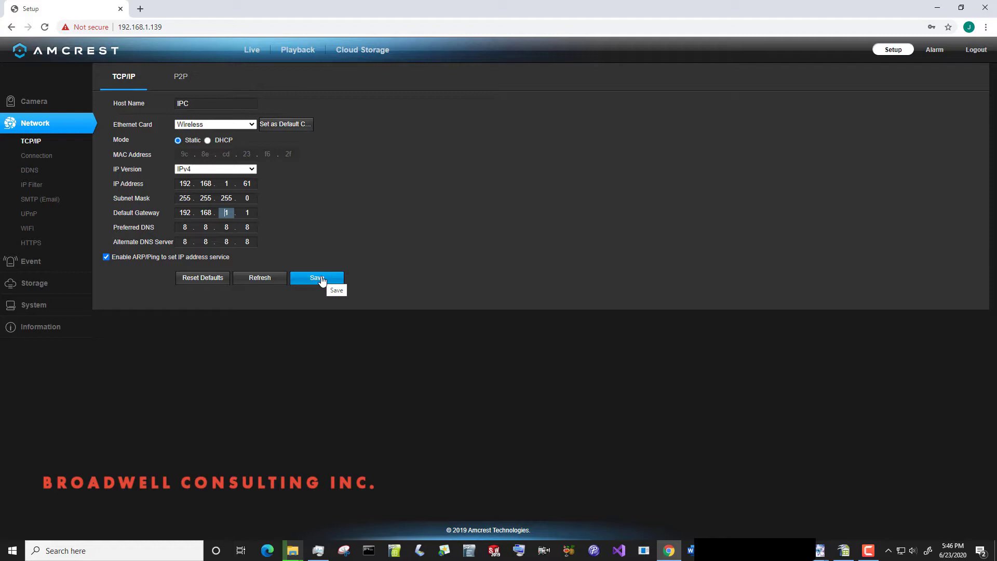
{"action": "left_click", "coordinate": [317, 278]}
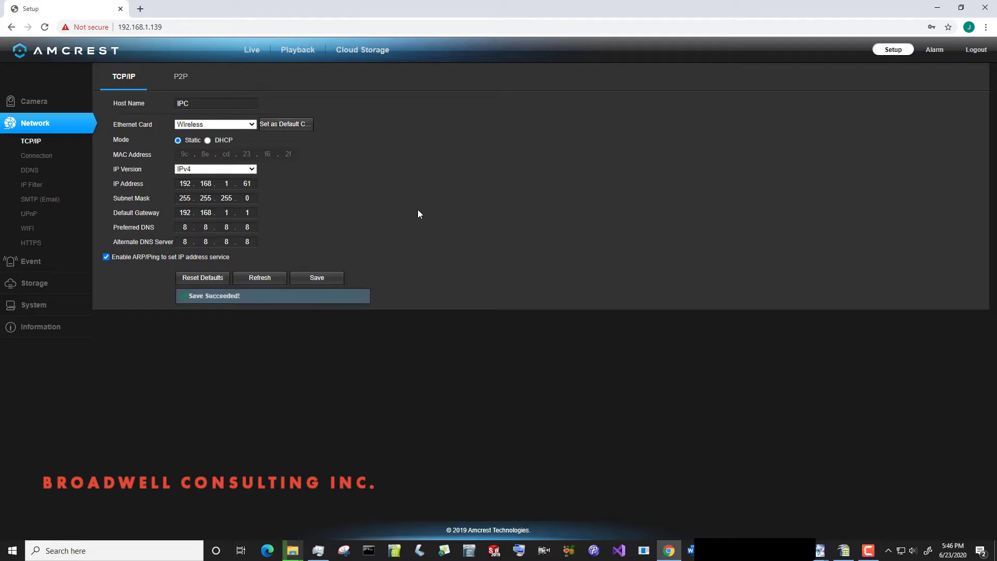
{"action": "mouse_move", "coordinate": [399, 167]}
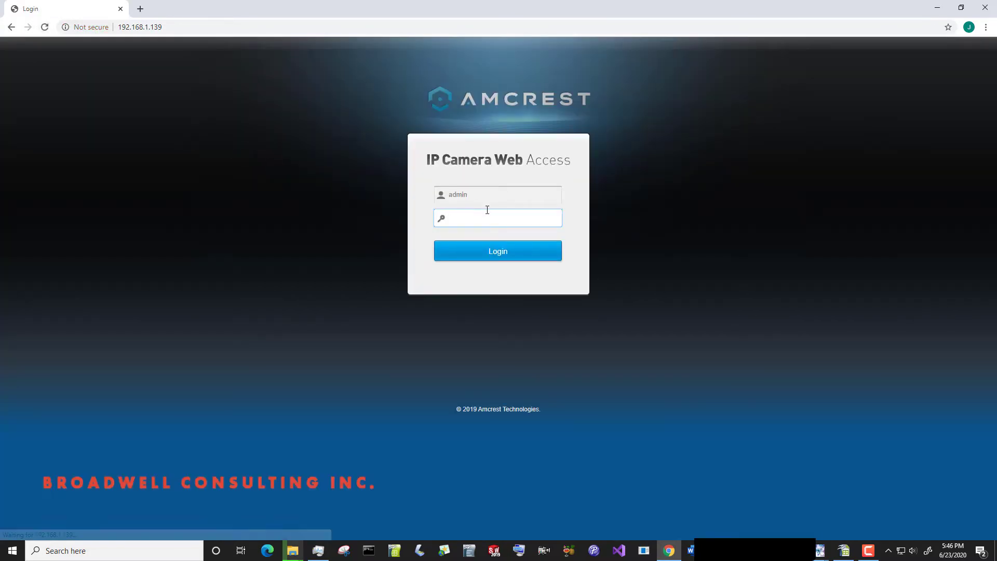
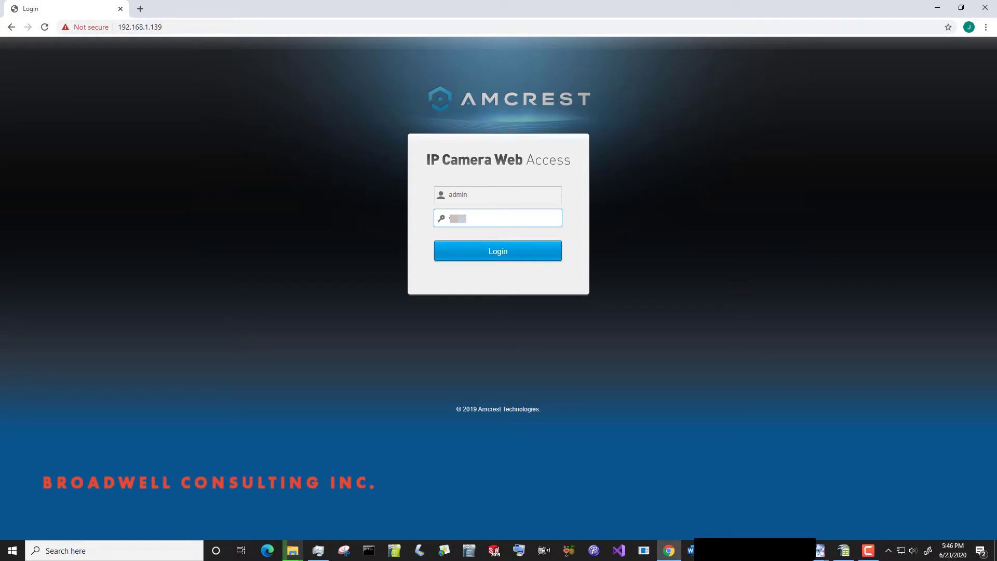
Step: Log back into the camera's web interface with the new password
{"action": "left_click", "coordinate": [498, 250]}
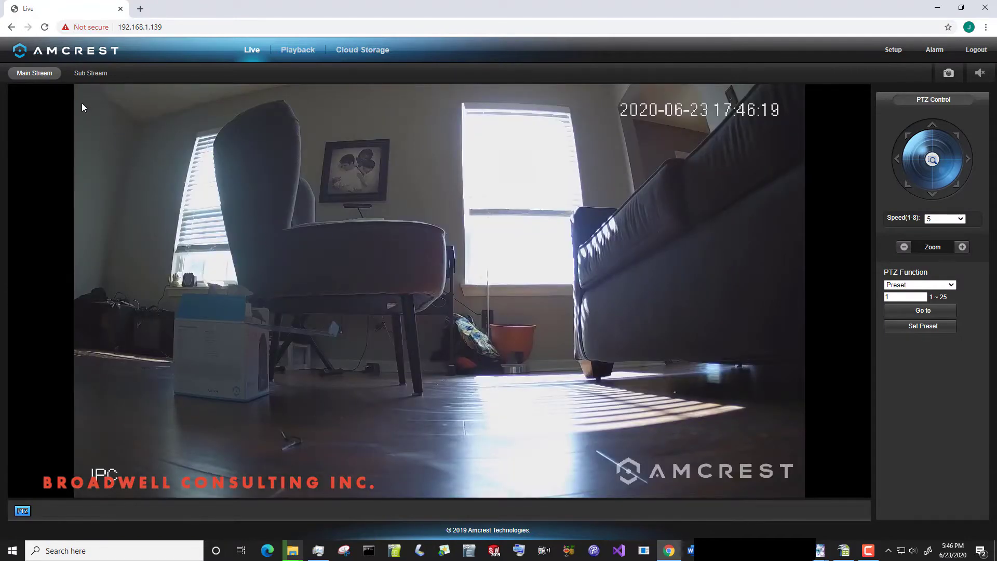
Step: View the wireless card's TCP/IP settings, confirming static address 192.168.1.61
{"action": "left_click", "coordinate": [893, 50]}
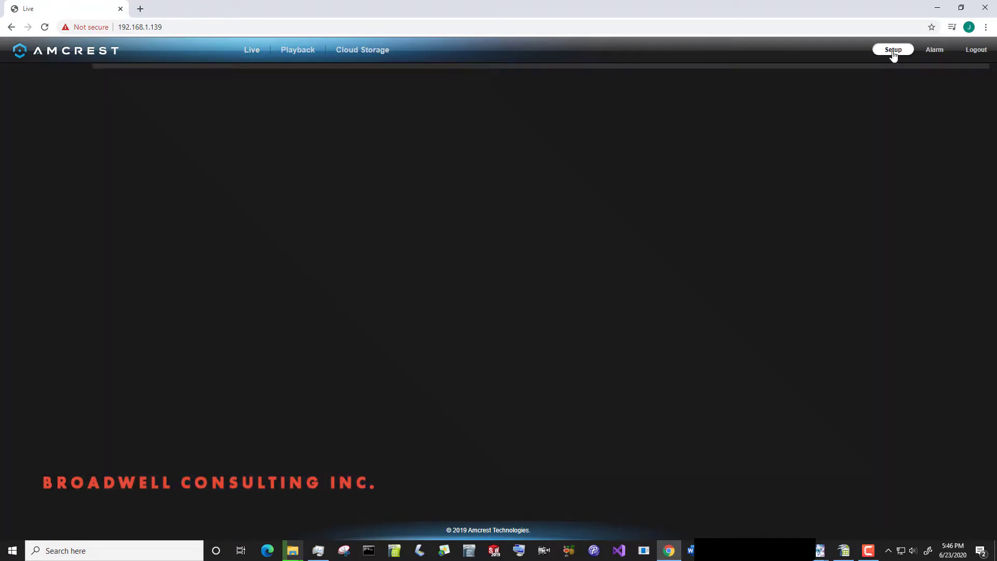
{"action": "left_click", "coordinate": [892, 50]}
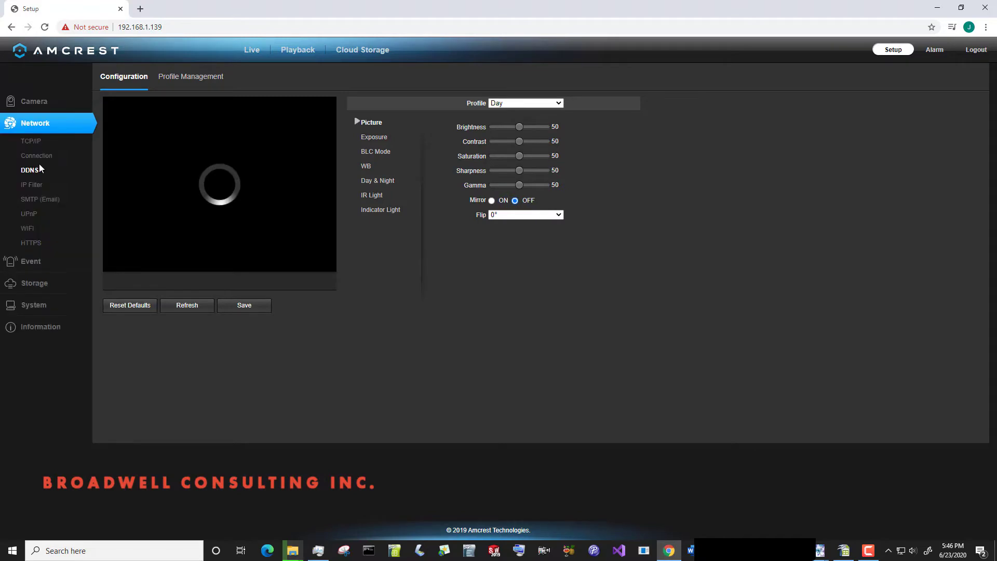
{"action": "left_click", "coordinate": [30, 141]}
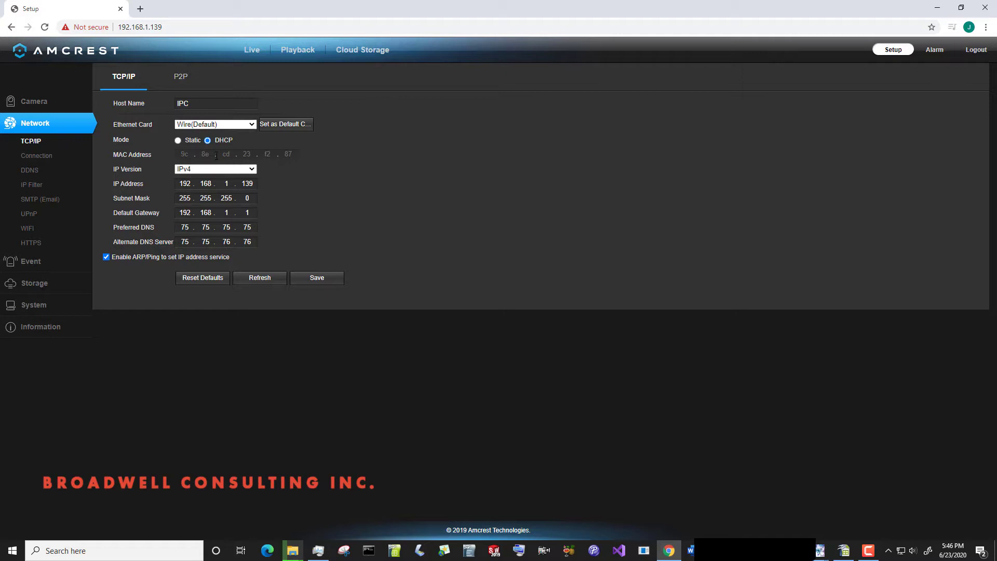
{"action": "left_click", "coordinate": [215, 124]}
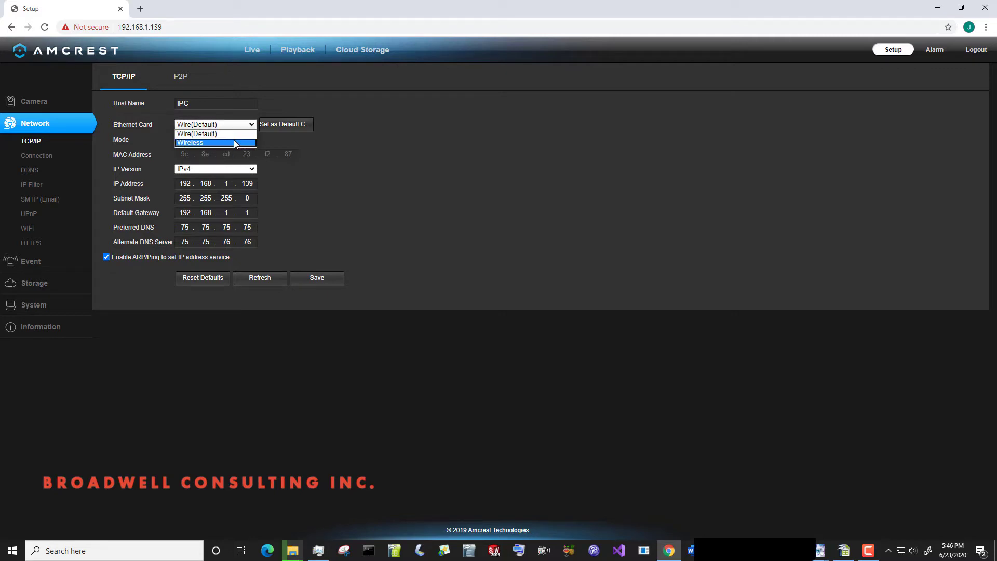
{"action": "left_click", "coordinate": [215, 143]}
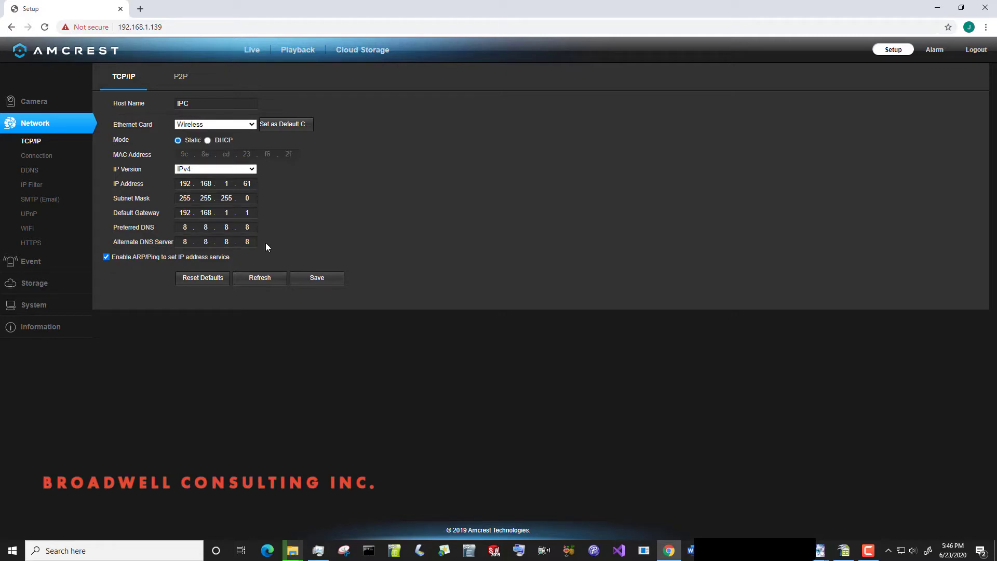
{"action": "mouse_move", "coordinate": [391, 189]}
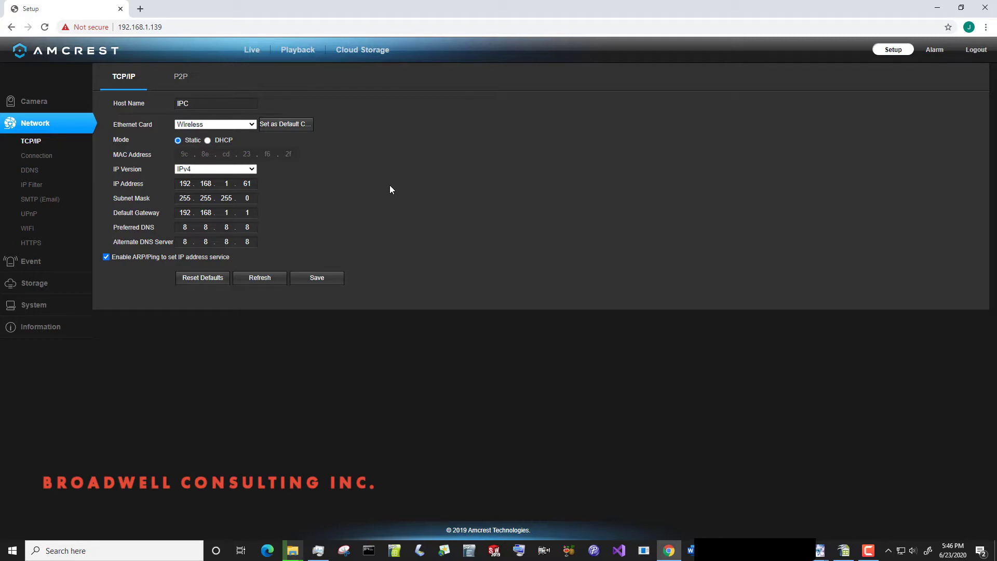
{"action": "mouse_move", "coordinate": [472, 170]}
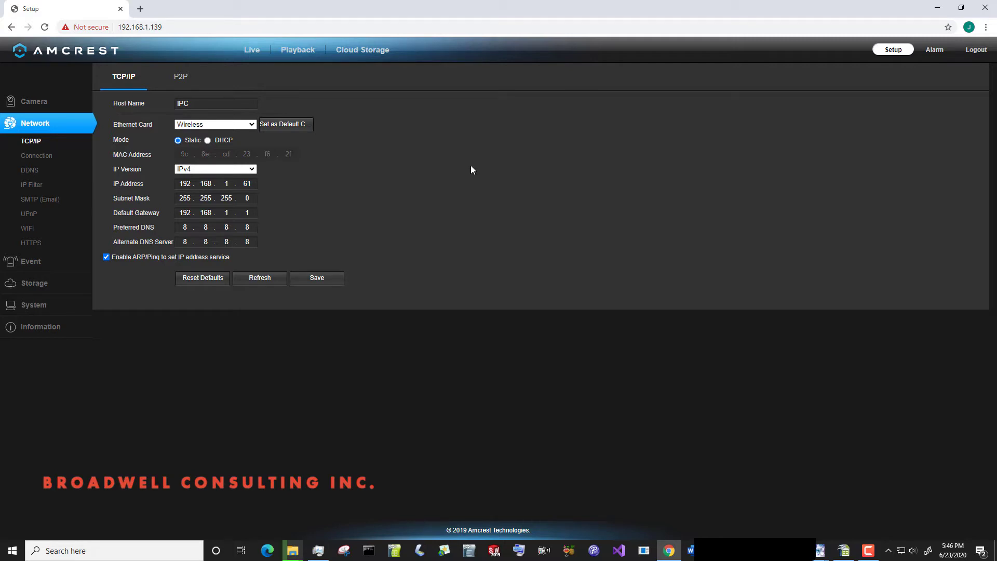
{"action": "mouse_move", "coordinate": [676, 193]}
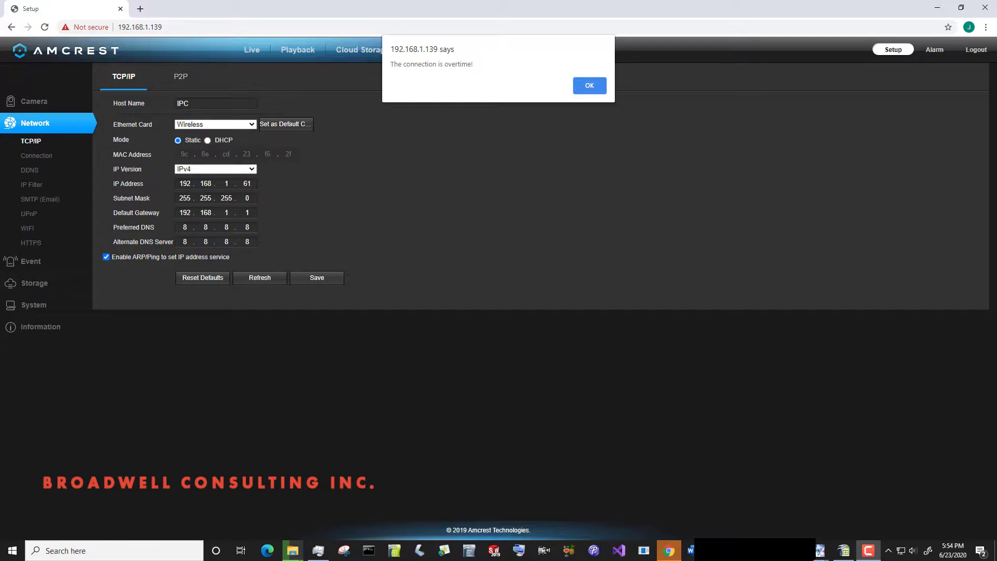
{"action": "mouse_move", "coordinate": [771, 223]}
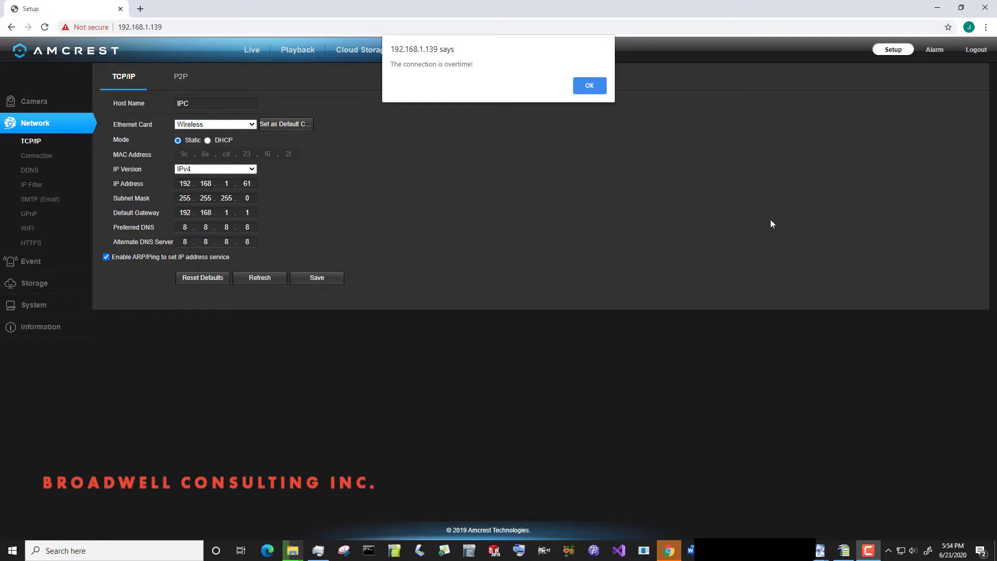
{"action": "mouse_move", "coordinate": [401, 86]}
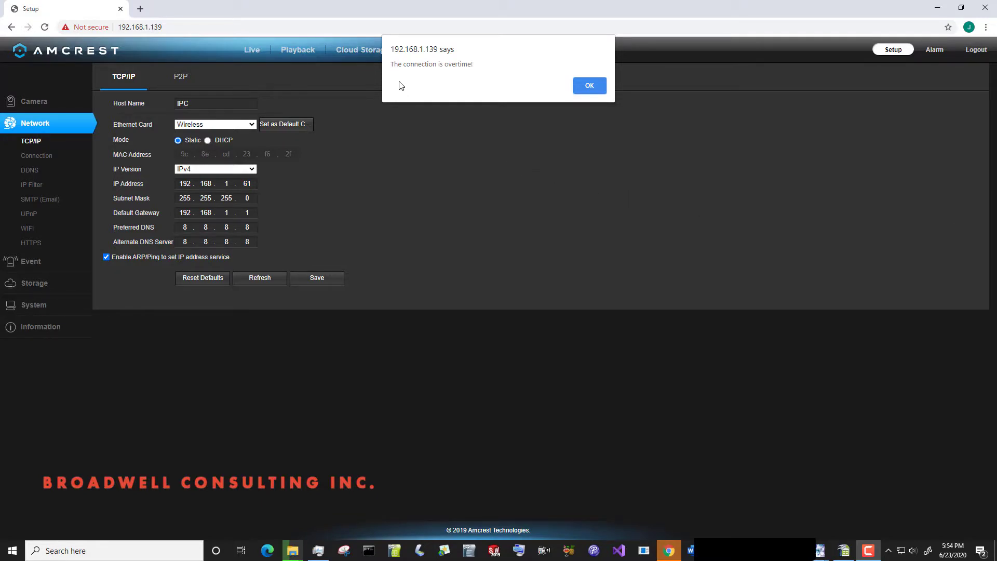
{"action": "mouse_move", "coordinate": [474, 76]}
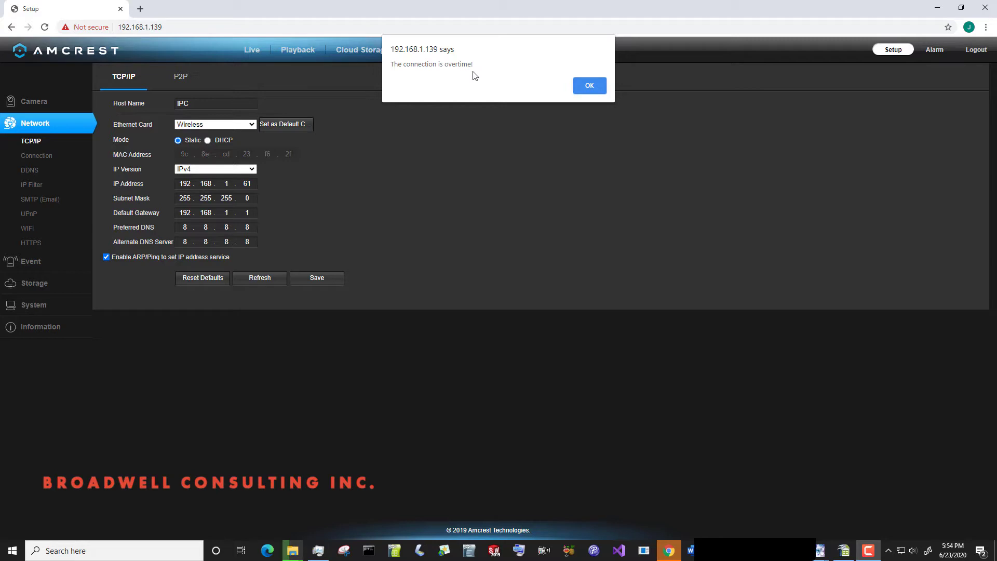
{"action": "mouse_move", "coordinate": [473, 83]}
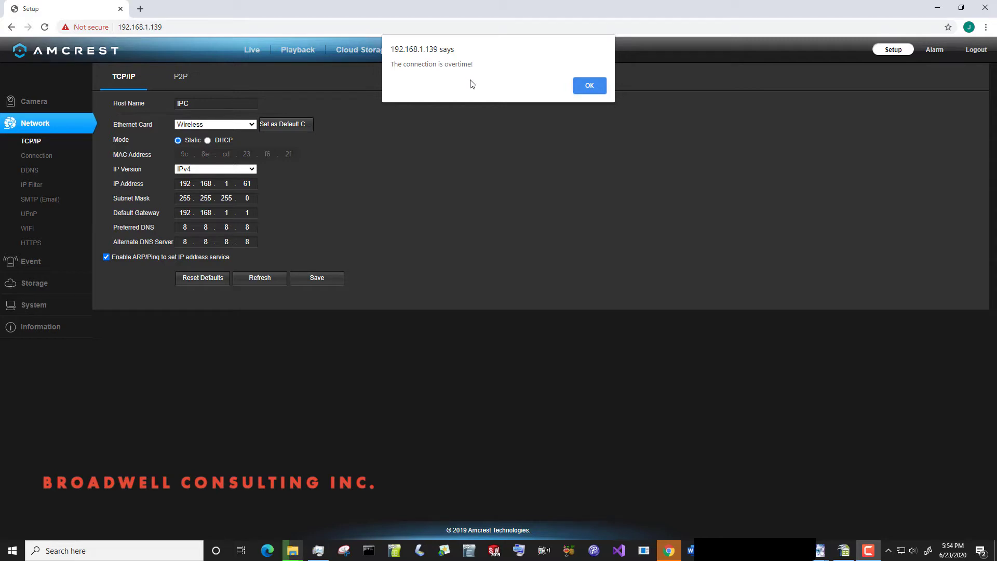
{"action": "mouse_move", "coordinate": [320, 199]}
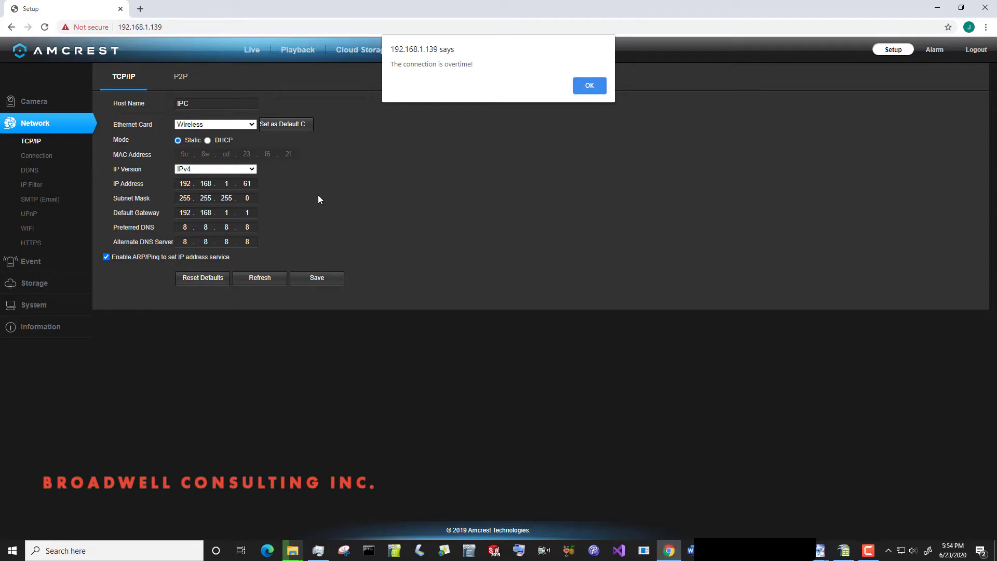
Step: Dismiss the timeout alert and log in to the camera at its wireless address 192.168.1.61
{"action": "left_click", "coordinate": [588, 85]}
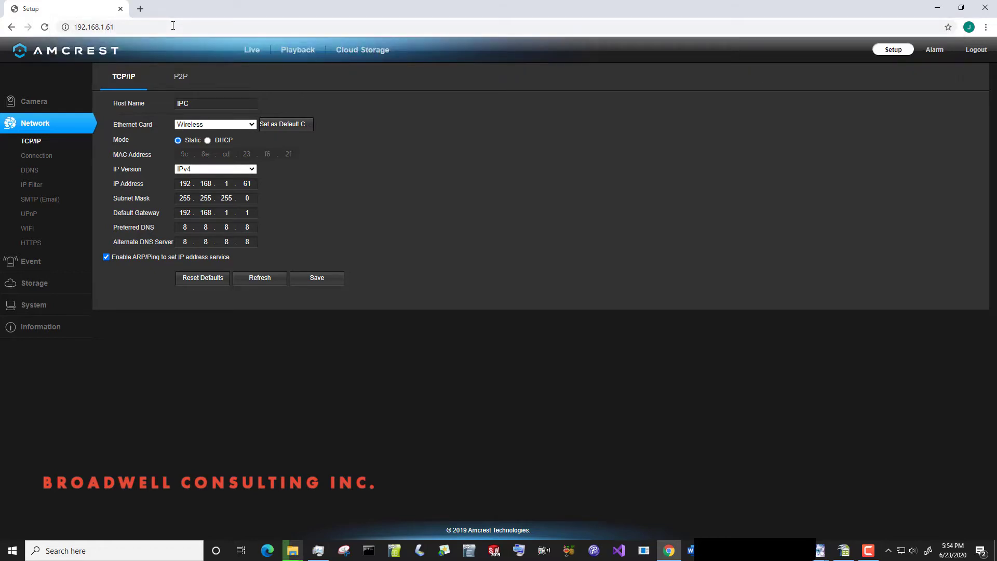
{"action": "mouse_move", "coordinate": [141, 31]}
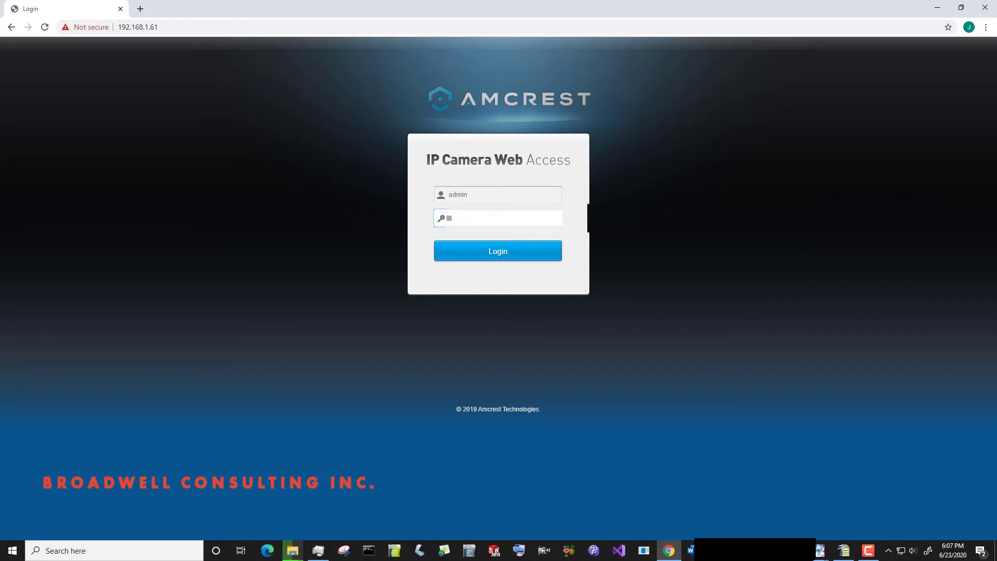
{"action": "type", "text": "password"}
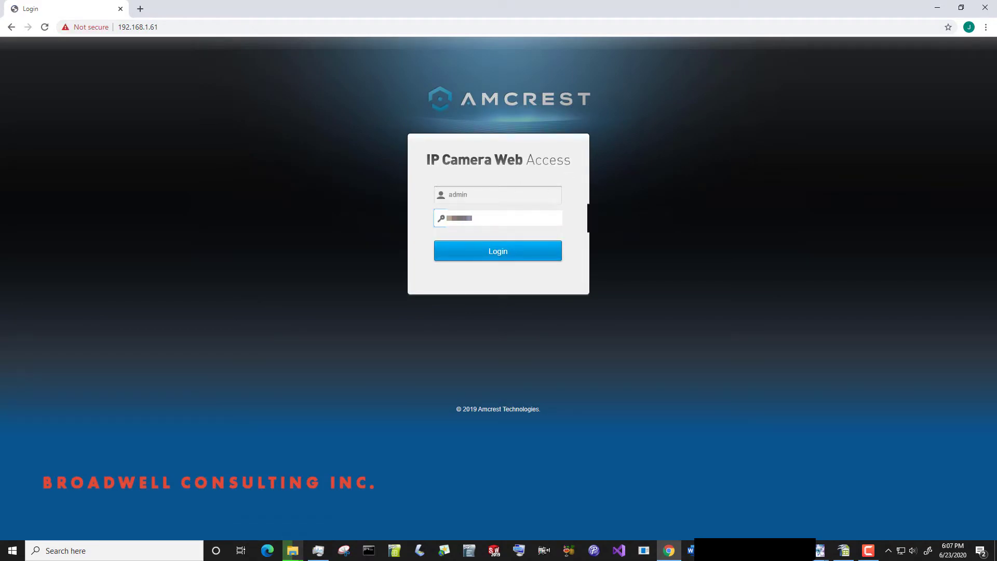
{"action": "left_click", "coordinate": [497, 250]}
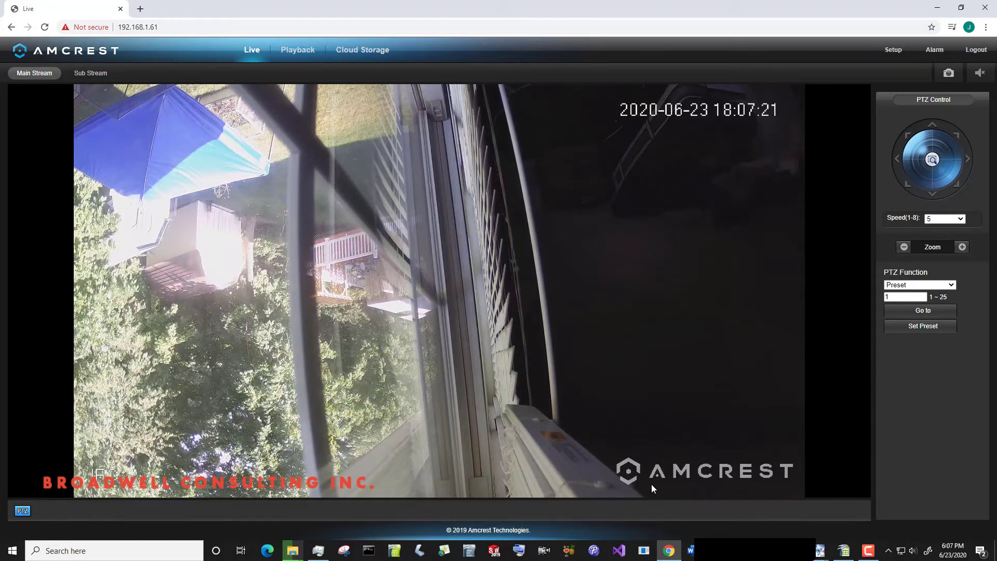
{"action": "mouse_move", "coordinate": [821, 550]}
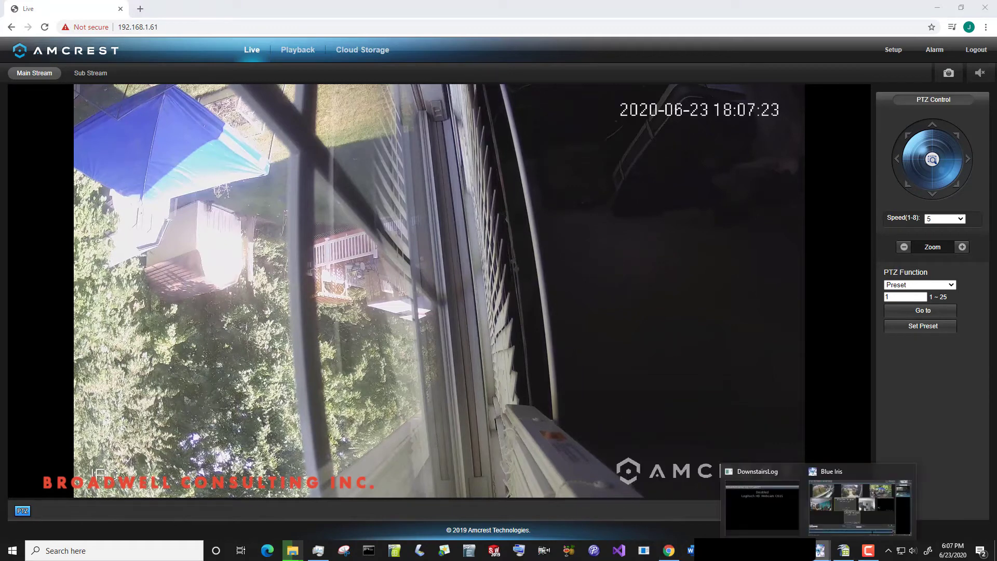
Step: In Blue Iris, add a new camera named Amcr as a network IP camera
{"action": "left_click", "coordinate": [858, 506]}
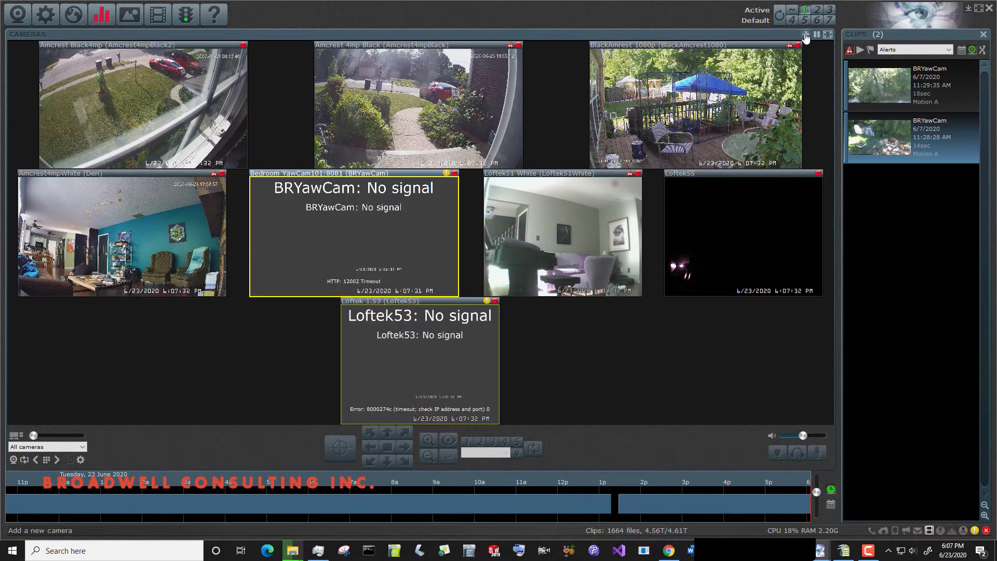
{"action": "mouse_move", "coordinate": [805, 37]}
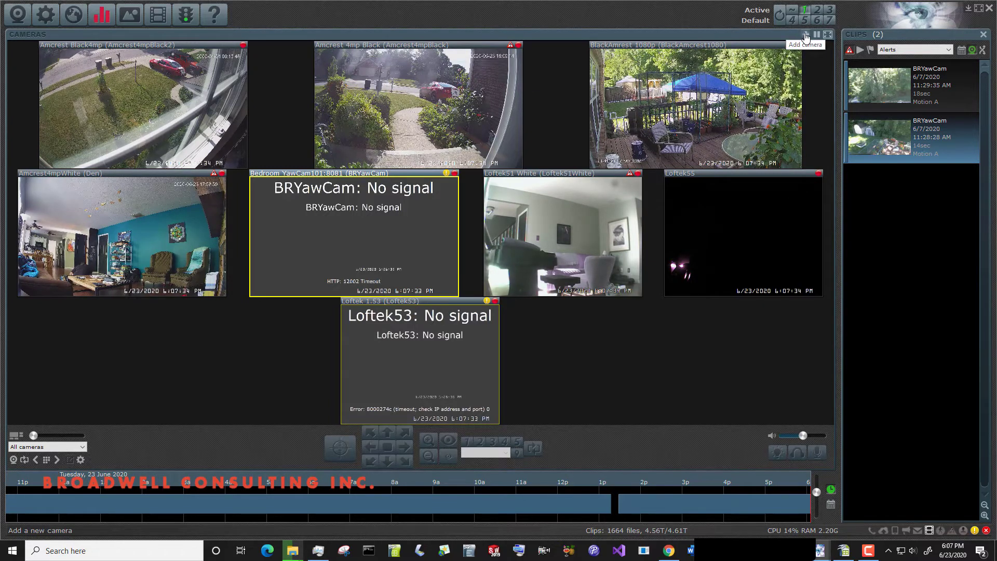
{"action": "left_click", "coordinate": [804, 34]}
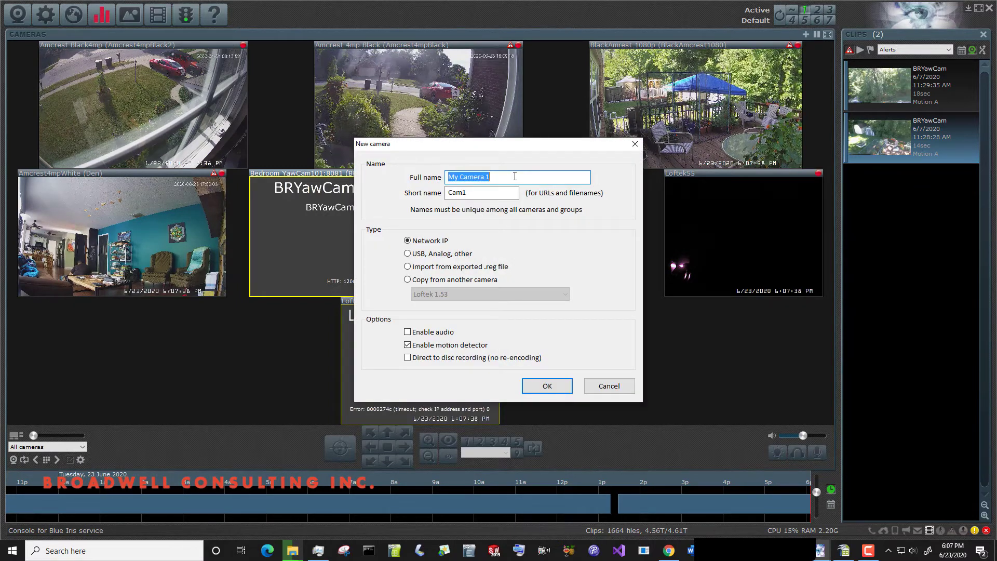
{"action": "type", "text": "Amcrest61"}
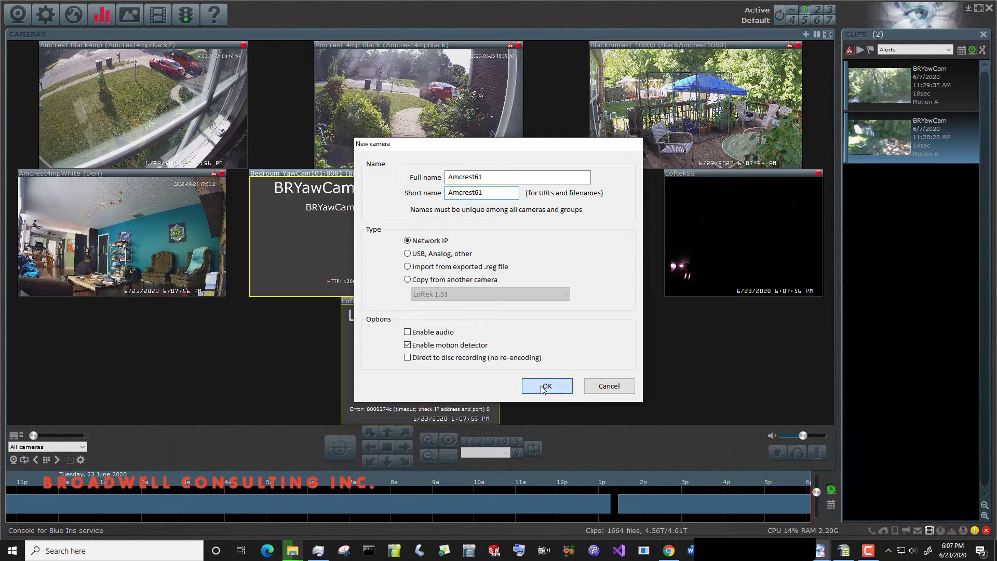
{"action": "left_click", "coordinate": [547, 386]}
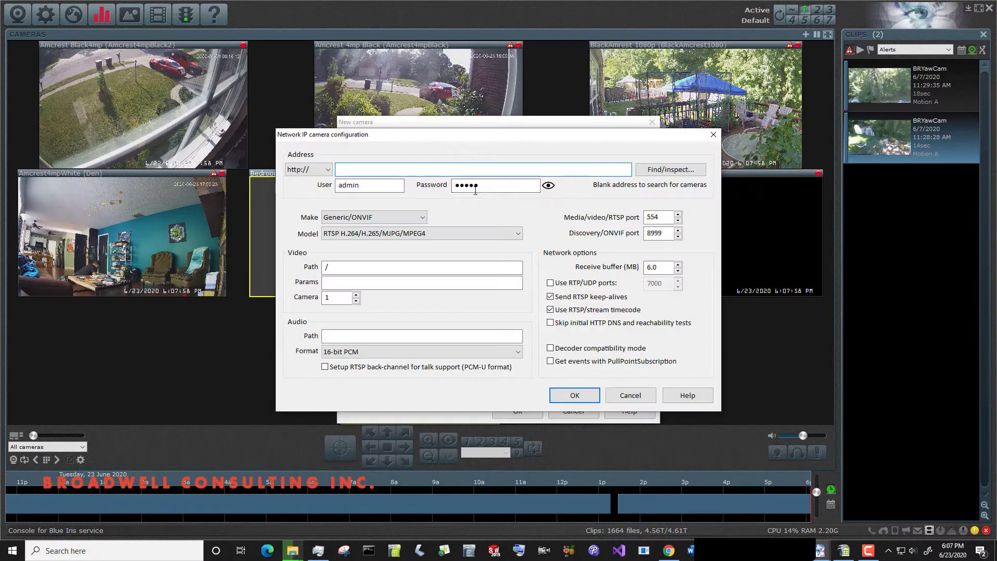
Step: Enter address 192.168.1.61, inspect the camera's capabilities and accept the connection settings
{"action": "type", "text": "1"}
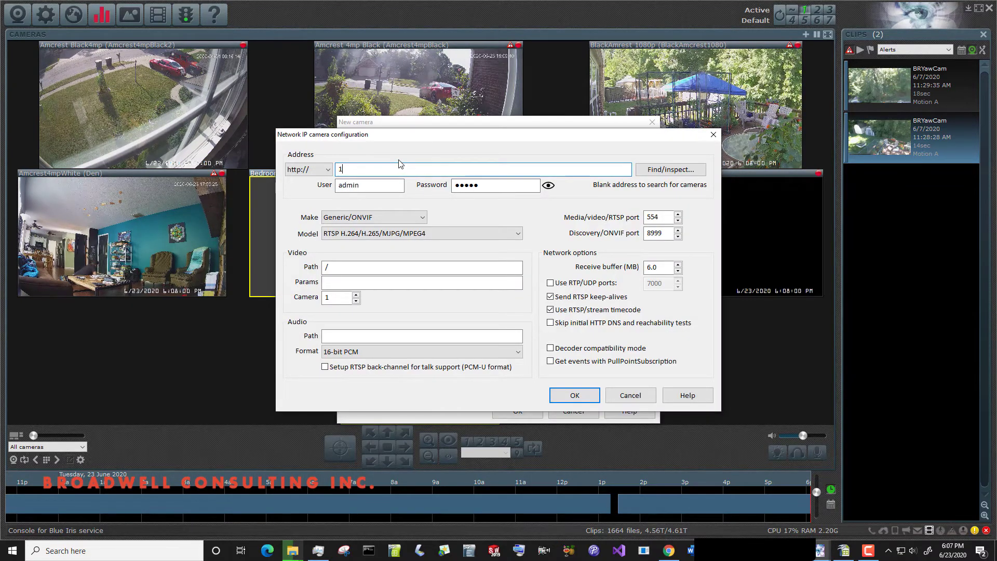
{"action": "type", "text": "92.168.1.61"}
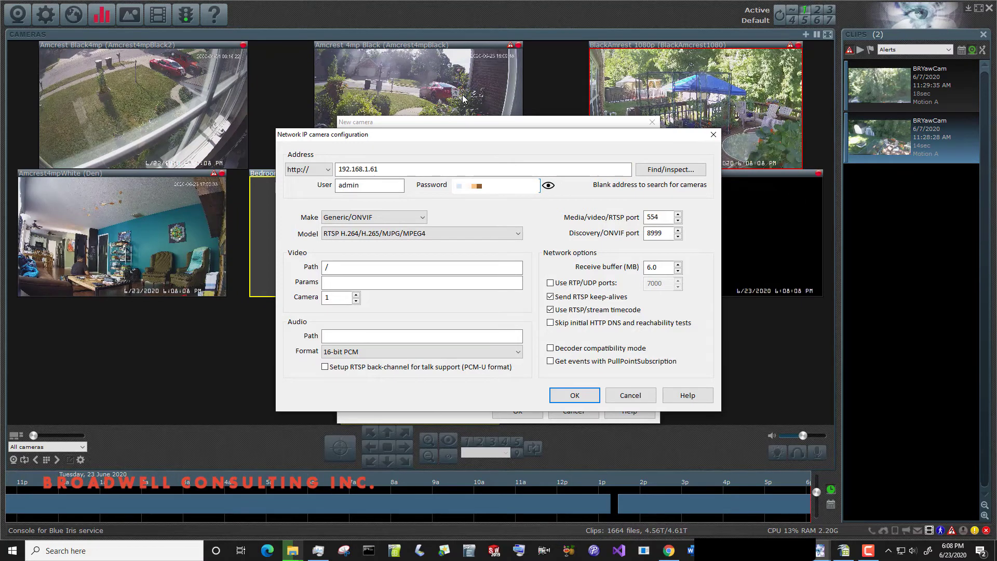
{"action": "left_click", "coordinate": [495, 185]}
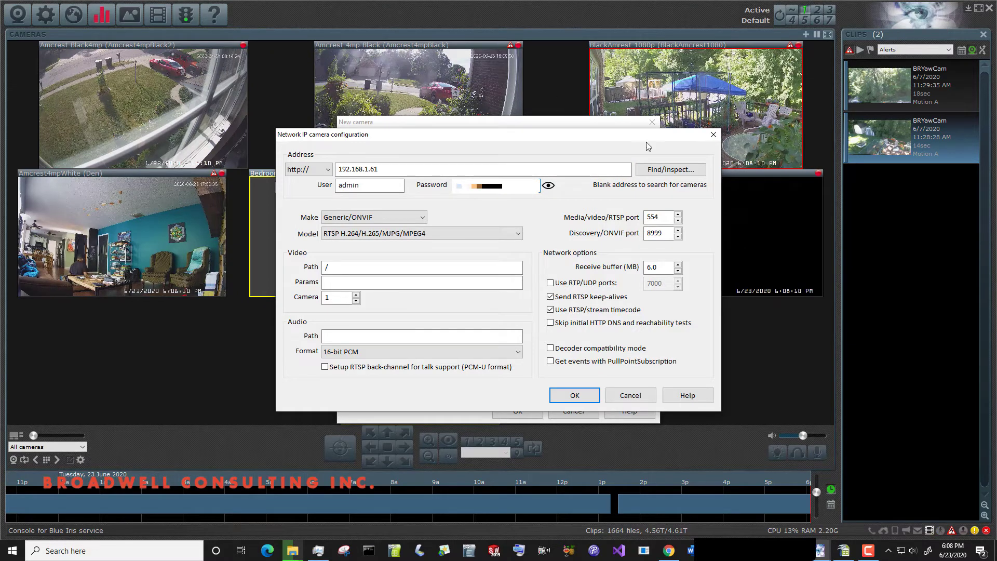
{"action": "left_click", "coordinate": [669, 169]}
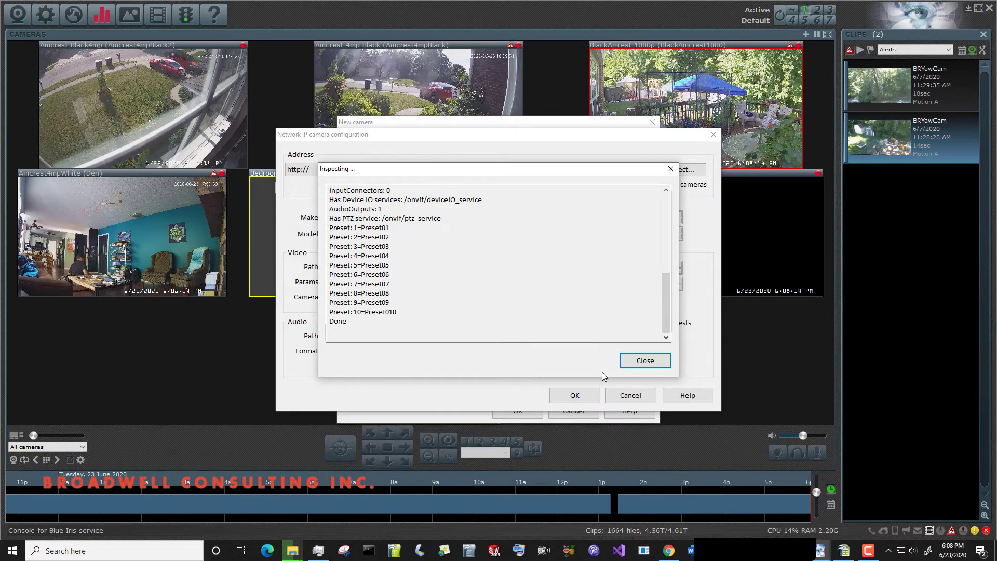
{"action": "left_click", "coordinate": [643, 360]}
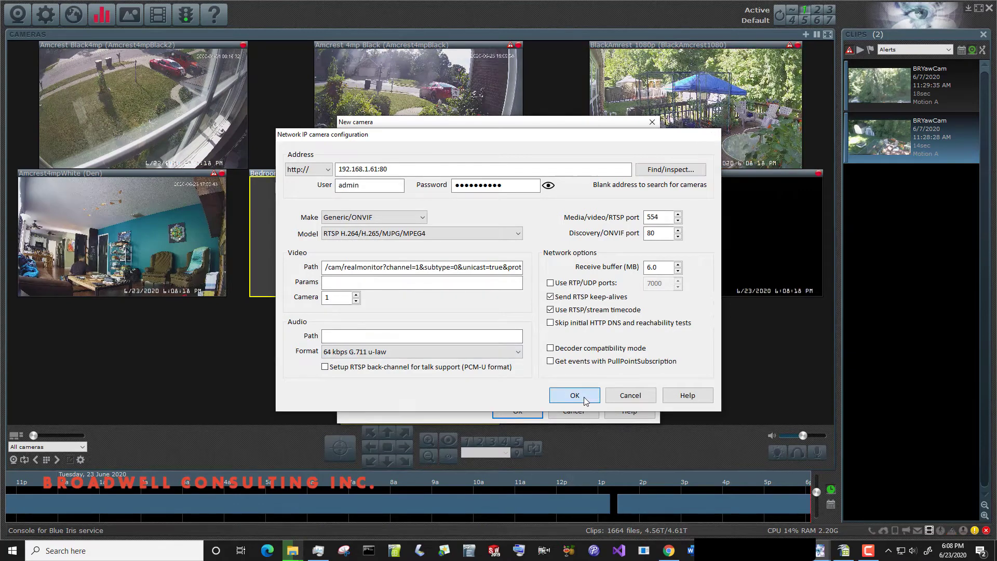
{"action": "left_click", "coordinate": [573, 395]}
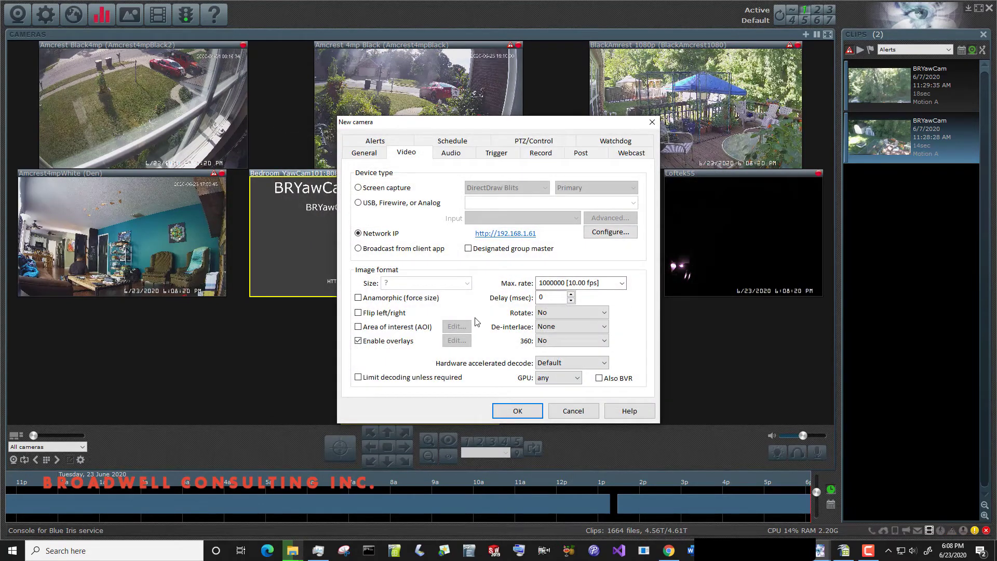
Step: Set the camera's maximum frame rate to 20 fps and add it to the grid
{"action": "left_click", "coordinate": [621, 282]}
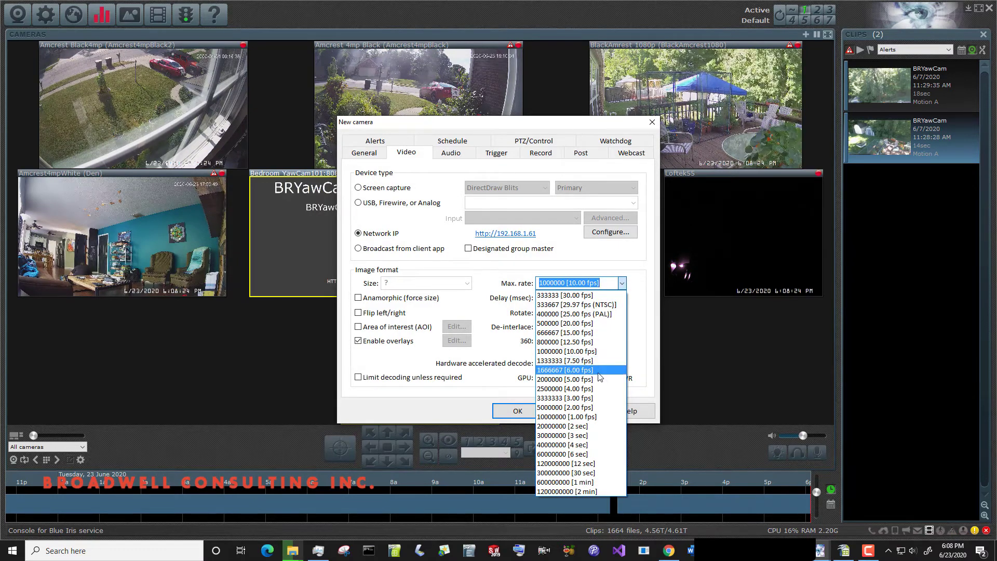
{"action": "left_click", "coordinate": [566, 388]}
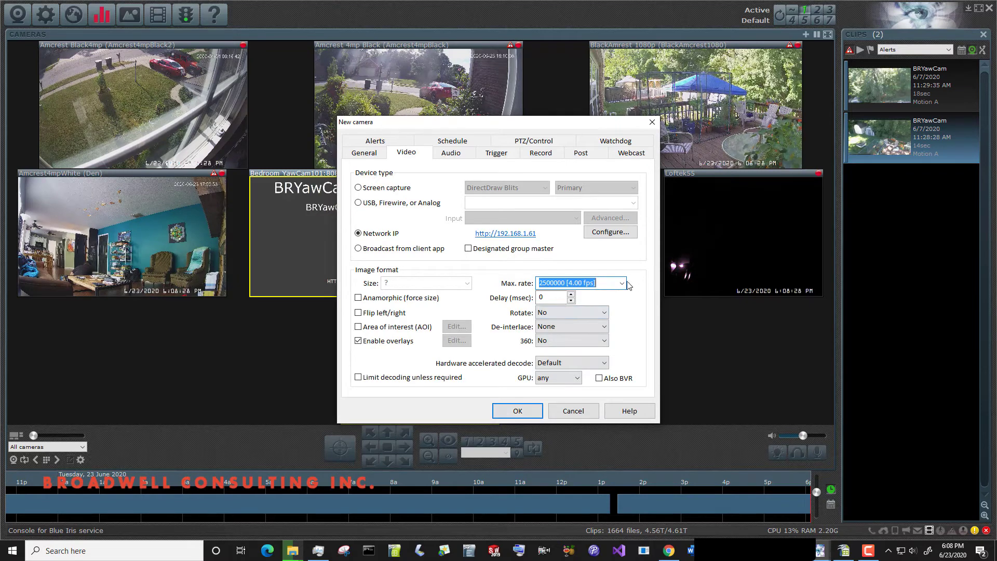
{"action": "left_click", "coordinate": [622, 283]}
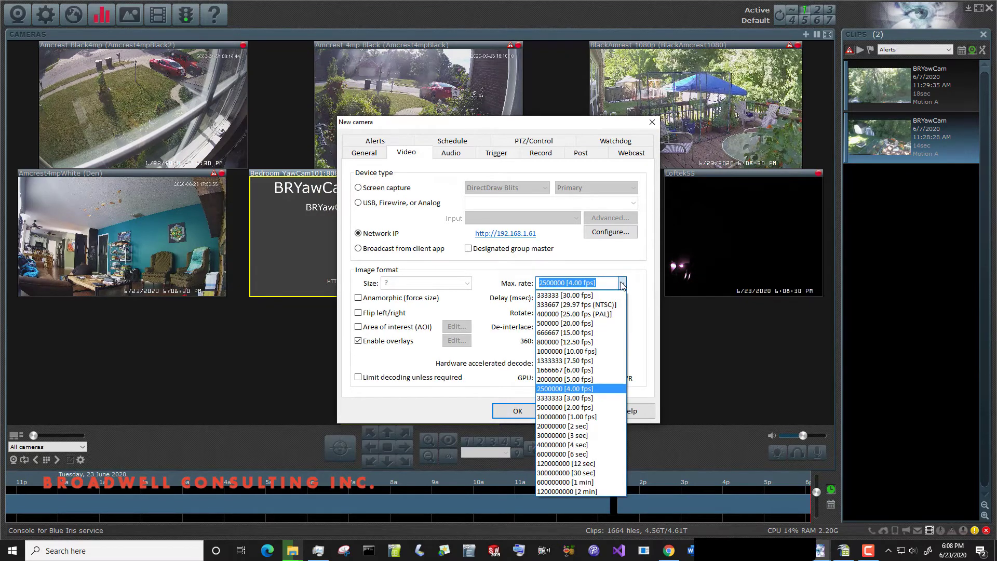
{"action": "left_click", "coordinate": [563, 295]}
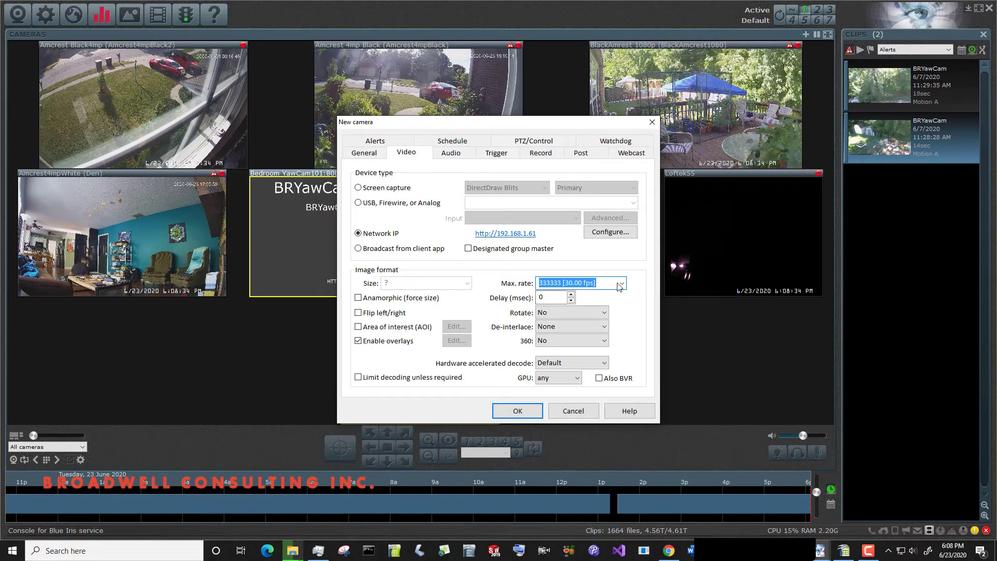
{"action": "left_click", "coordinate": [619, 283]}
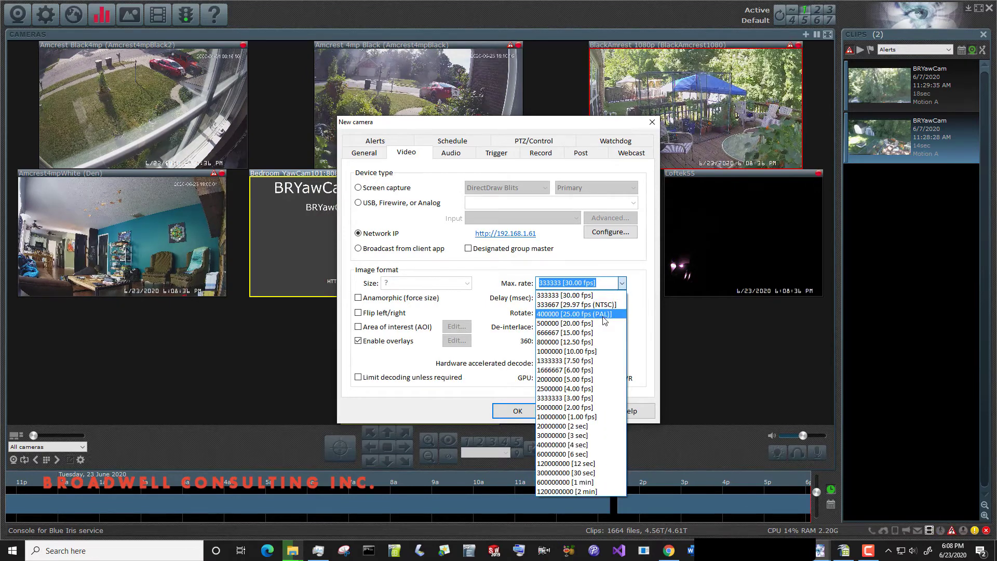
{"action": "left_click", "coordinate": [564, 323]}
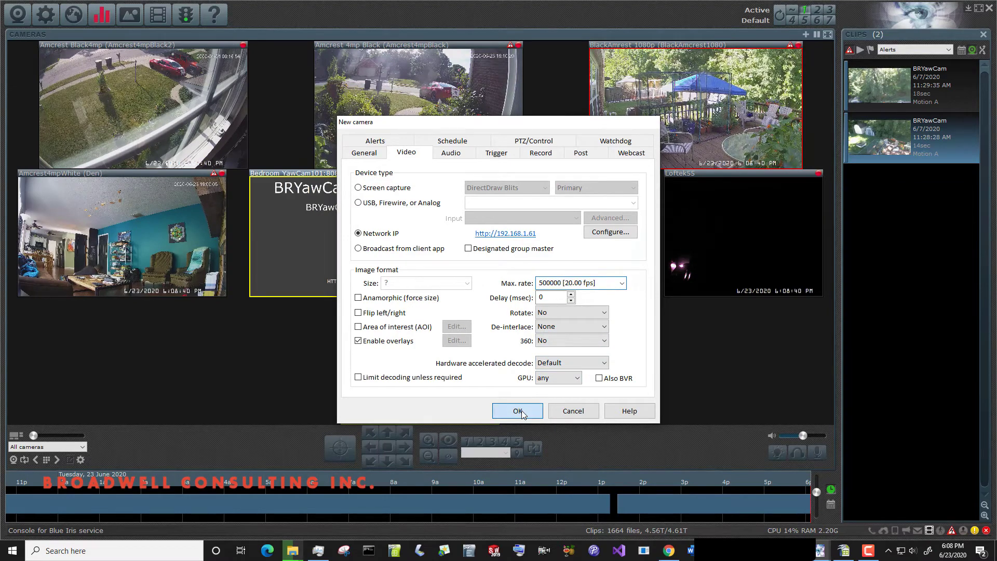
{"action": "left_click", "coordinate": [517, 411]}
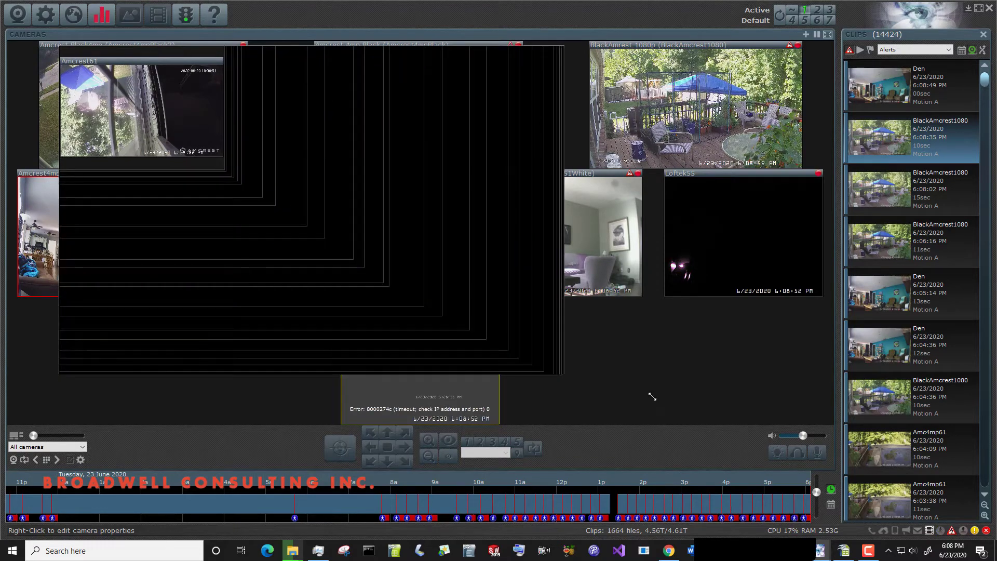
Step: Enlarge the Amcrest61 live view and check its properties, glancing at Video then General
{"action": "double_click", "coordinate": [140, 104]}
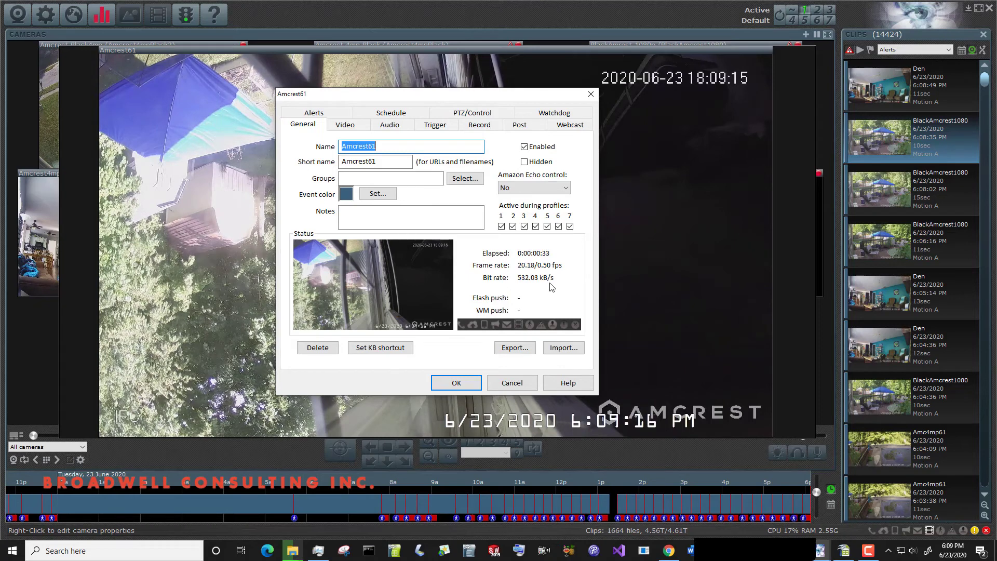
{"action": "mouse_move", "coordinate": [495, 208]}
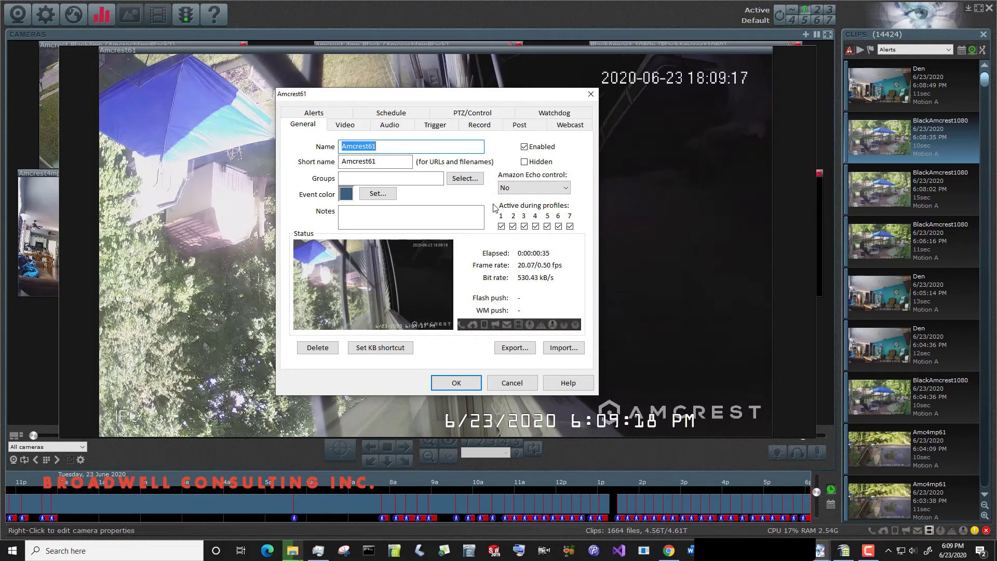
{"action": "left_click", "coordinate": [345, 125]}
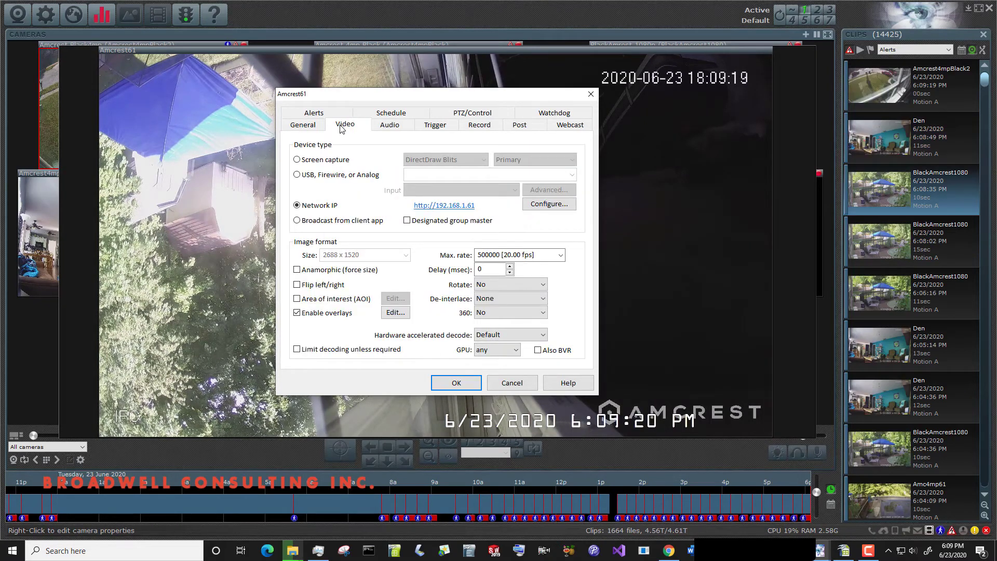
{"action": "left_click", "coordinate": [303, 124]}
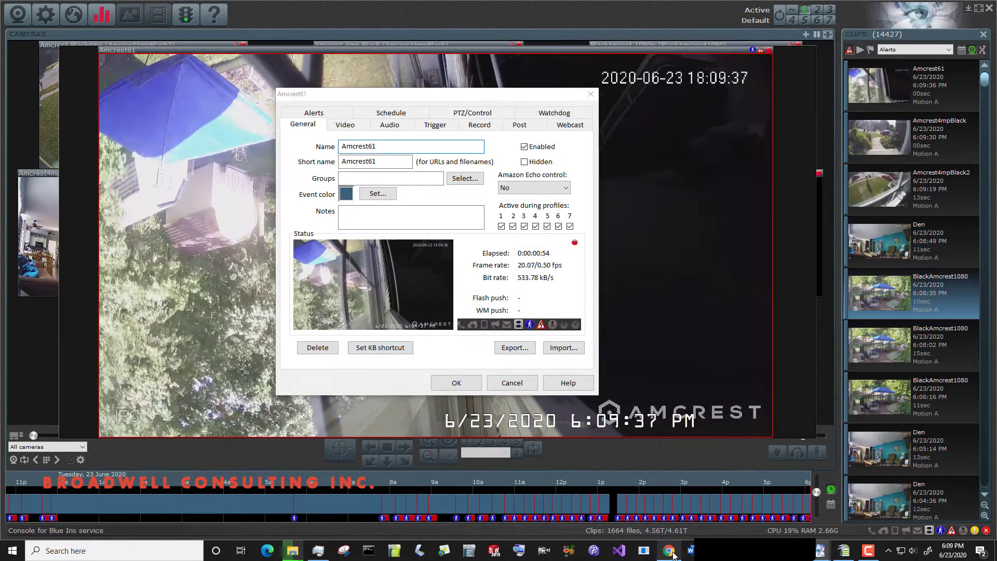
Step: In the camera's web Setup, reach Camera > Video and disable the Sub Stream
{"action": "left_click", "coordinate": [668, 550]}
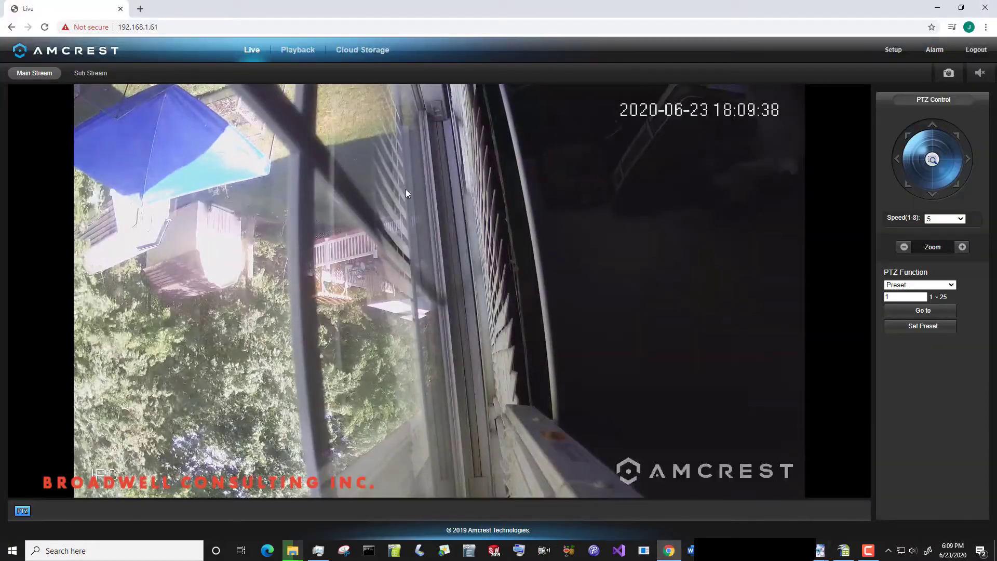
{"action": "left_click", "coordinate": [892, 49]}
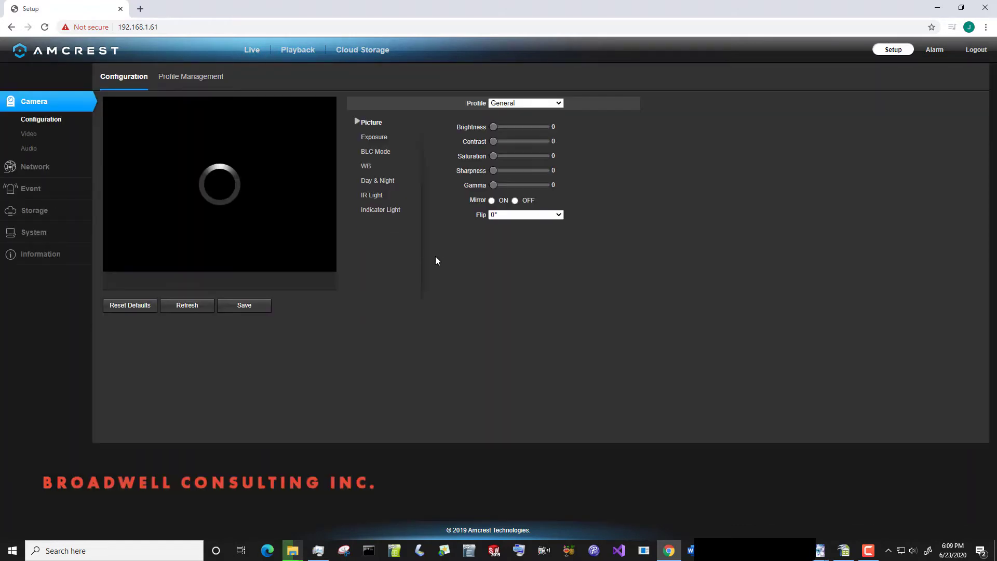
{"action": "left_click", "coordinate": [524, 103]}
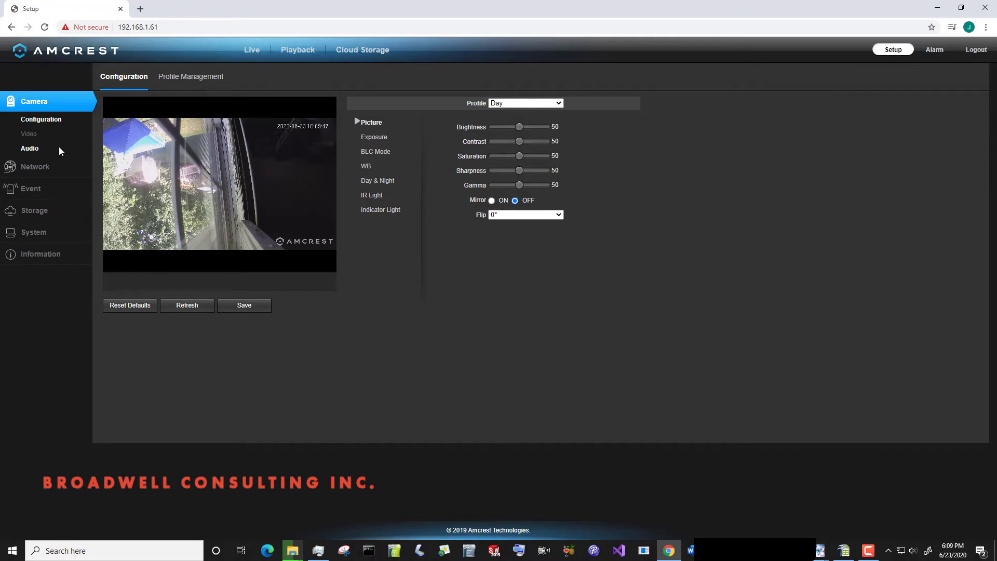
{"action": "left_click", "coordinate": [29, 133]}
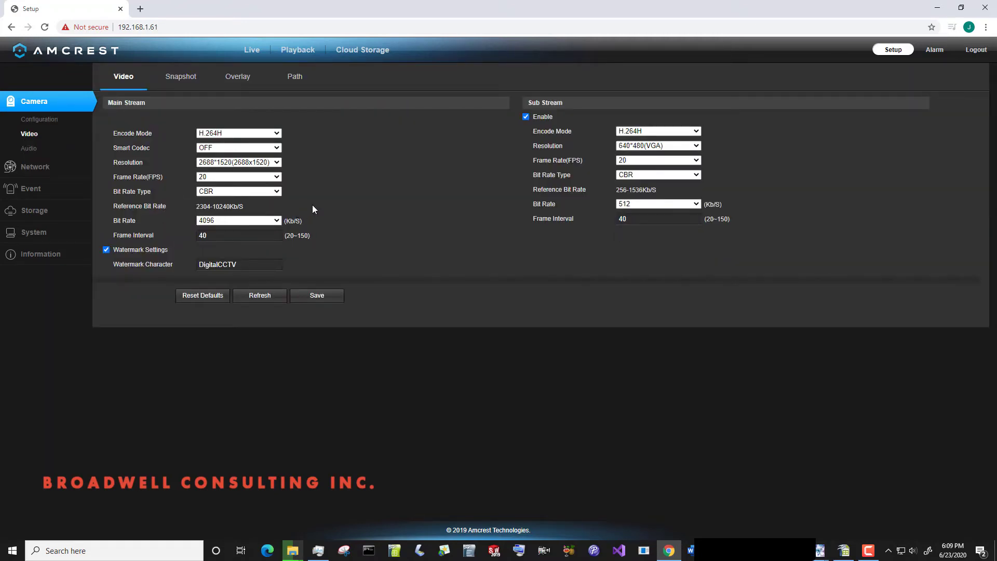
{"action": "left_click", "coordinate": [525, 116]}
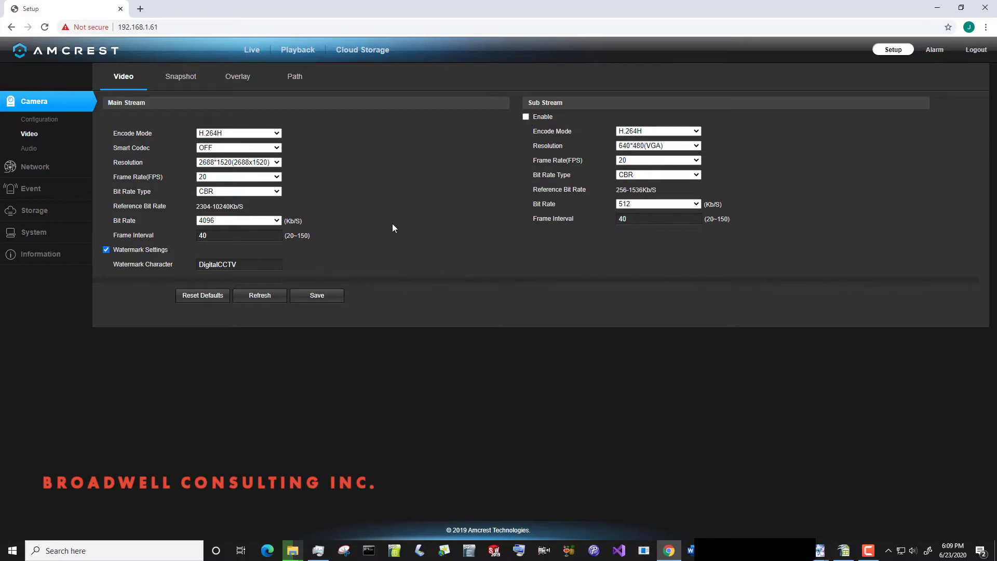
{"action": "mouse_move", "coordinate": [341, 158]}
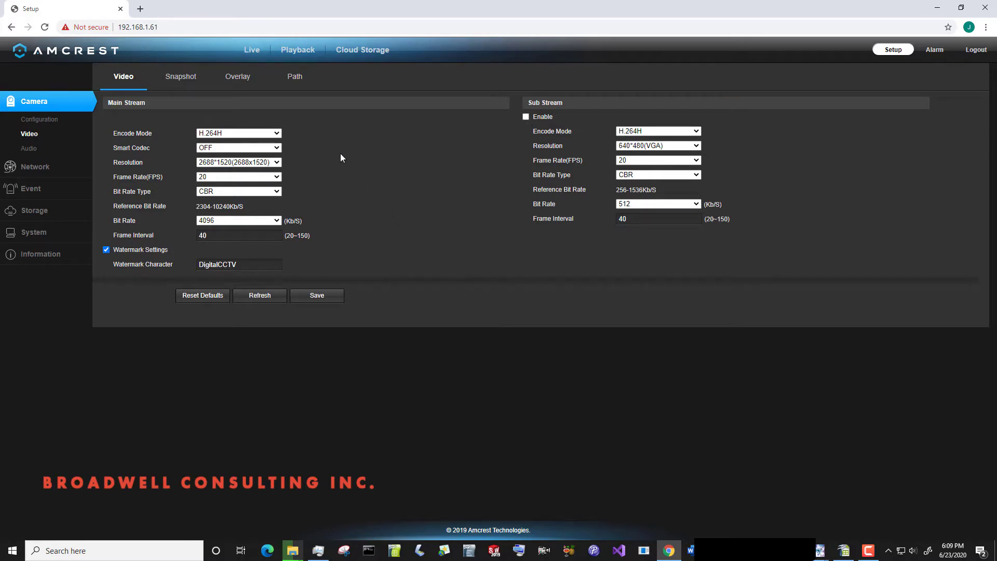
{"action": "mouse_move", "coordinate": [294, 136]}
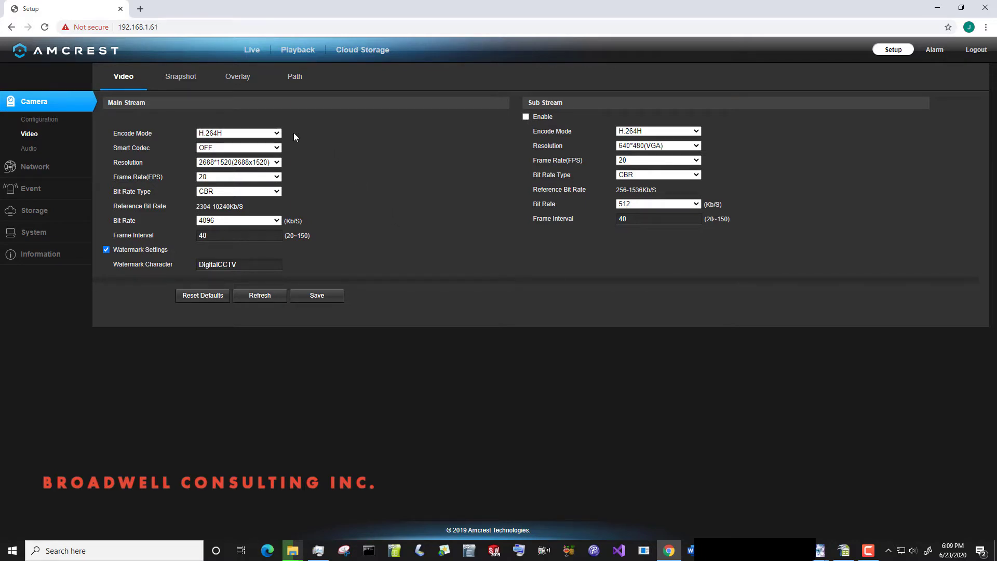
{"action": "left_click", "coordinate": [276, 133]}
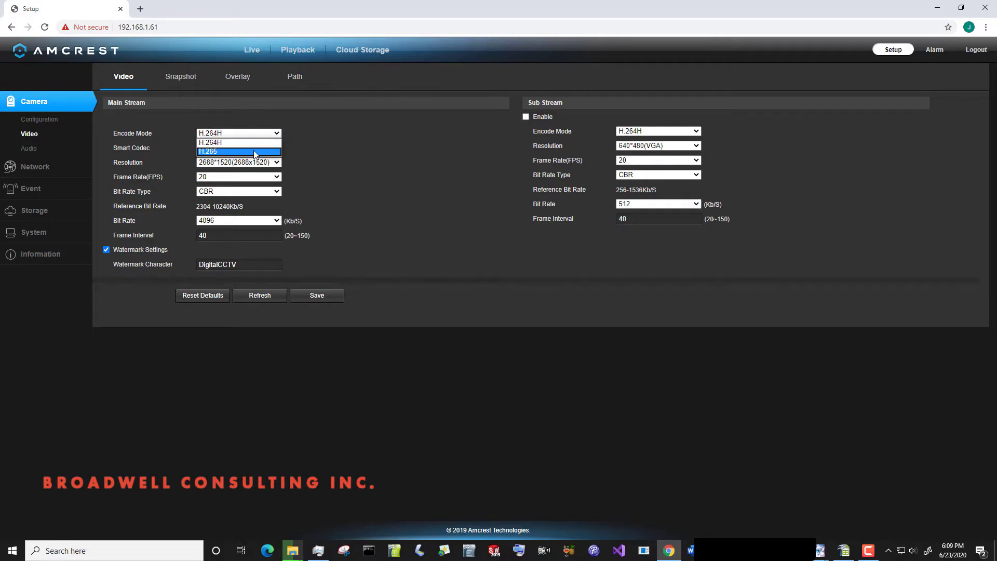
Step: Set the main stream to H.265 encoding with VBR bit rate type and save
{"action": "left_click", "coordinate": [238, 151]}
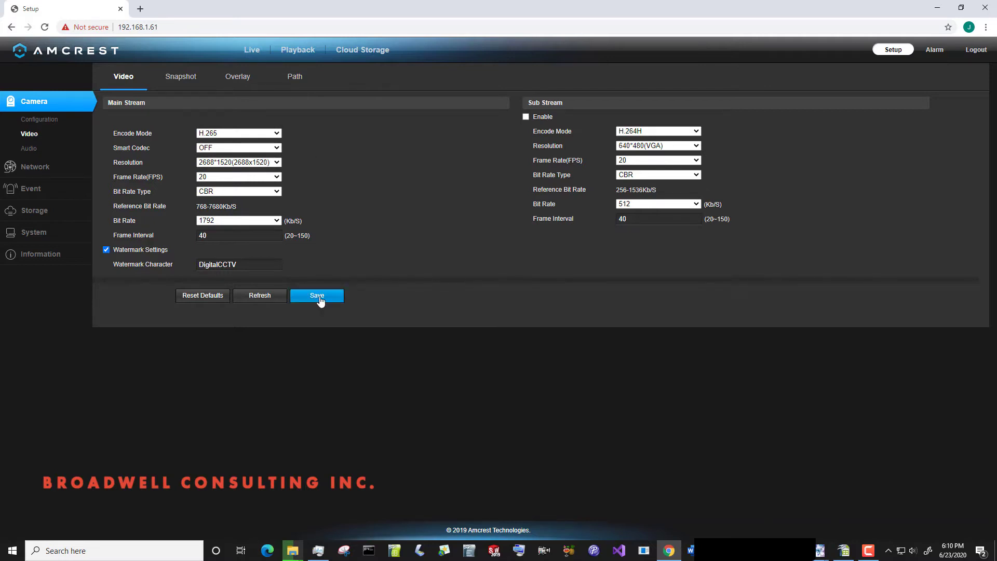
{"action": "left_click", "coordinate": [316, 295]}
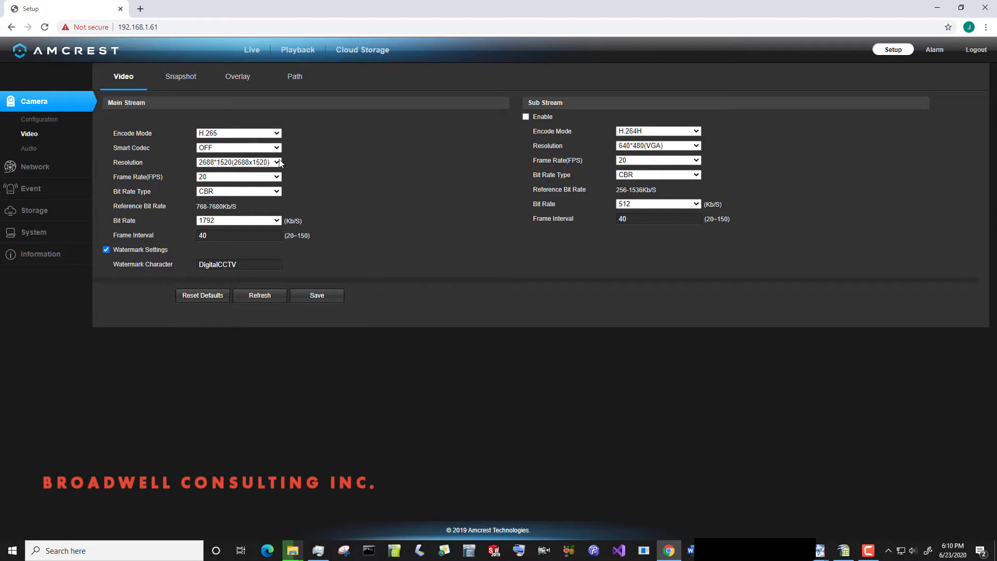
{"action": "mouse_move", "coordinate": [193, 168]}
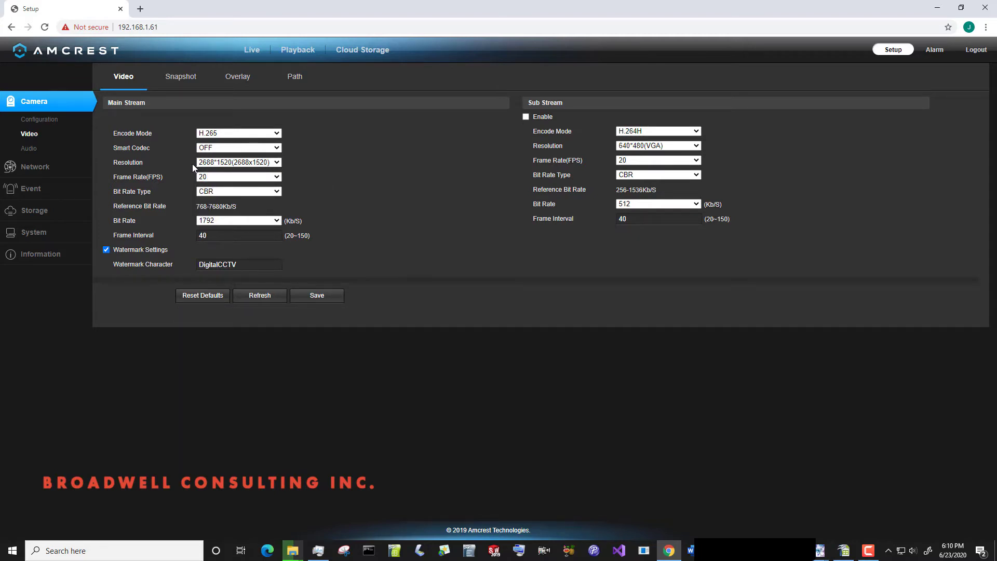
{"action": "mouse_move", "coordinate": [223, 168]}
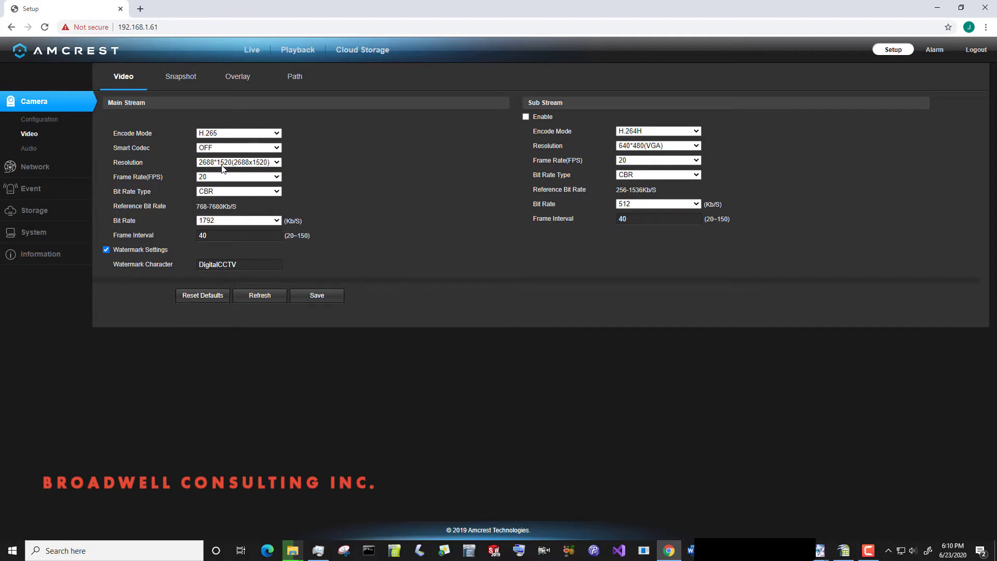
{"action": "mouse_move", "coordinate": [292, 198]}
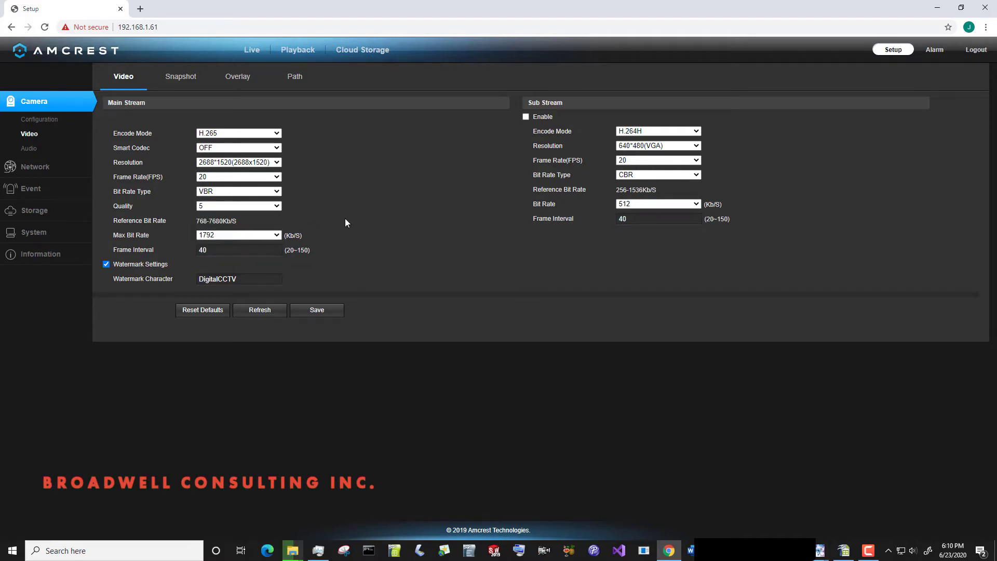
{"action": "left_click", "coordinate": [317, 310]}
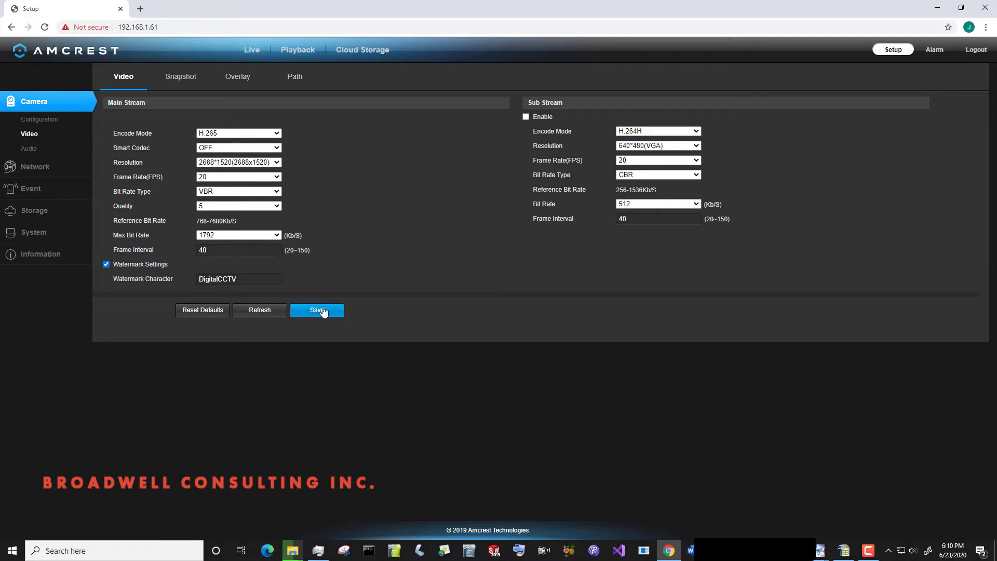
{"action": "mouse_move", "coordinate": [318, 310]}
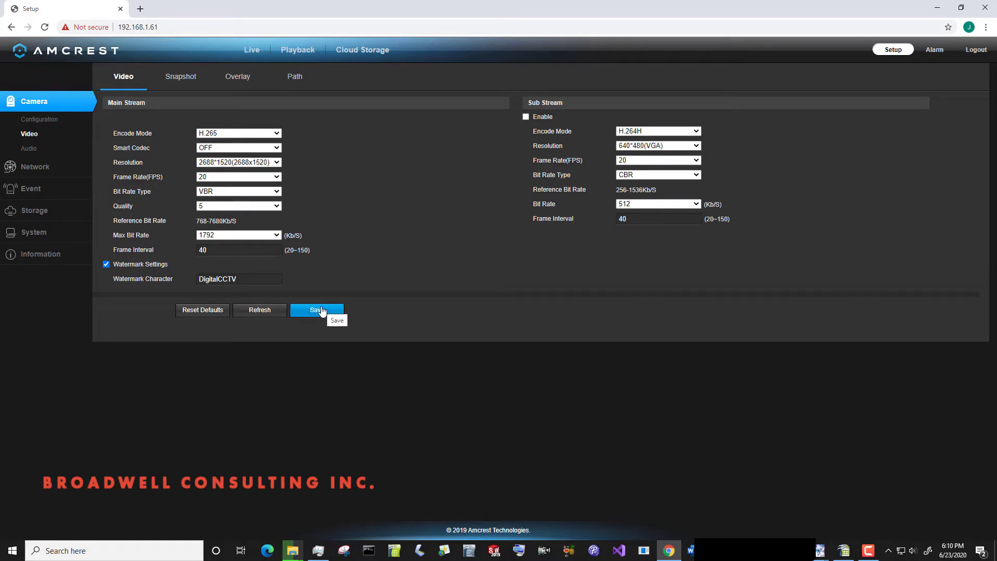
{"action": "left_click", "coordinate": [316, 310]}
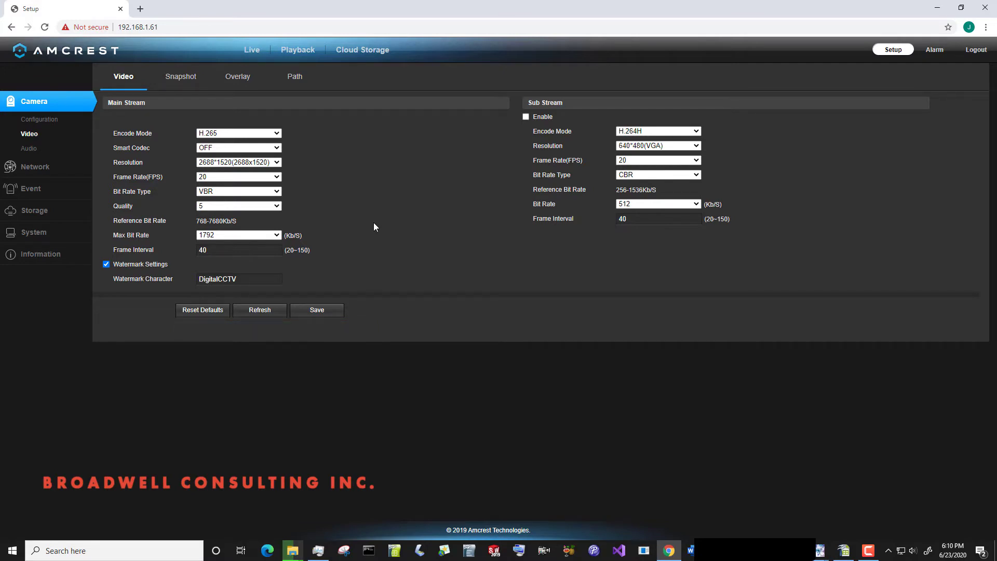
{"action": "mouse_move", "coordinate": [523, 299]}
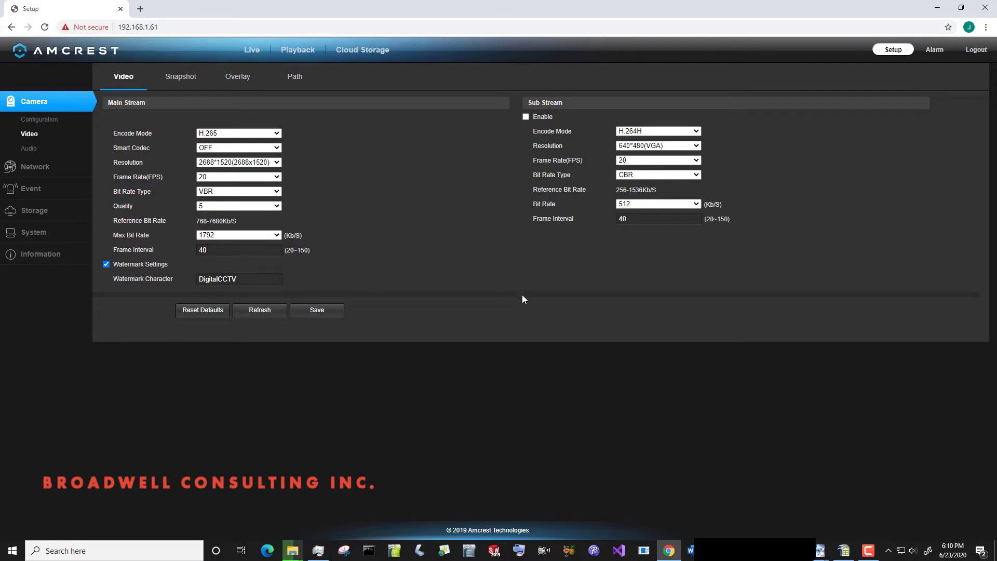
{"action": "mouse_move", "coordinate": [591, 323]}
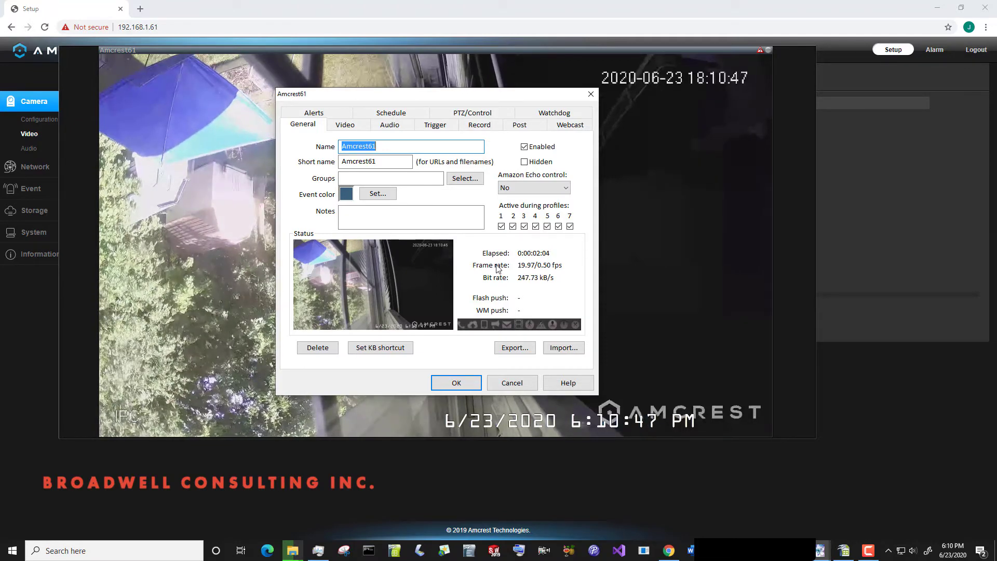
{"action": "mouse_move", "coordinate": [424, 319]}
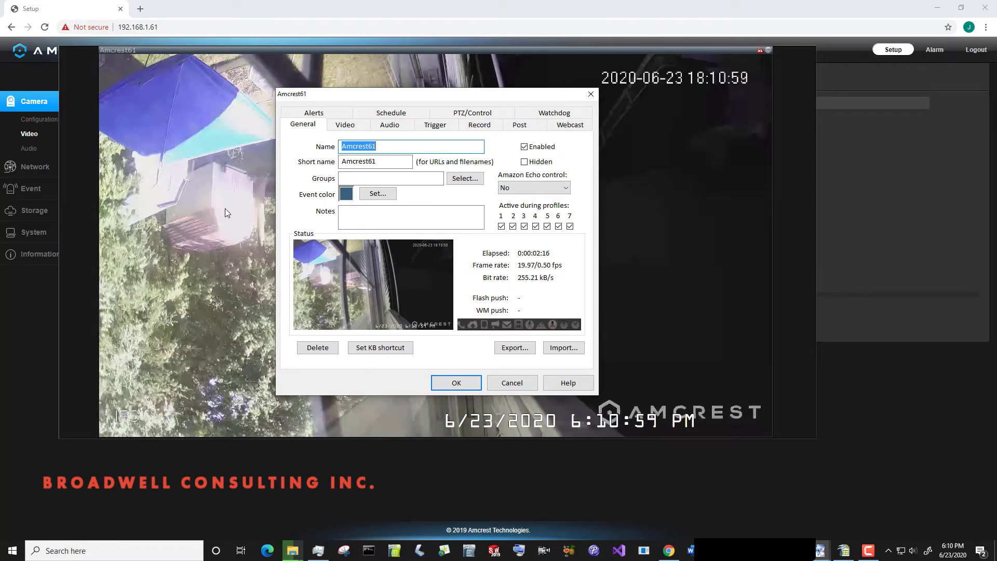
Step: After reviewing Amcrest61's stream stats in Blue Iris, switch back to the camera's web video settings
{"action": "key", "text": "alt+tab"}
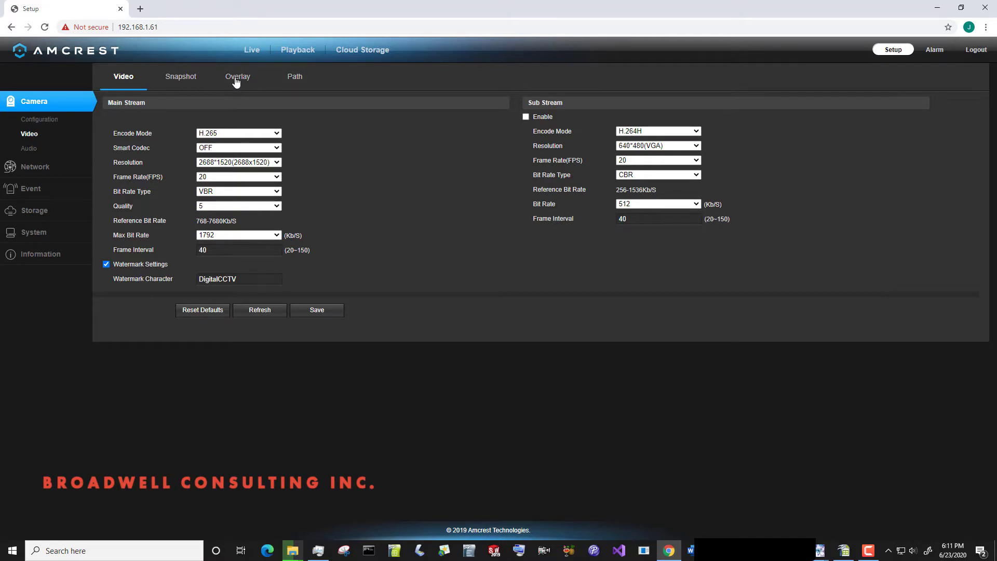
Step: Disable the date-time overlay on the camera video and save
{"action": "left_click", "coordinate": [237, 76]}
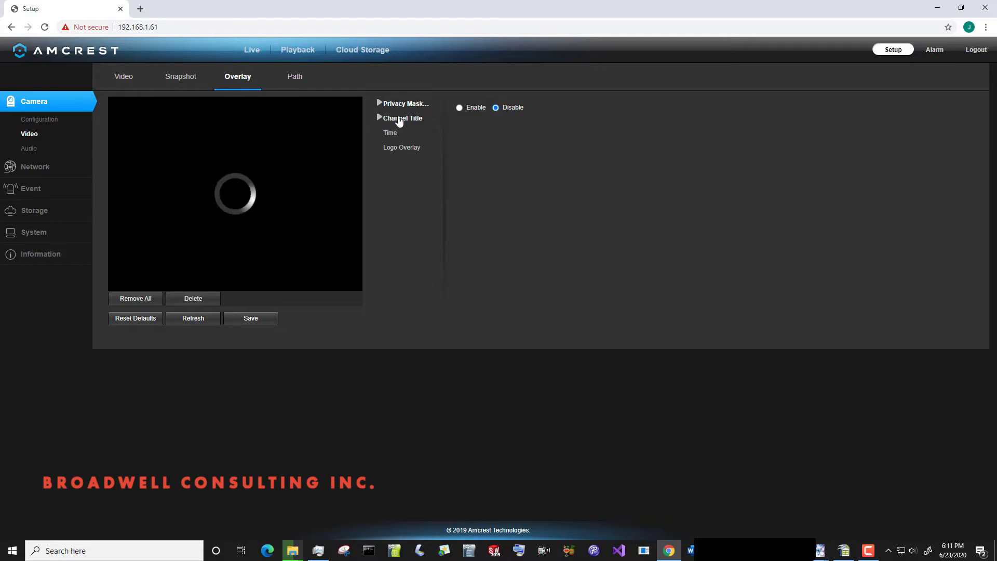
{"action": "left_click", "coordinate": [390, 133]}
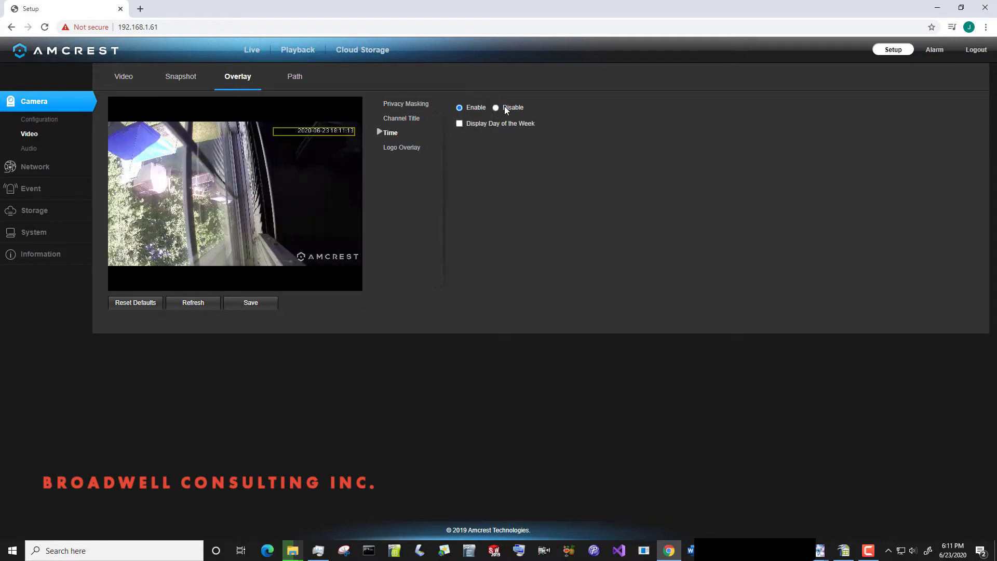
{"action": "left_click", "coordinate": [495, 108]}
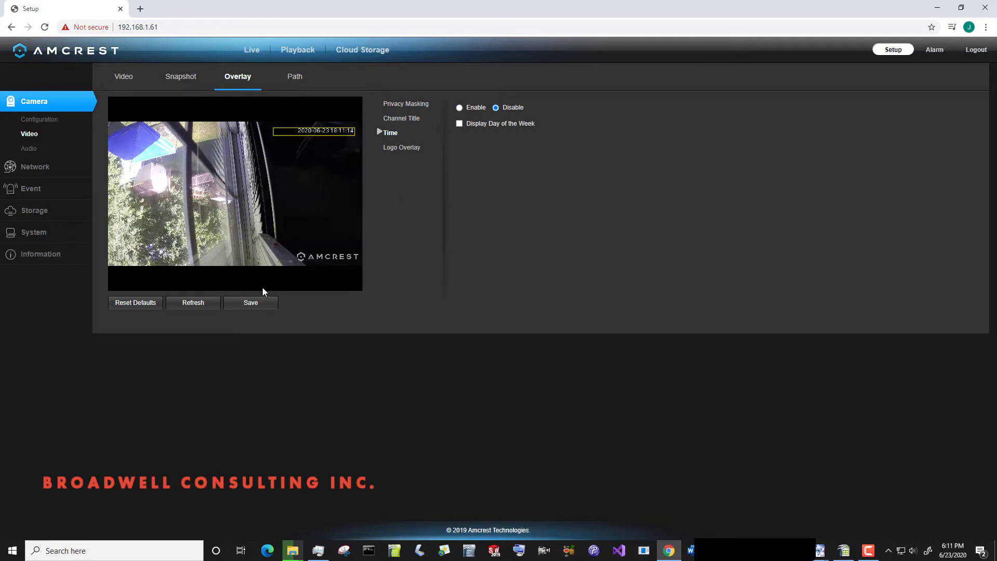
{"action": "left_click", "coordinate": [250, 303]}
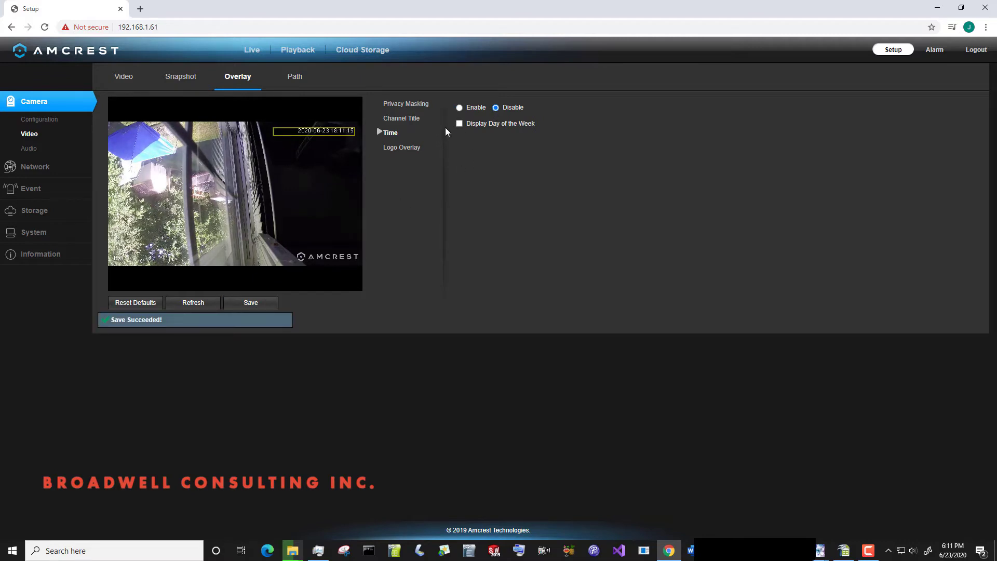
Step: Disable the Amcrest logo overlay, save, check the feed in Blue Iris, and return to Video
{"action": "left_click", "coordinate": [401, 147]}
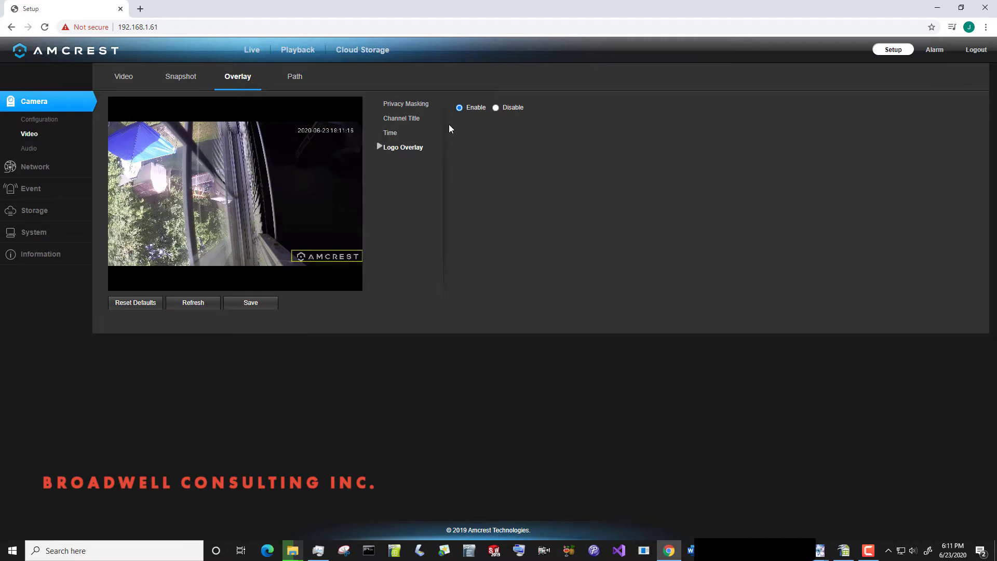
{"action": "left_click", "coordinate": [495, 107]}
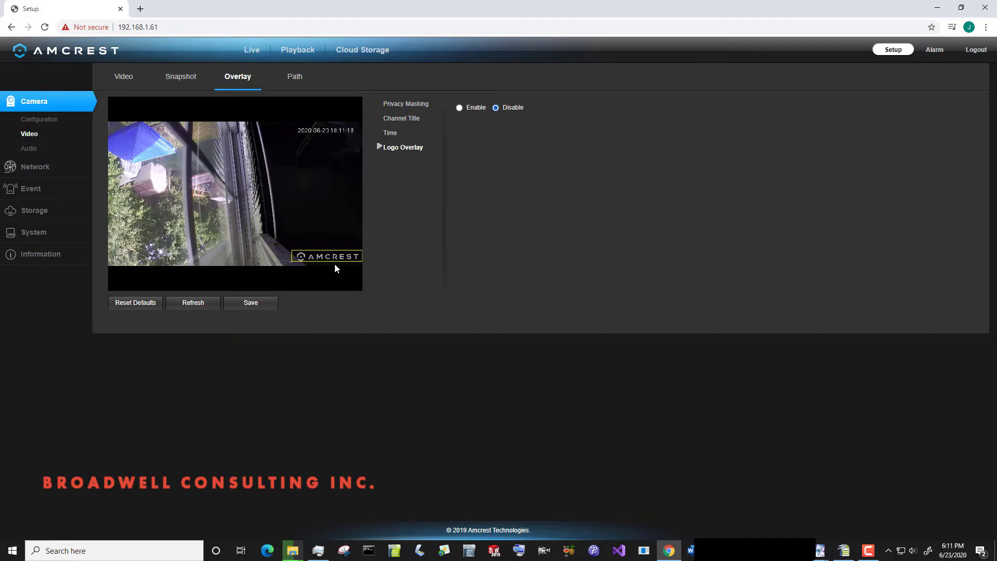
{"action": "left_click", "coordinate": [250, 302]}
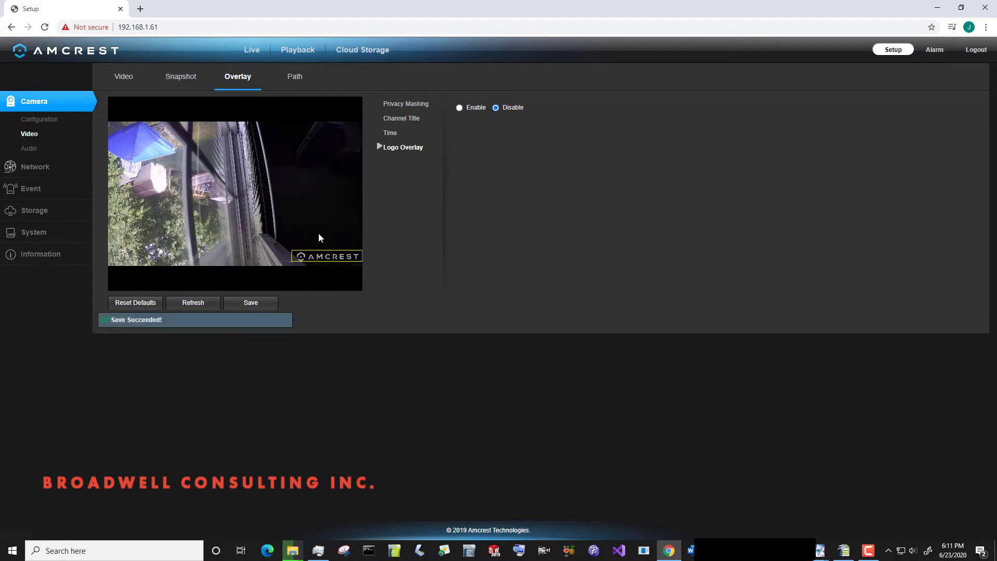
{"action": "key", "text": "alt+tab"}
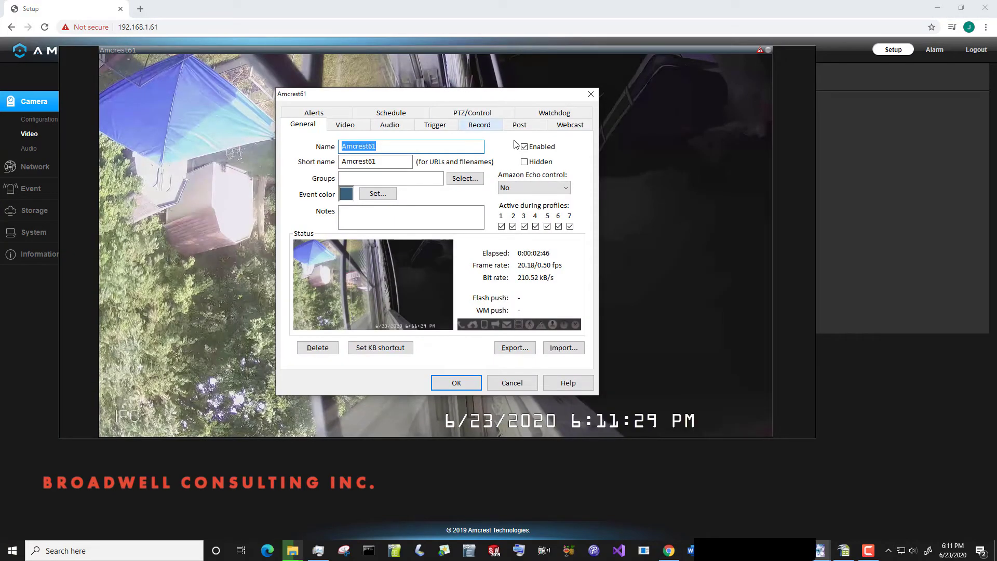
{"action": "left_click", "coordinate": [456, 382]}
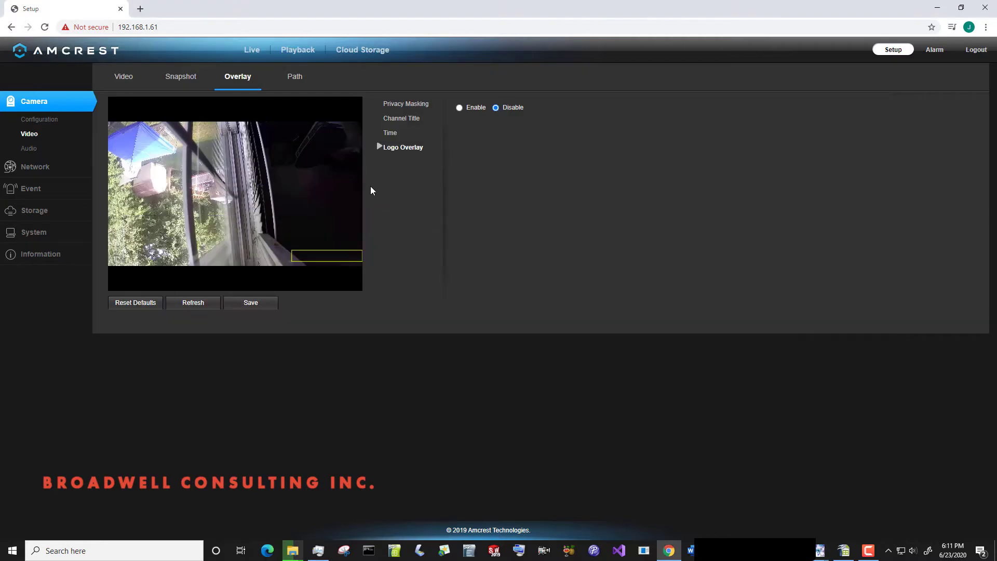
{"action": "left_click", "coordinate": [123, 77]}
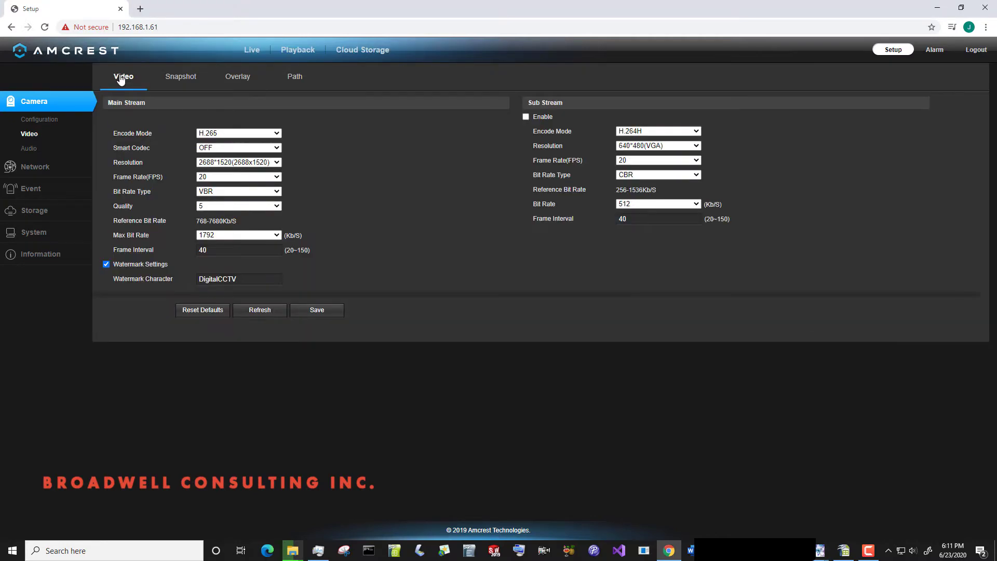
Step: In Picture configuration set Flip to 180° with Mirror on, then switch windows
{"action": "left_click", "coordinate": [40, 119]}
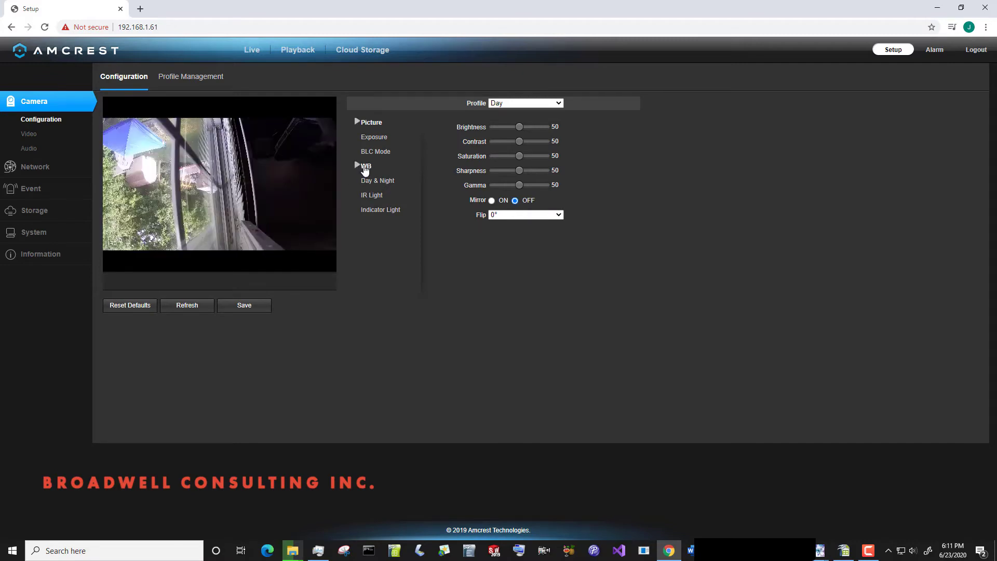
{"action": "left_click", "coordinate": [523, 214]}
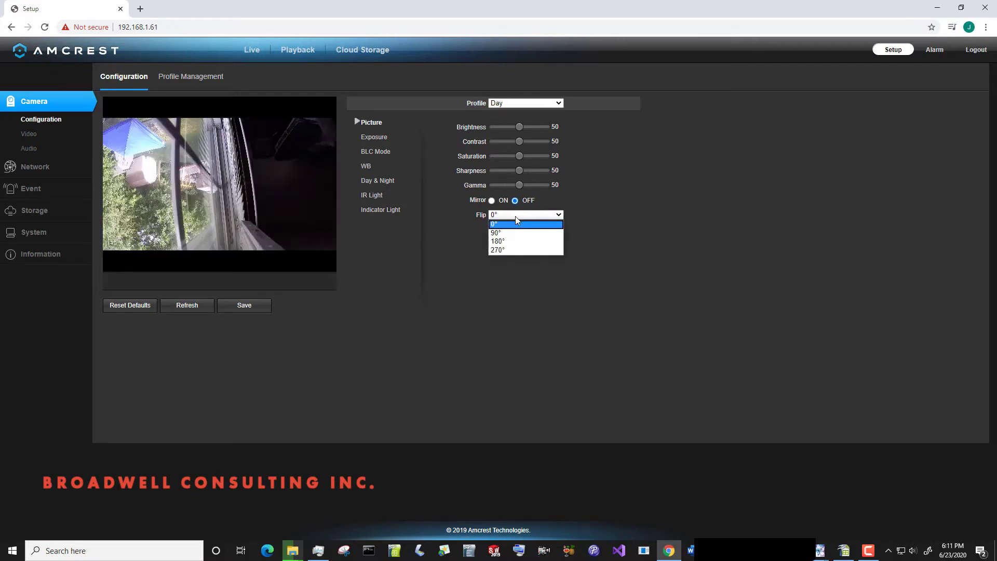
{"action": "left_click", "coordinate": [498, 241]}
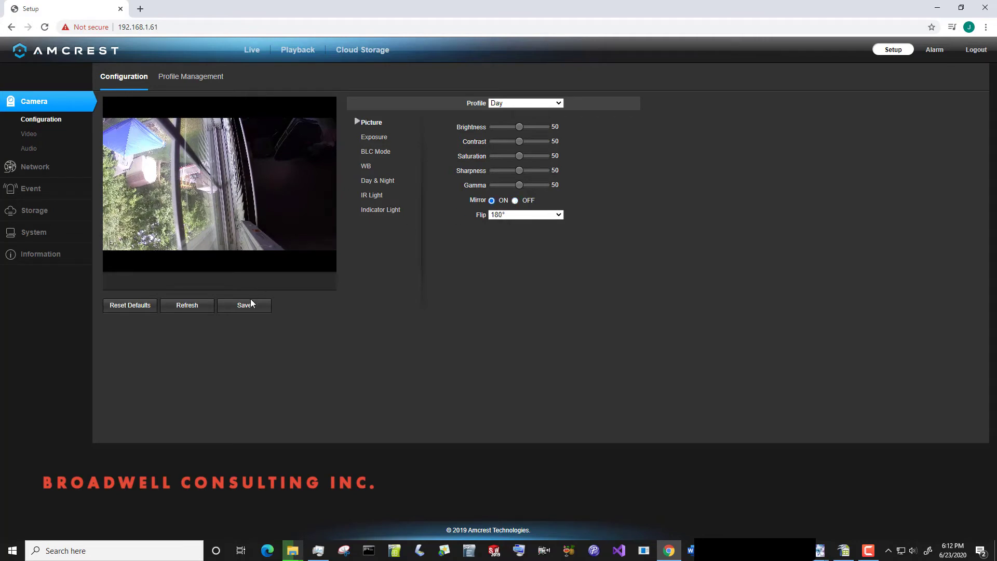
{"action": "mouse_move", "coordinate": [283, 206]}
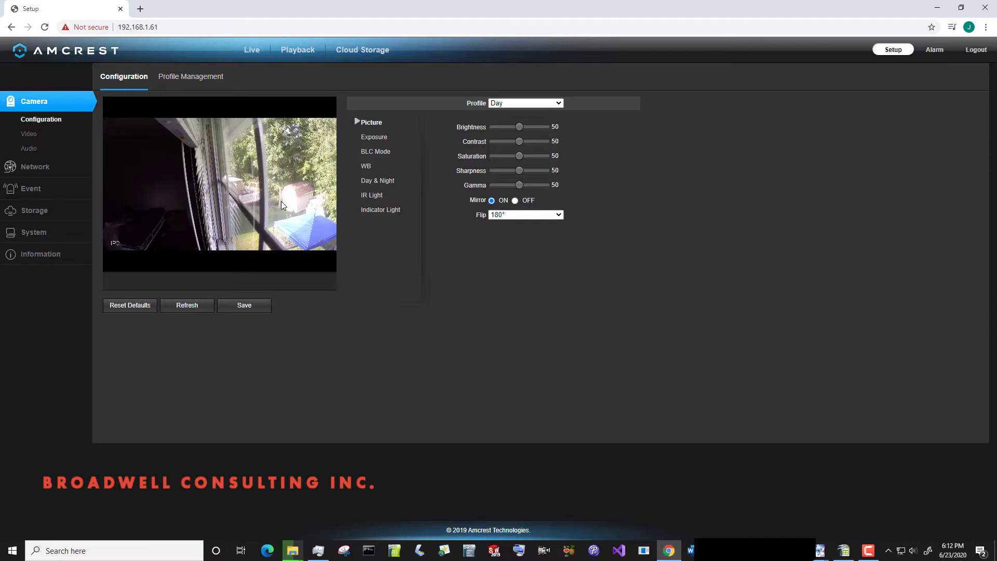
{"action": "mouse_move", "coordinate": [300, 207]}
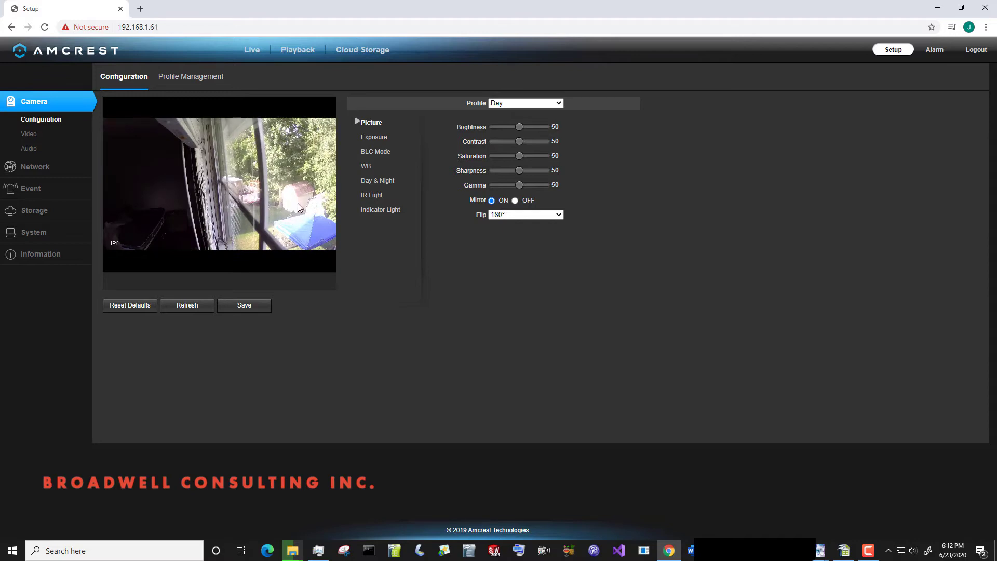
{"action": "key", "text": "alt+tab"}
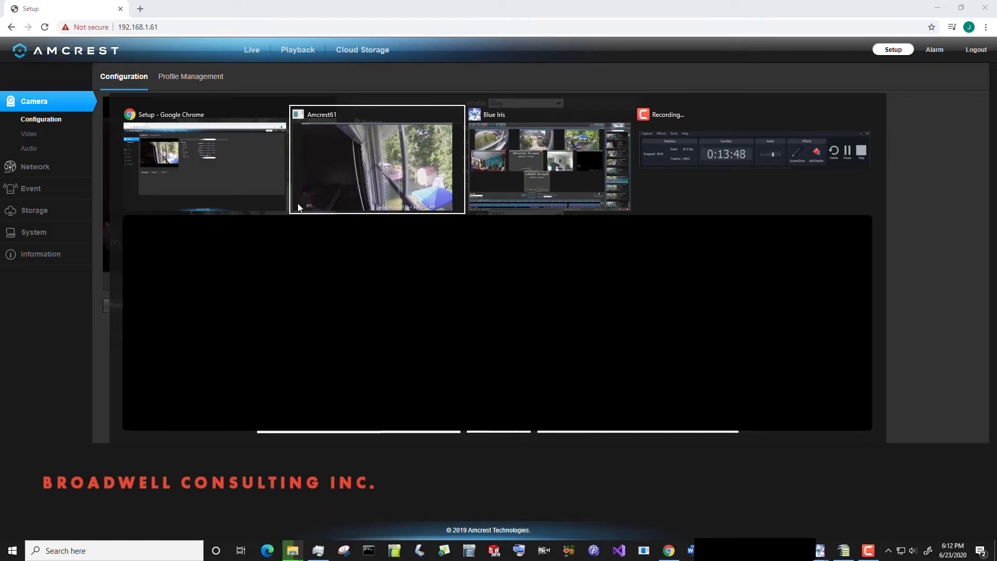
Step: Bring up the Amcrest61 feed in Blue Iris, now showing the backyard upright
{"action": "left_click", "coordinate": [377, 159]}
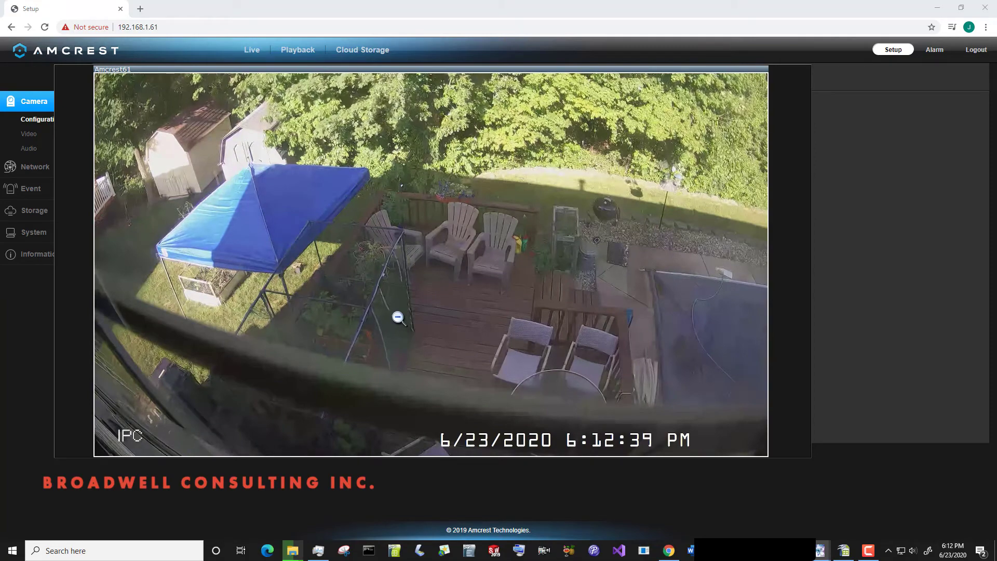
{"action": "mouse_move", "coordinate": [247, 371]}
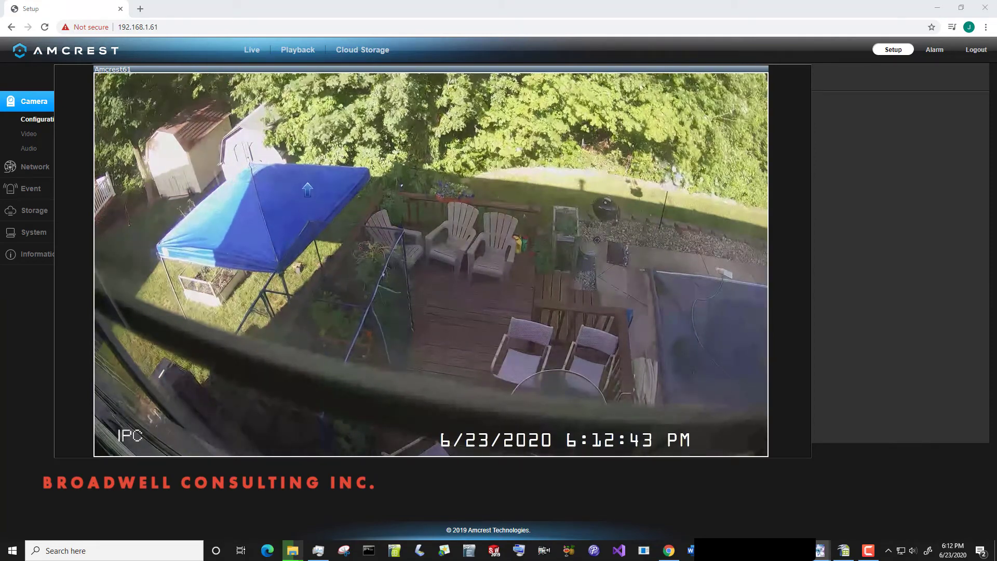
Step: Briefly test the picture with Mirror off, then restore Mirror on with the 180° flip
{"action": "left_click", "coordinate": [40, 119]}
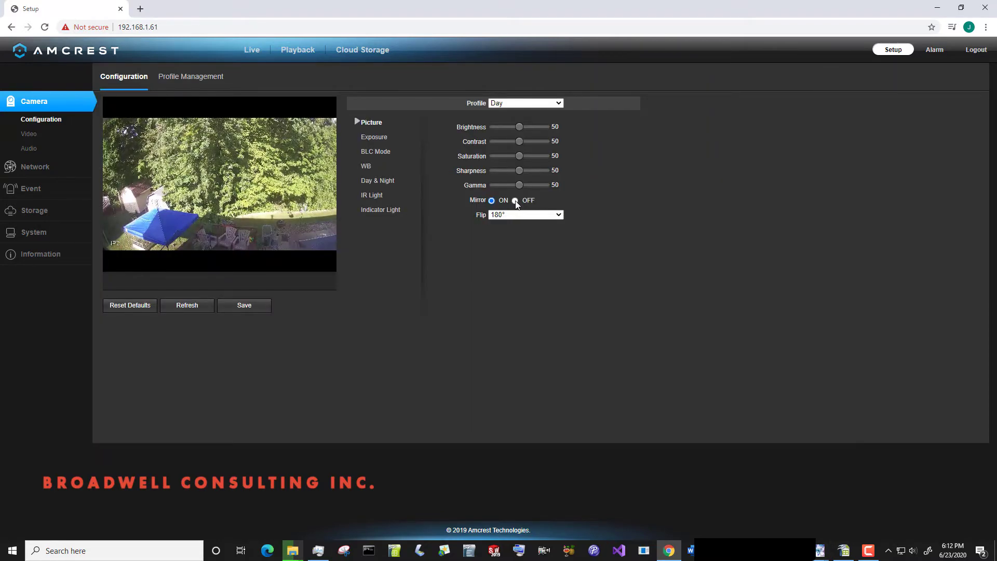
{"action": "left_click", "coordinate": [515, 200]}
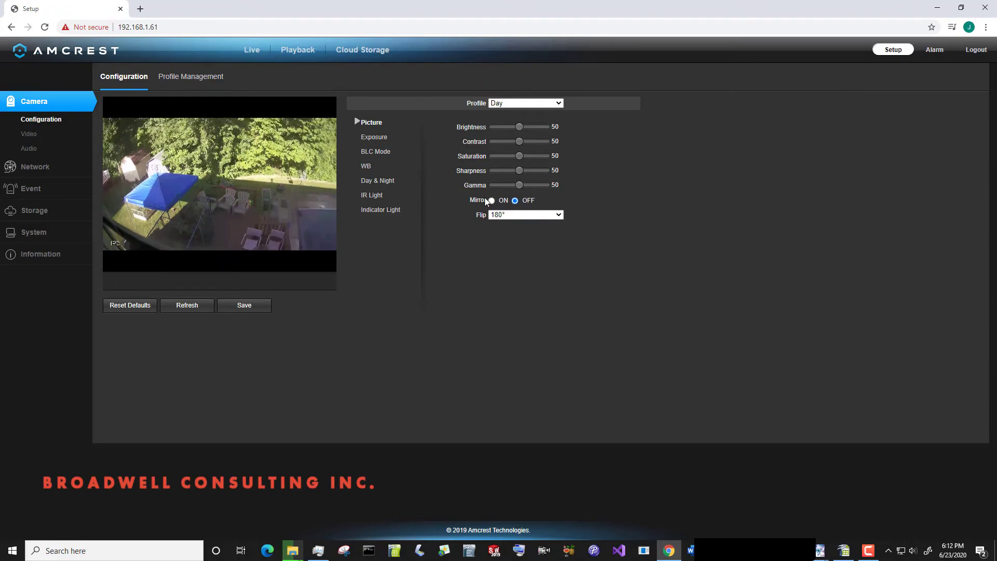
{"action": "left_click", "coordinate": [490, 201]}
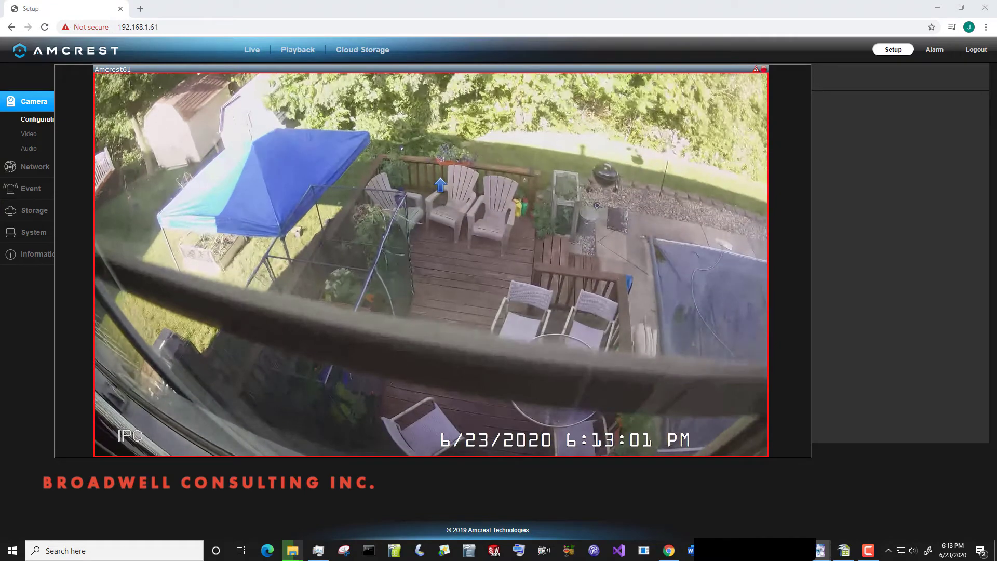
{"action": "left_click", "coordinate": [40, 119]}
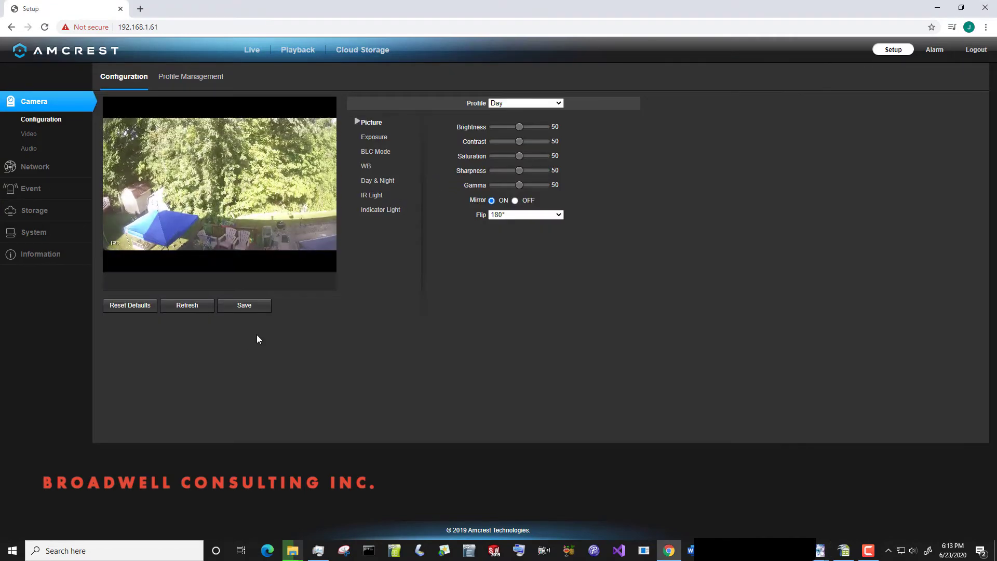
{"action": "mouse_move", "coordinate": [244, 305]}
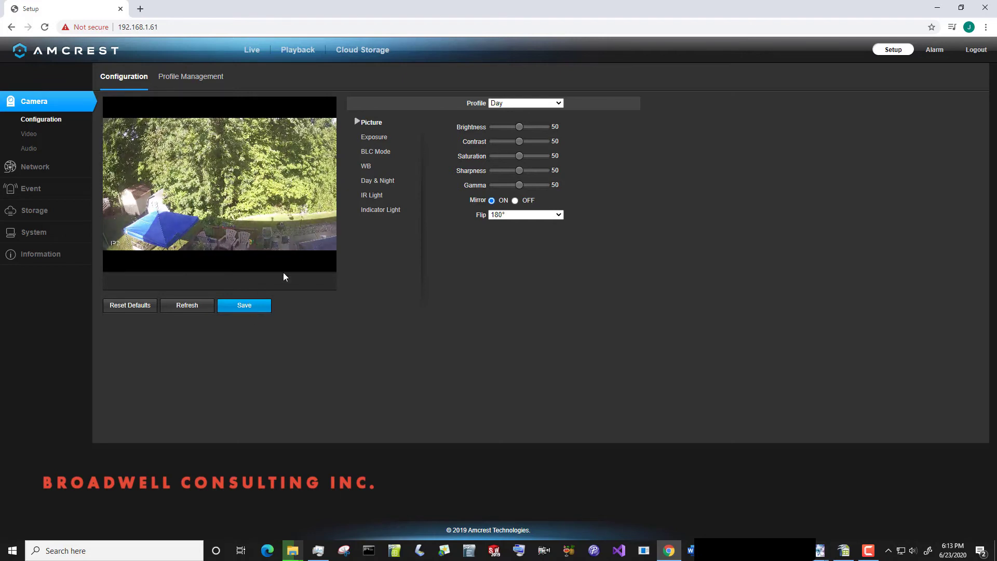
{"action": "left_click", "coordinate": [371, 195]}
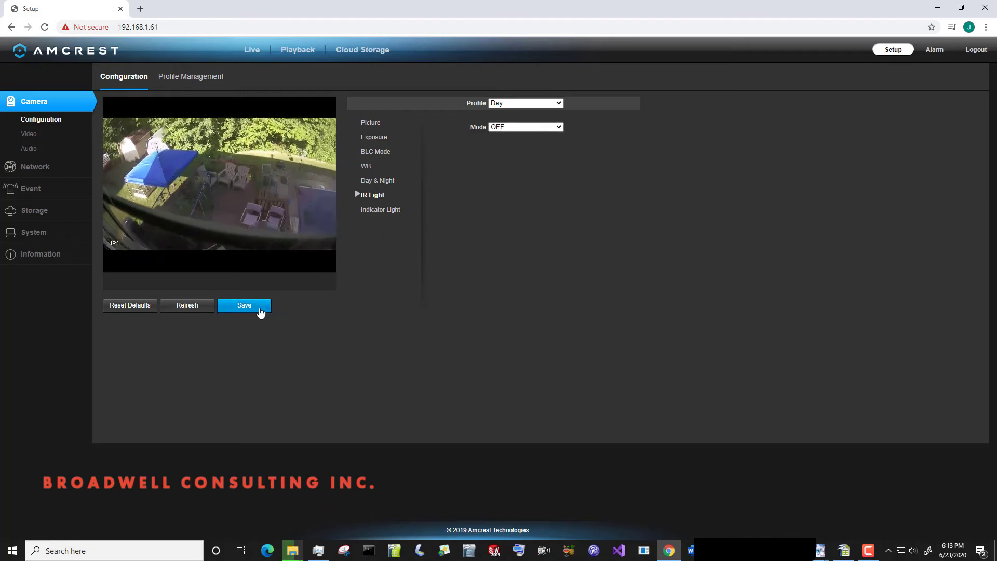
Step: Save the image settings and set the Night profile's Day & Night mode to Color
{"action": "left_click", "coordinate": [244, 305]}
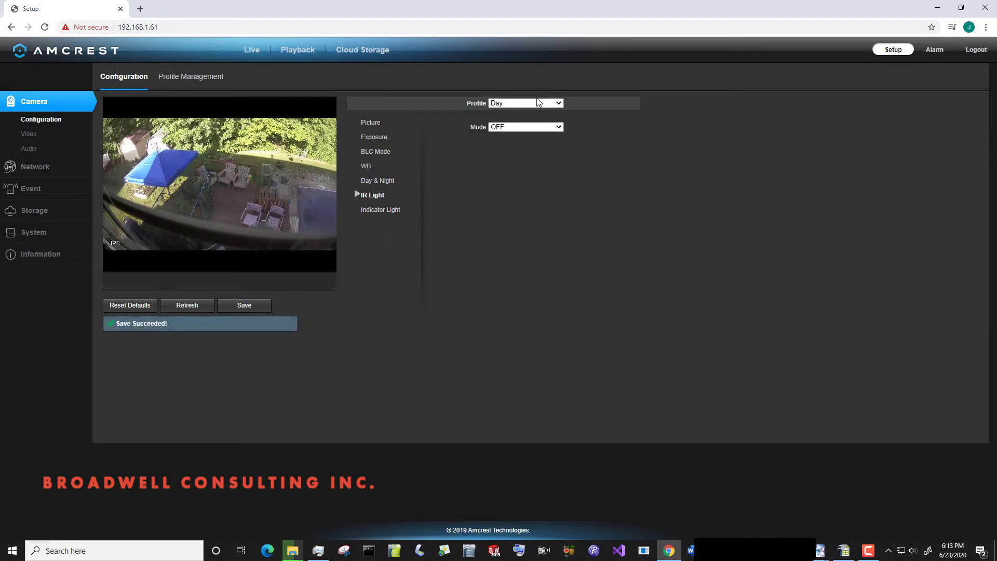
{"action": "left_click", "coordinate": [524, 103]}
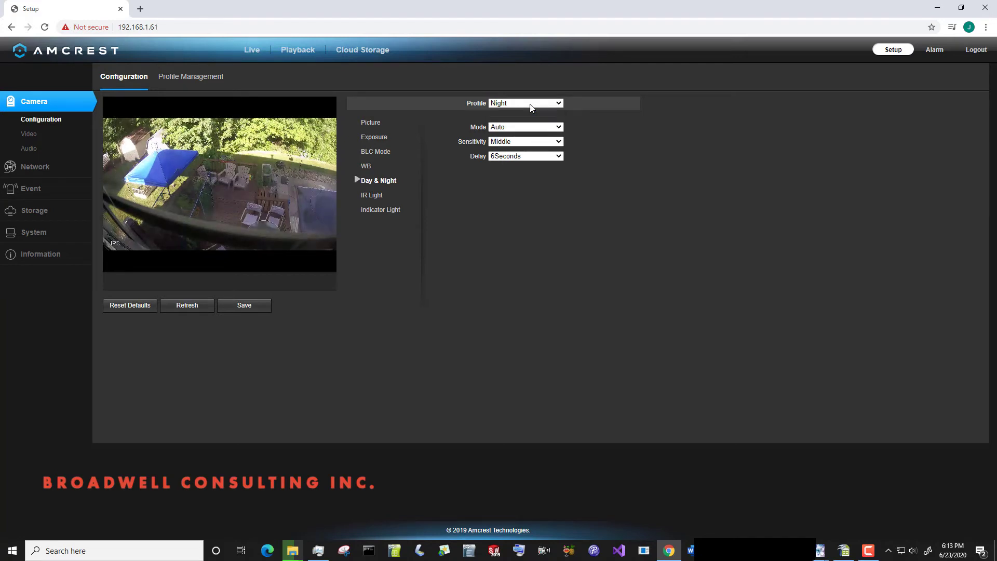
{"action": "left_click", "coordinate": [524, 127]}
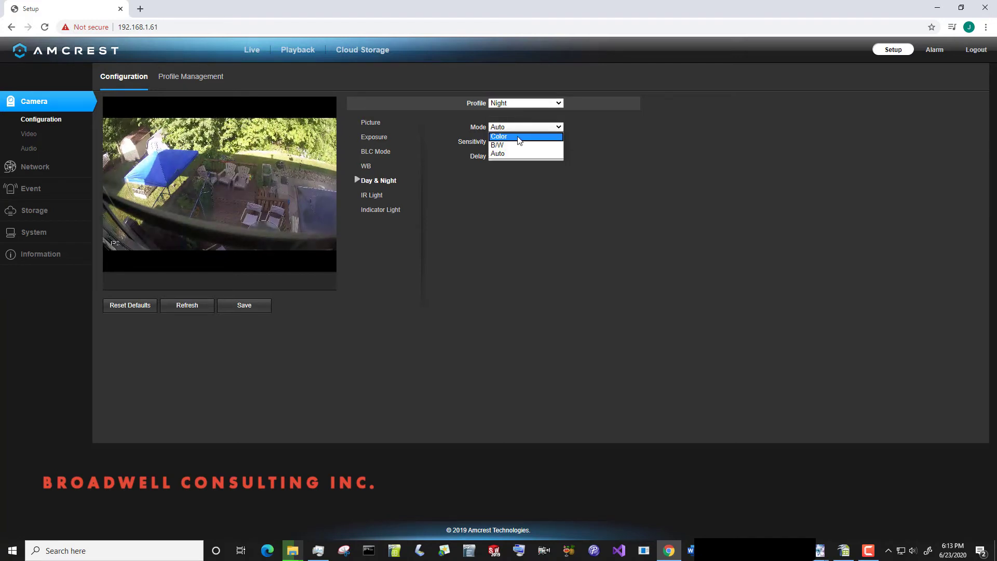
{"action": "left_click", "coordinate": [499, 136]}
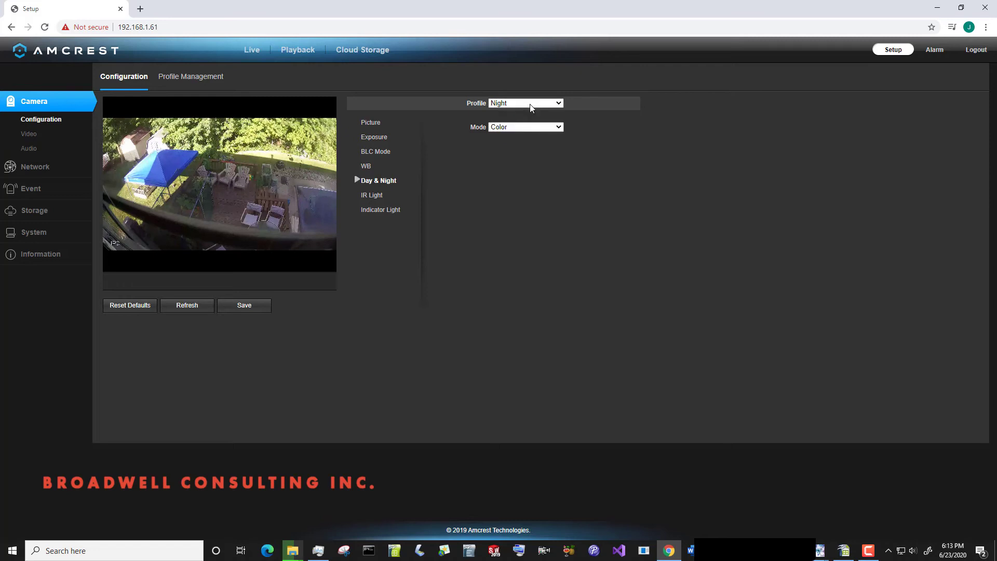
{"action": "left_click", "coordinate": [243, 306]}
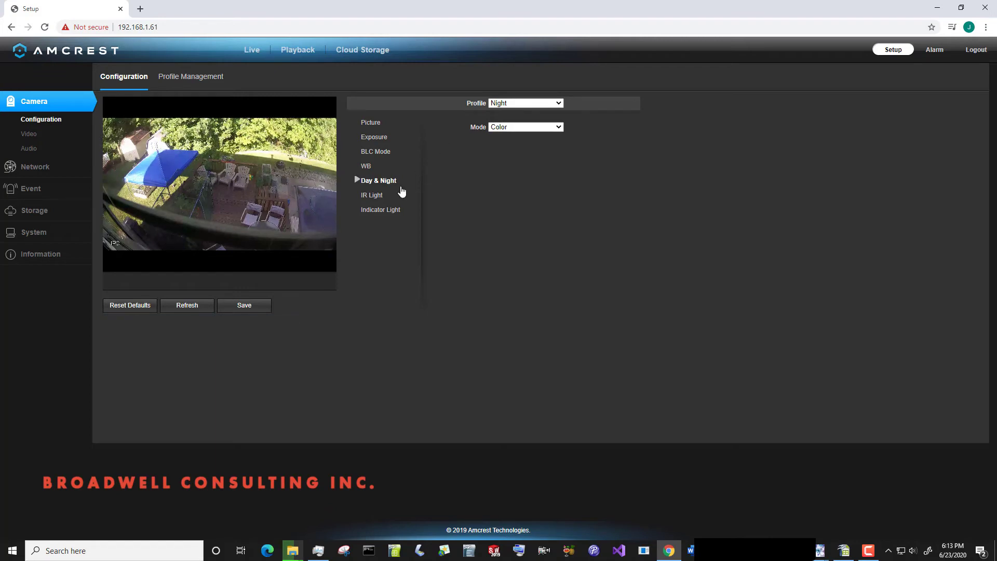
{"action": "left_click", "coordinate": [525, 103]}
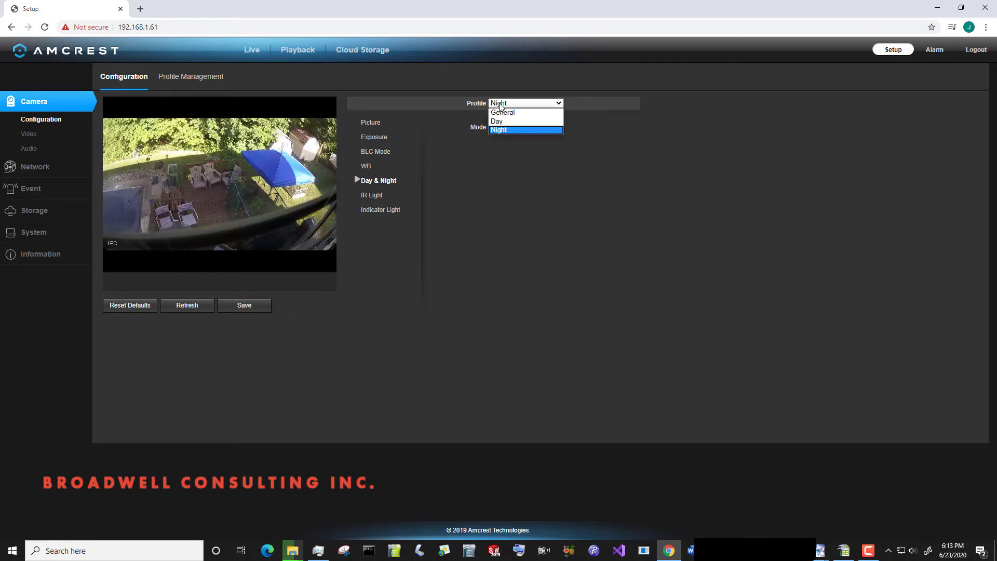
{"action": "left_click", "coordinate": [496, 121]}
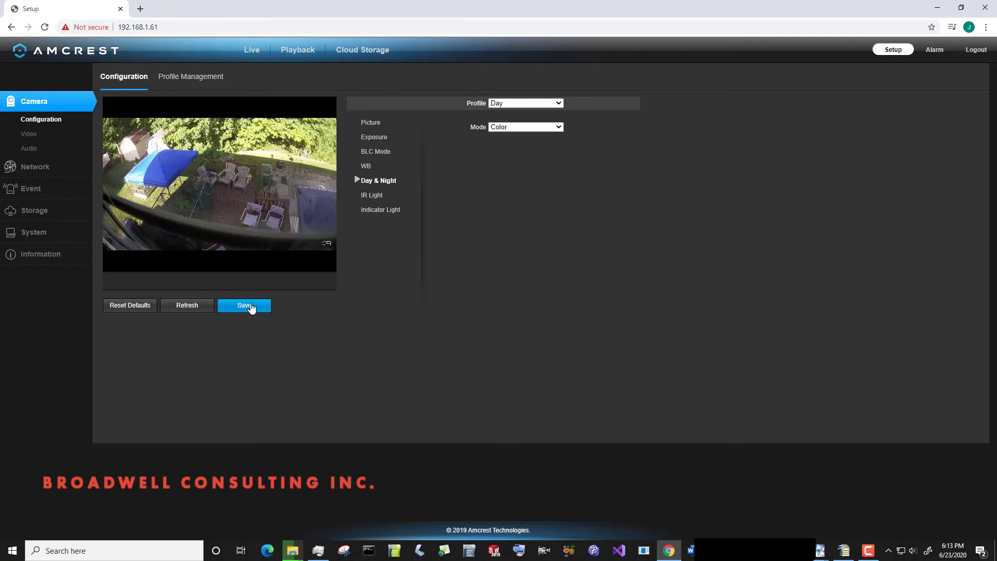
{"action": "left_click", "coordinate": [244, 305]}
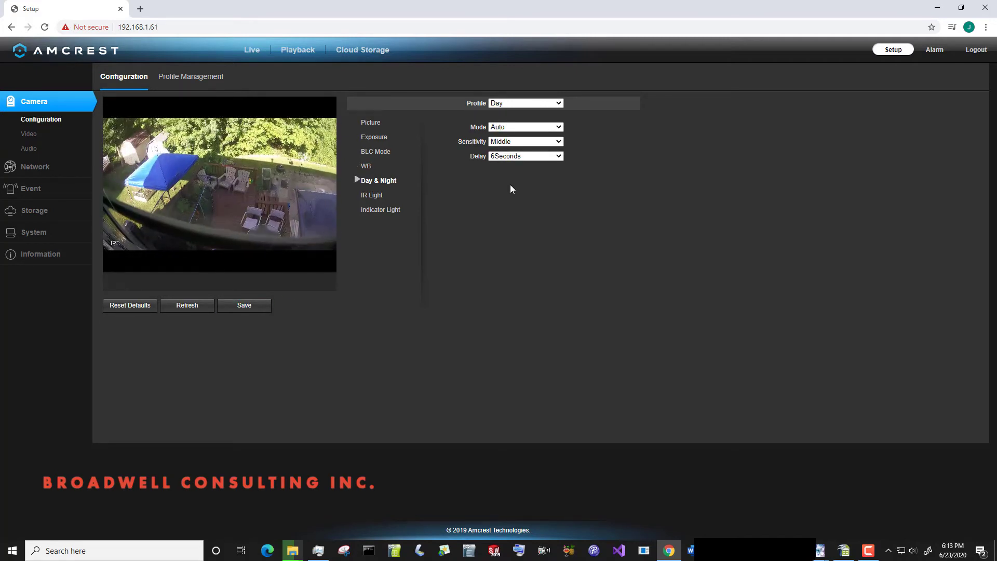
Step: Set the Day profile's Day & Night mode to Color, save, and review white balance (Auto)
{"action": "left_click", "coordinate": [525, 126]}
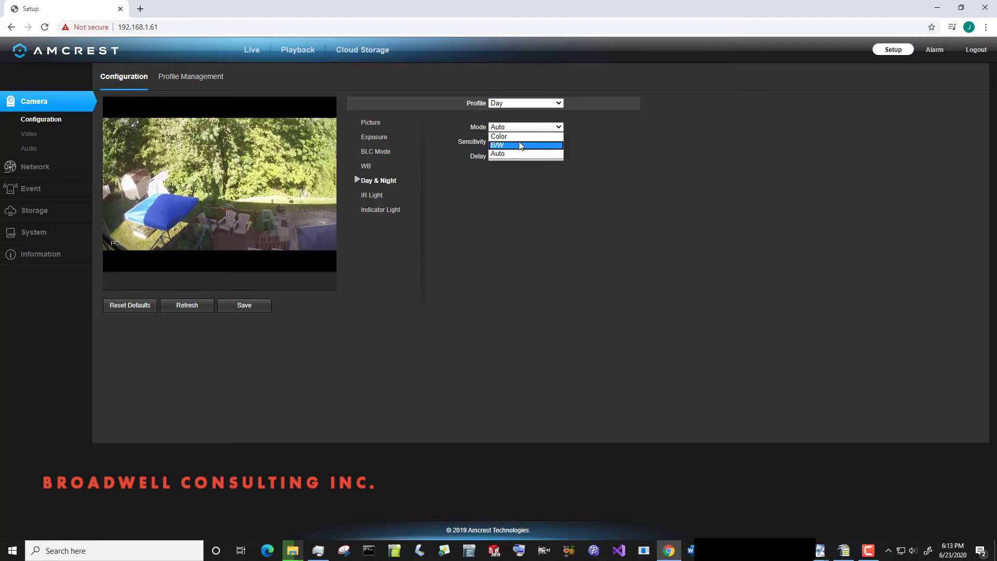
{"action": "left_click", "coordinate": [499, 136]}
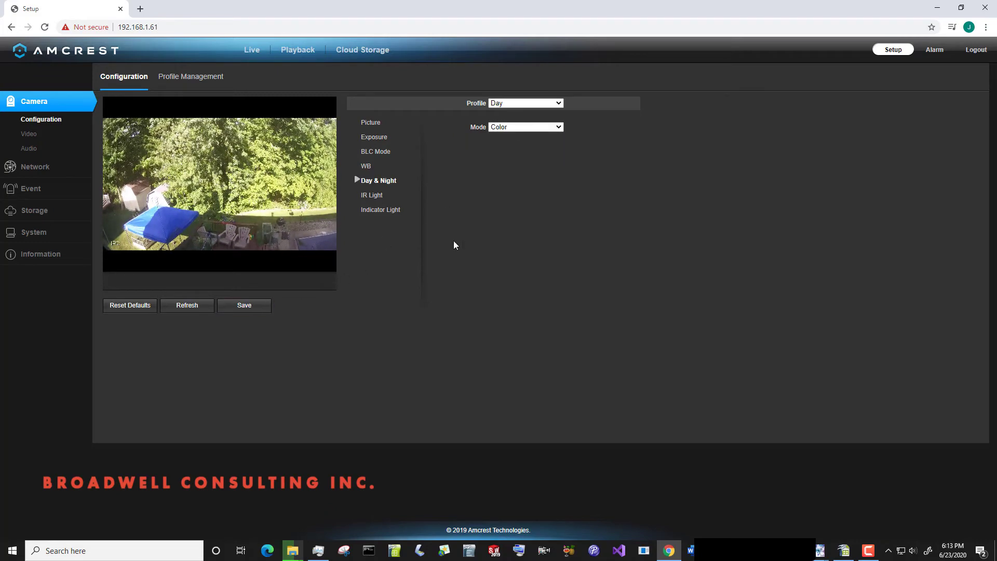
{"action": "left_click", "coordinate": [243, 305]}
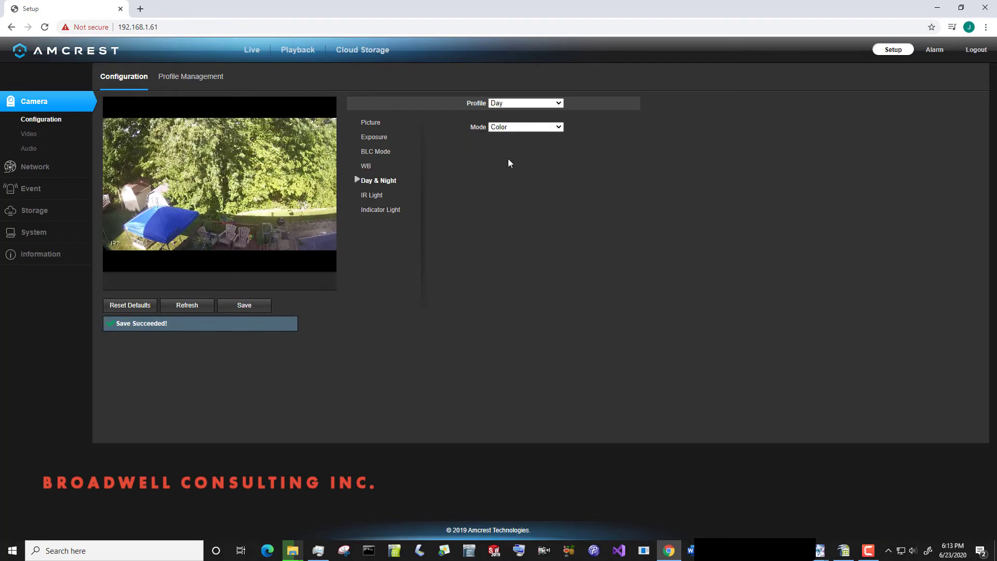
{"action": "left_click", "coordinate": [525, 102]}
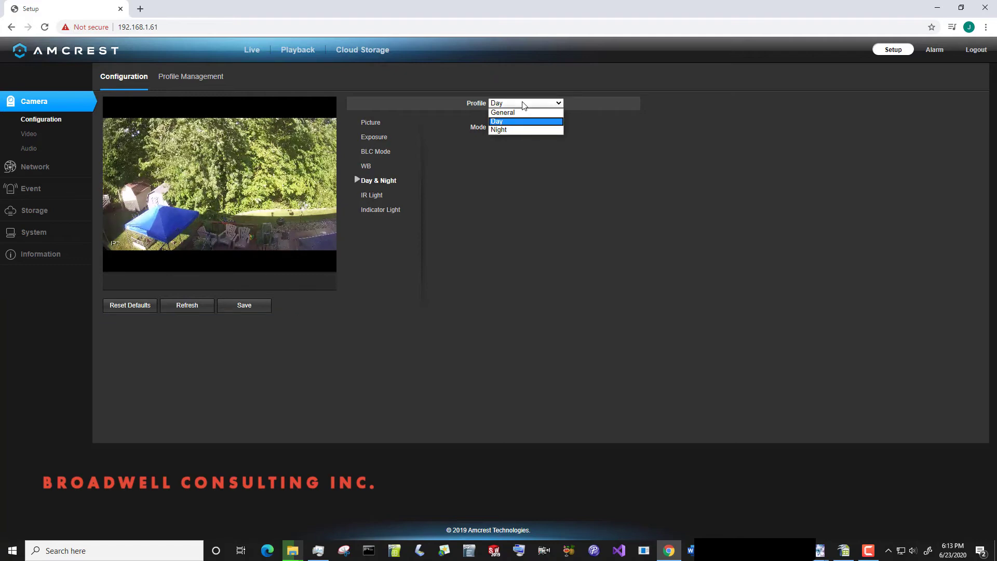
{"action": "left_click", "coordinate": [496, 121]}
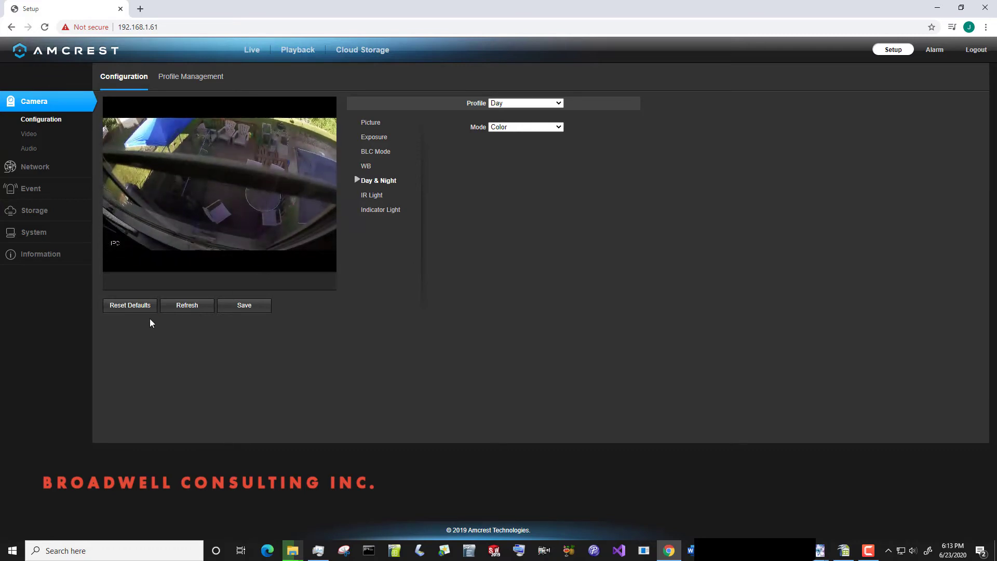
{"action": "left_click", "coordinate": [243, 305]}
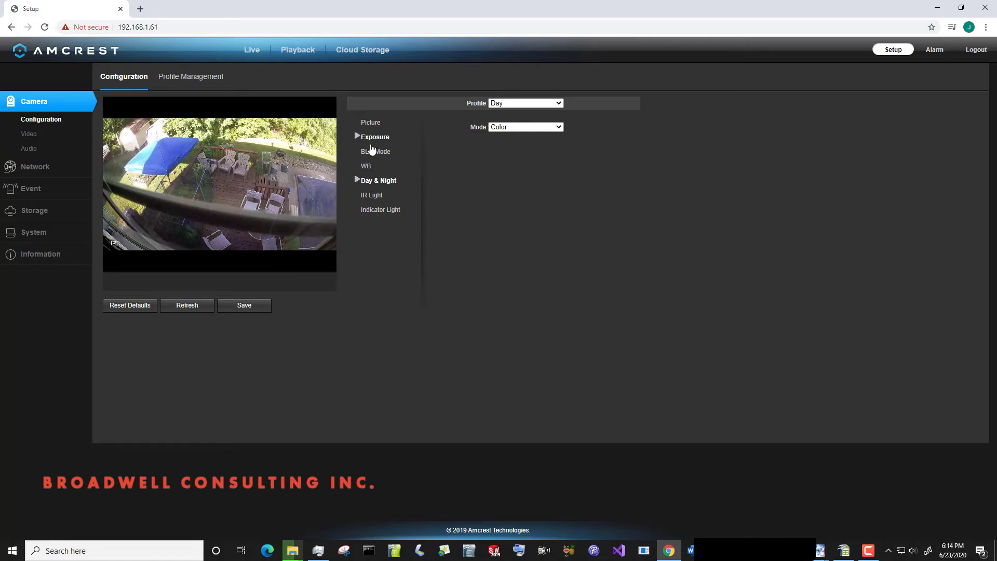
{"action": "left_click", "coordinate": [375, 151]}
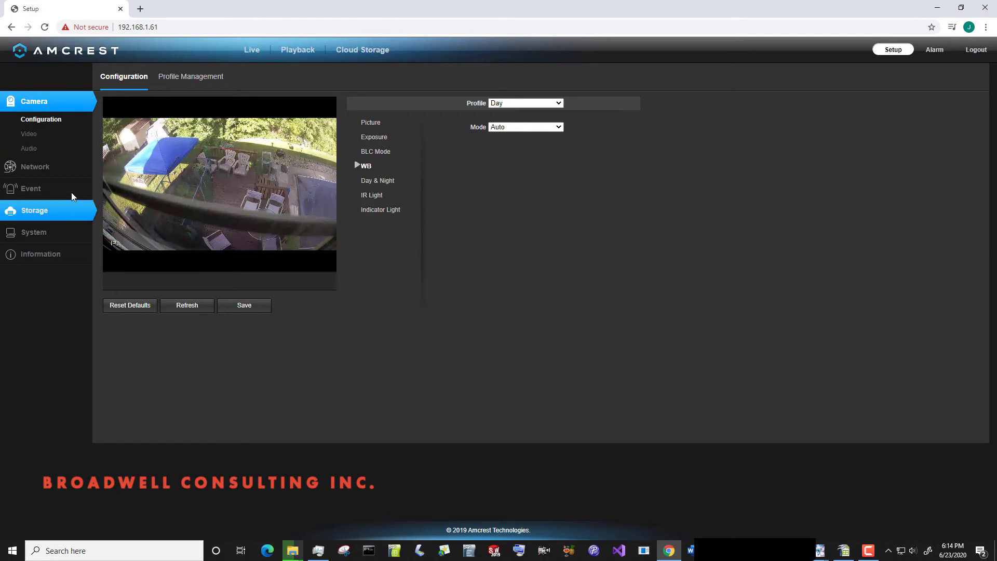
{"action": "mouse_move", "coordinate": [31, 188]}
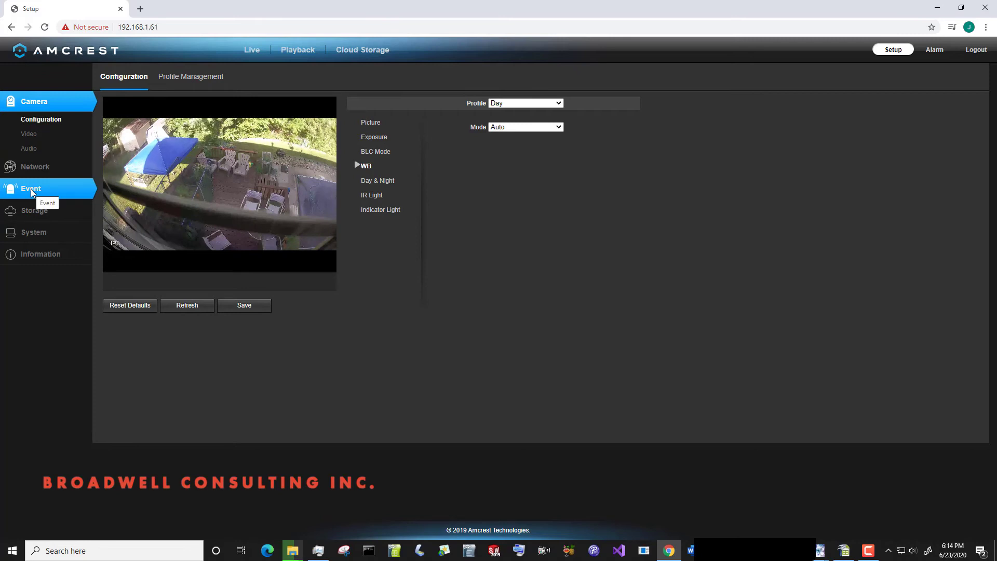
{"action": "mouse_move", "coordinate": [40, 200]}
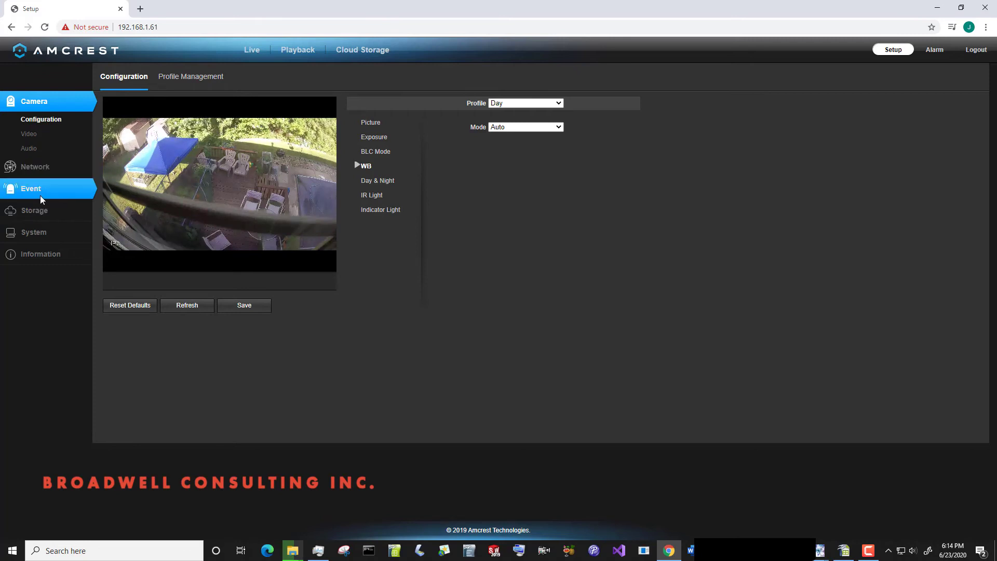
{"action": "mouse_move", "coordinate": [443, 100]}
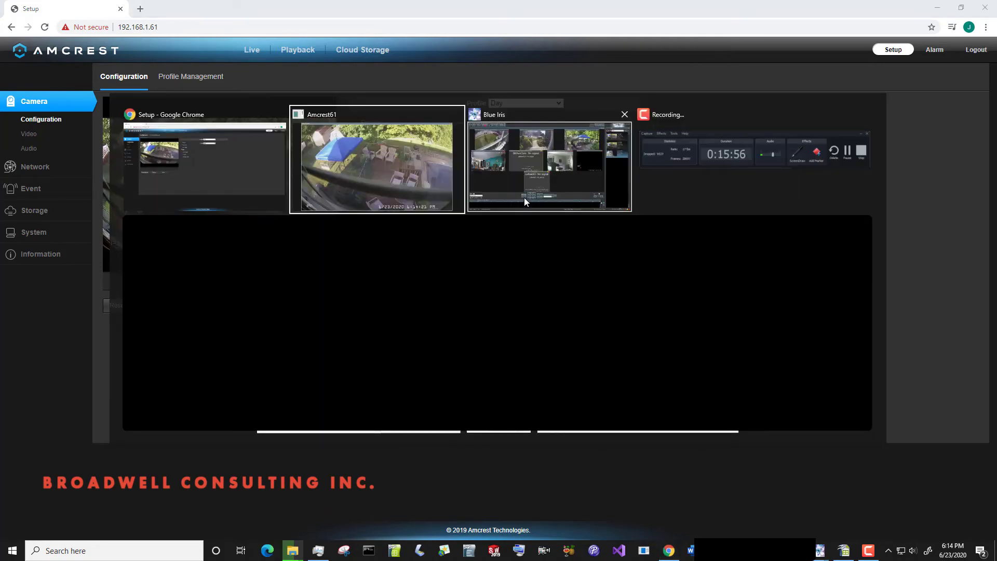
Step: In Blue Iris set Amcrest61's PTZ/Control speed to 2 and confirm
{"action": "left_click", "coordinate": [377, 159]}
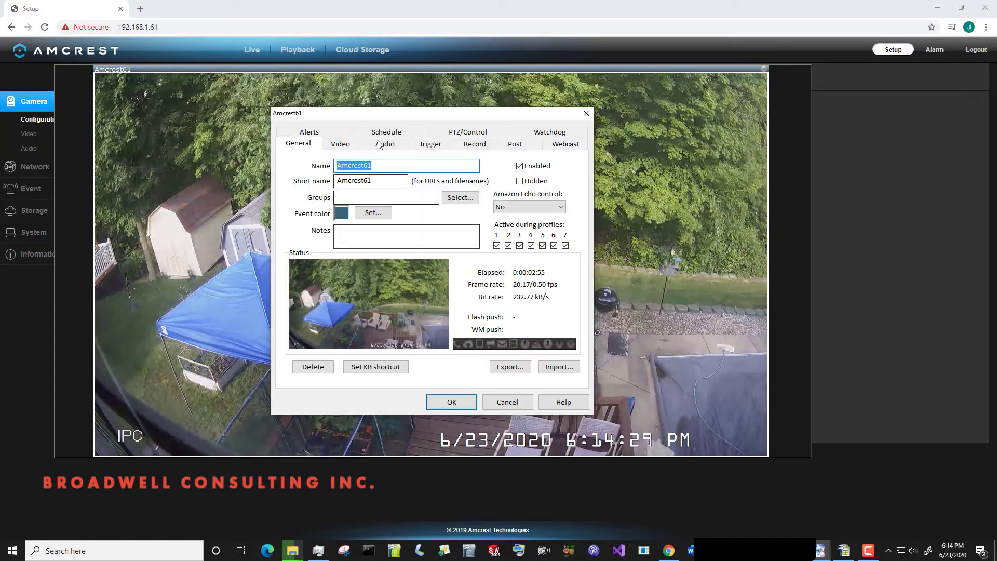
{"action": "left_click", "coordinate": [467, 131]}
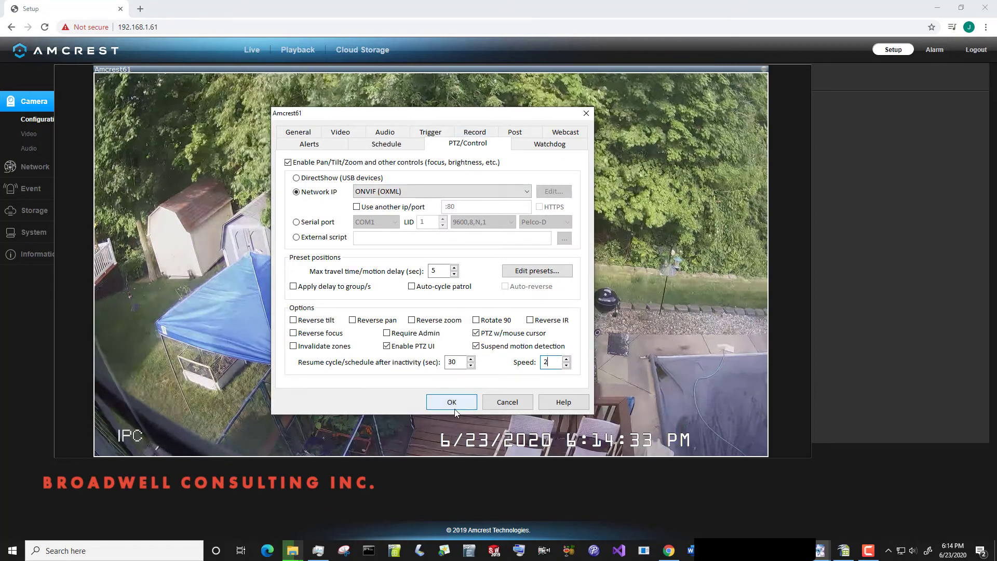
{"action": "left_click", "coordinate": [450, 402]}
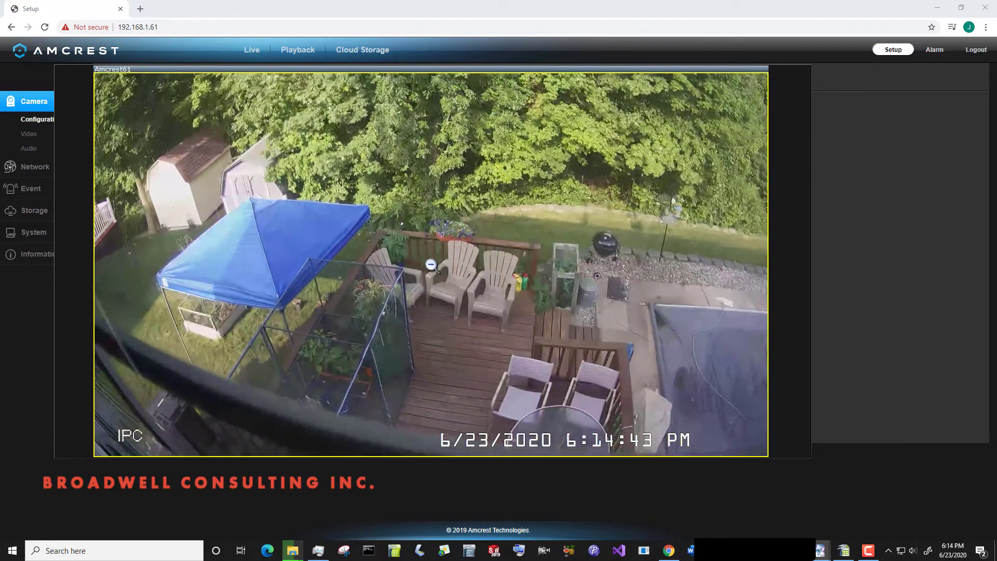
Step: Set Amcrest61's video recording to Continuous and bring up the file format and compression options
{"action": "right_click", "coordinate": [431, 266]}
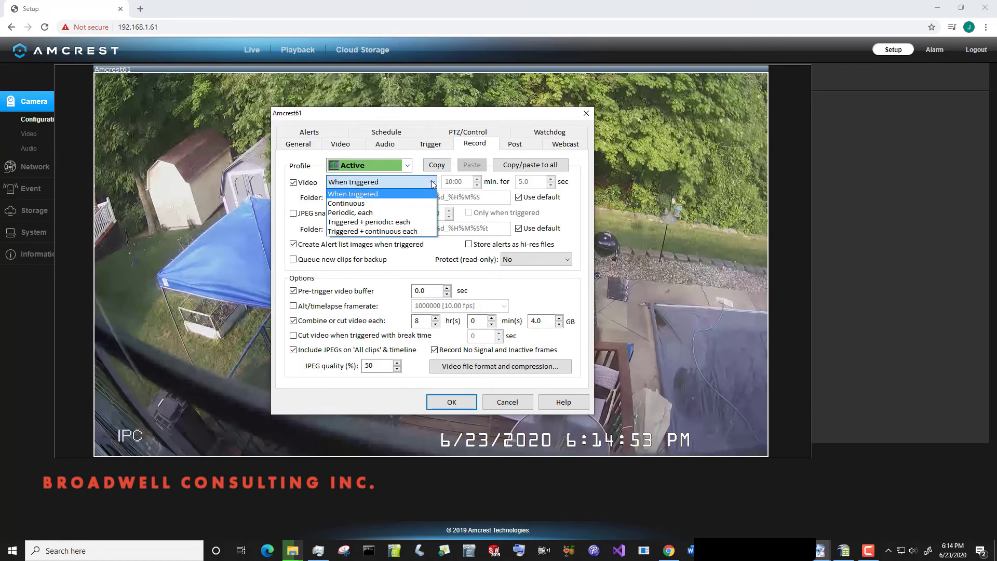
{"action": "left_click", "coordinate": [347, 204]}
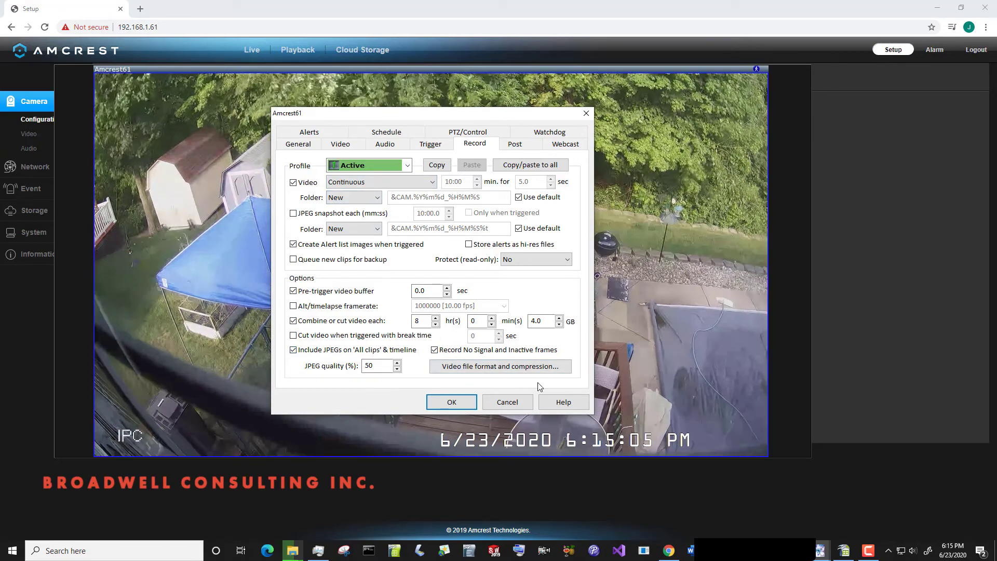
{"action": "left_click", "coordinate": [499, 366]}
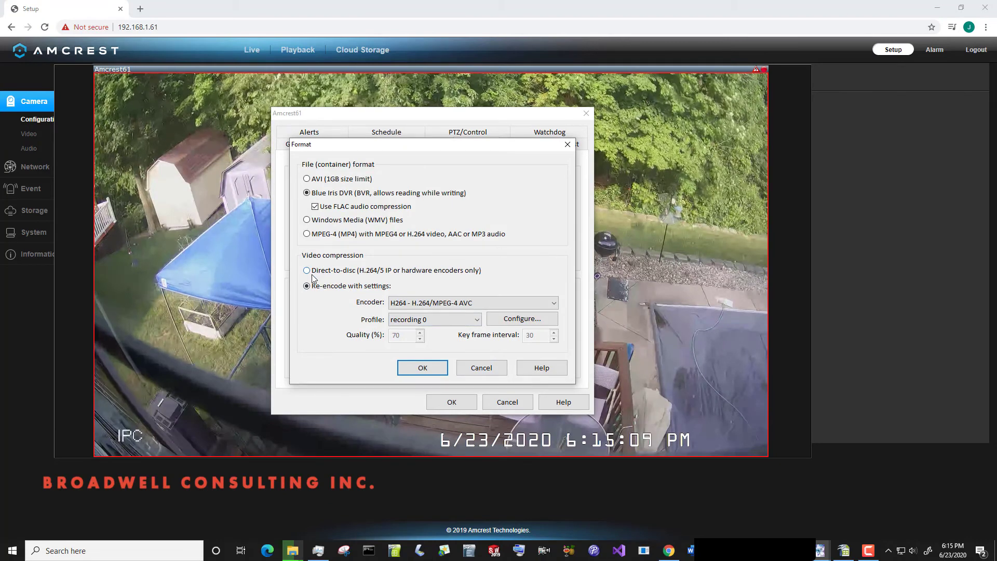
Step: Choose Direct-to-disc video compression with BVR format and accept it
{"action": "left_click", "coordinate": [307, 269]}
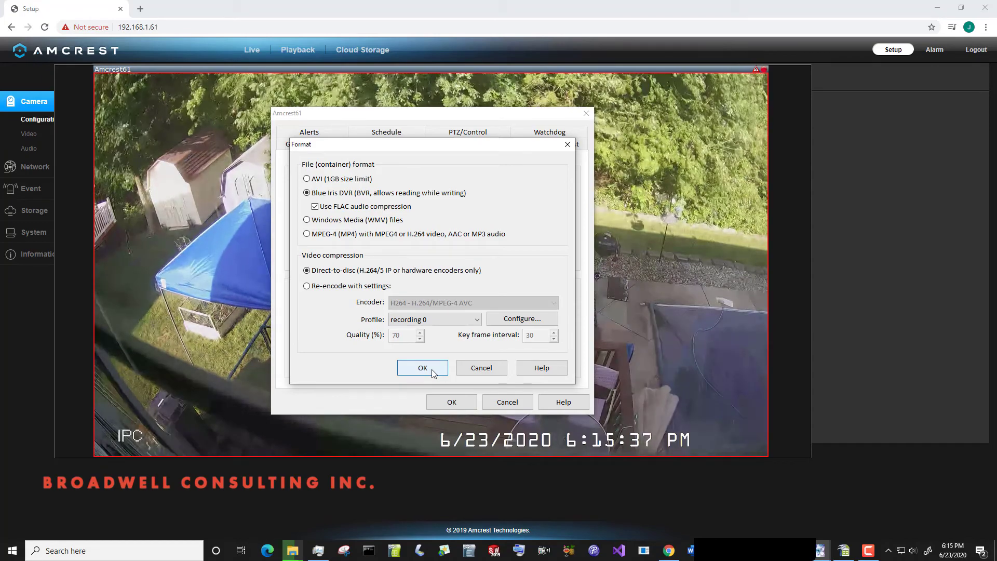
{"action": "mouse_move", "coordinate": [411, 354]}
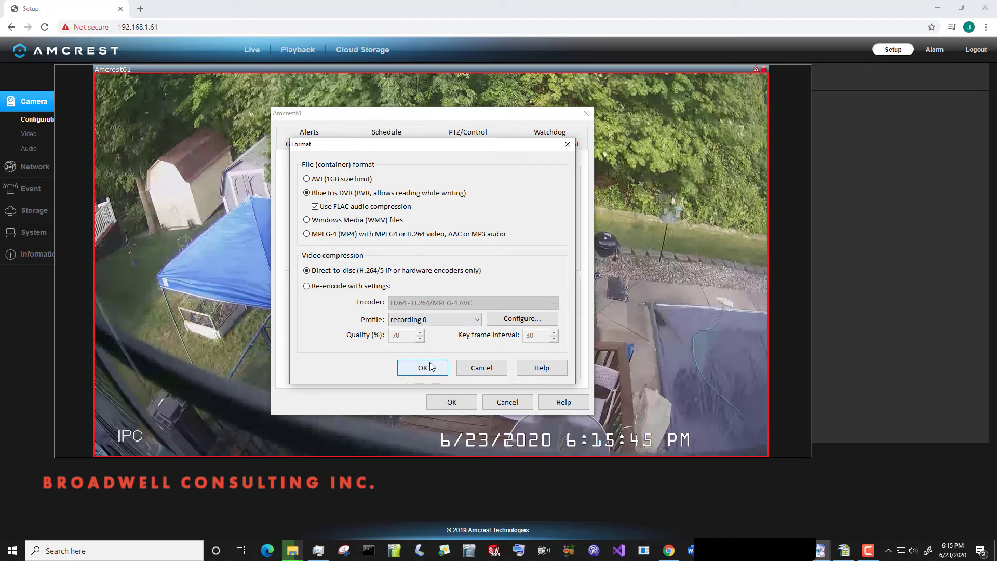
{"action": "left_click", "coordinate": [422, 367]}
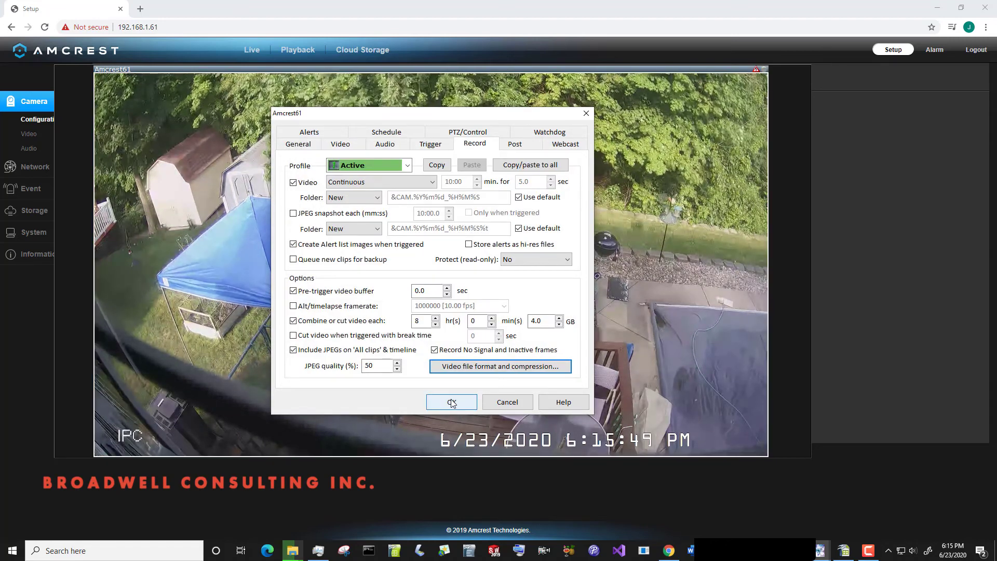
{"action": "mouse_move", "coordinate": [431, 146]}
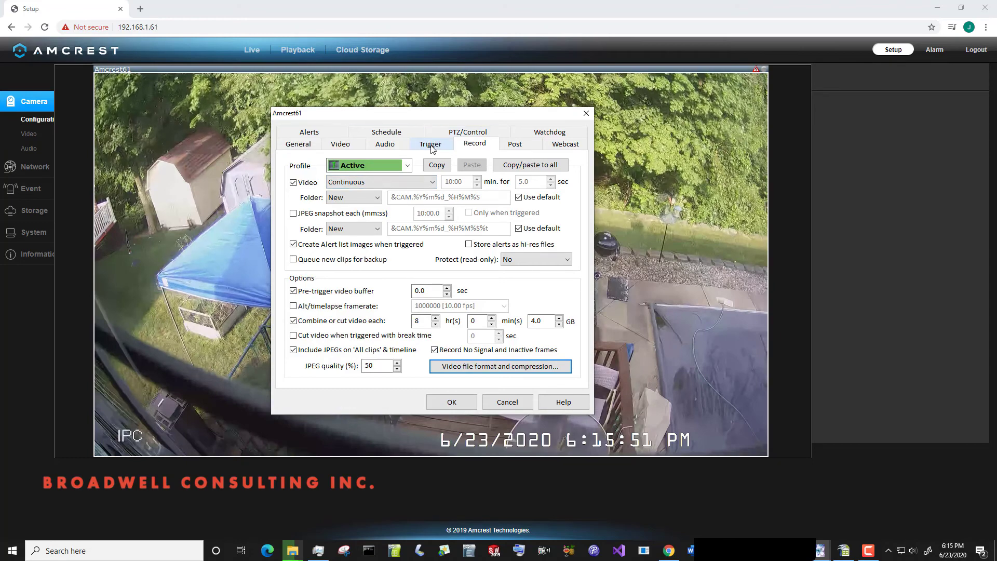
Step: Review the Trigger and Video tabs, then accept the camera settings to return to the live view
{"action": "left_click", "coordinate": [430, 144]}
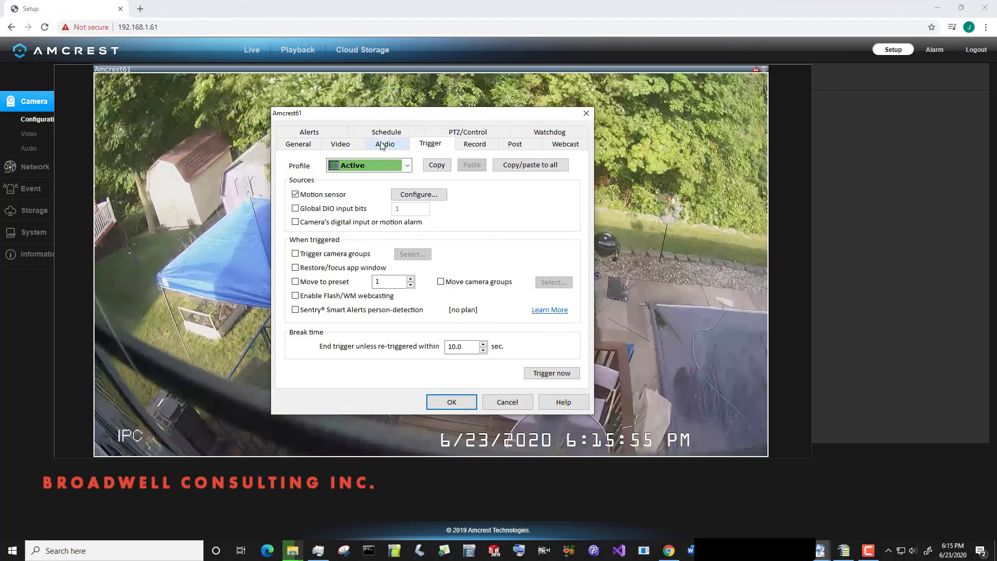
{"action": "left_click", "coordinate": [340, 144]}
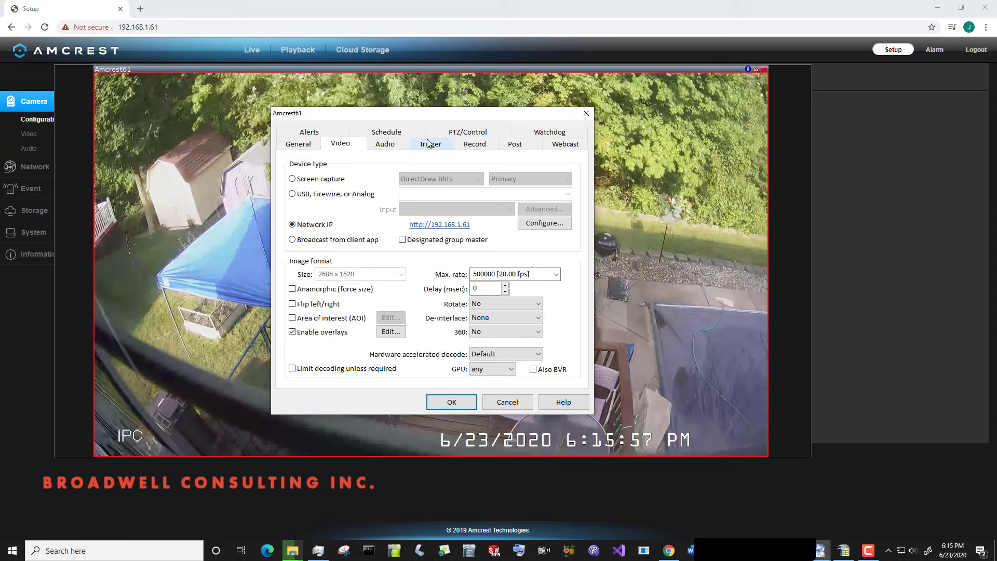
{"action": "left_click", "coordinate": [474, 143]}
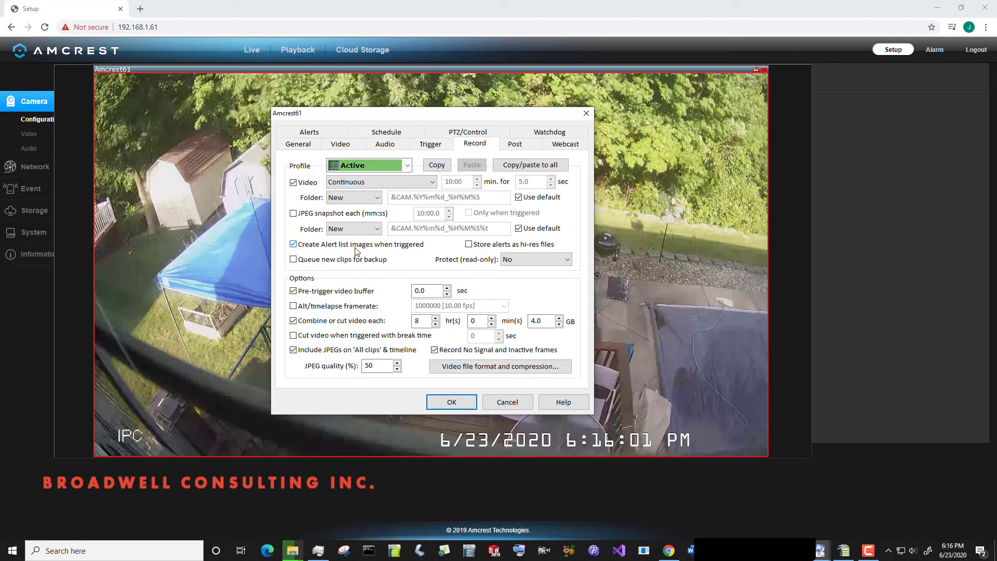
{"action": "mouse_move", "coordinate": [451, 410]}
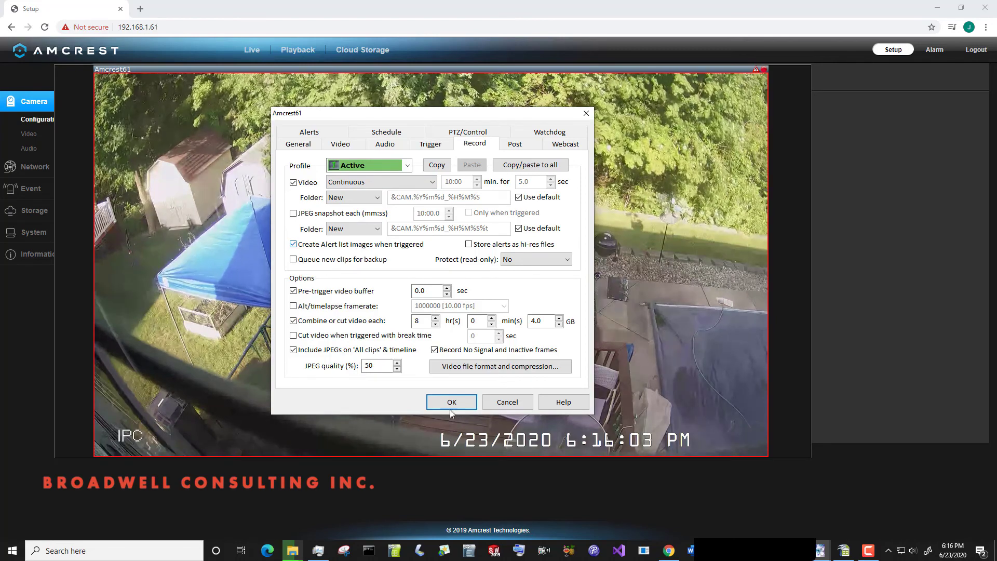
{"action": "left_click", "coordinate": [450, 401]}
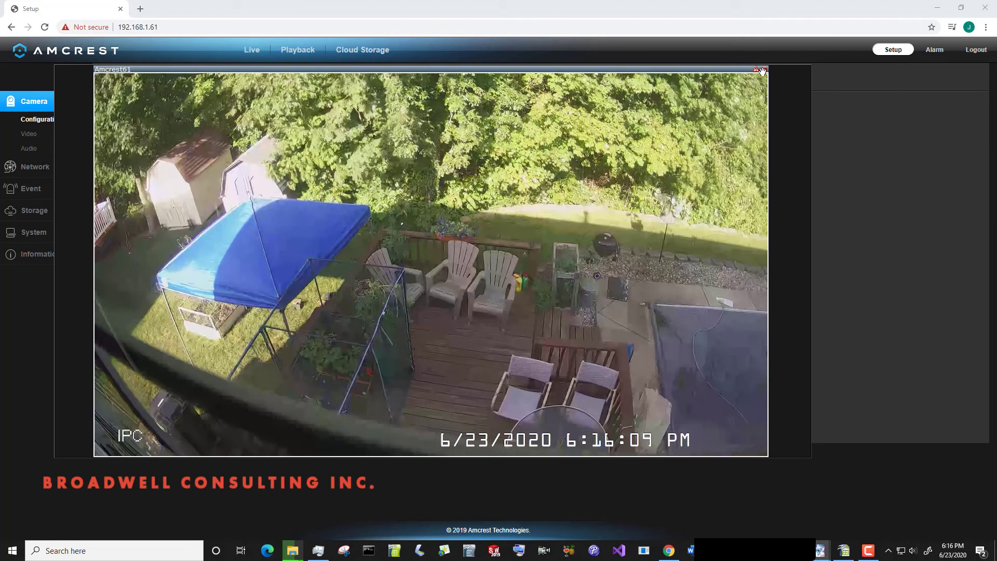